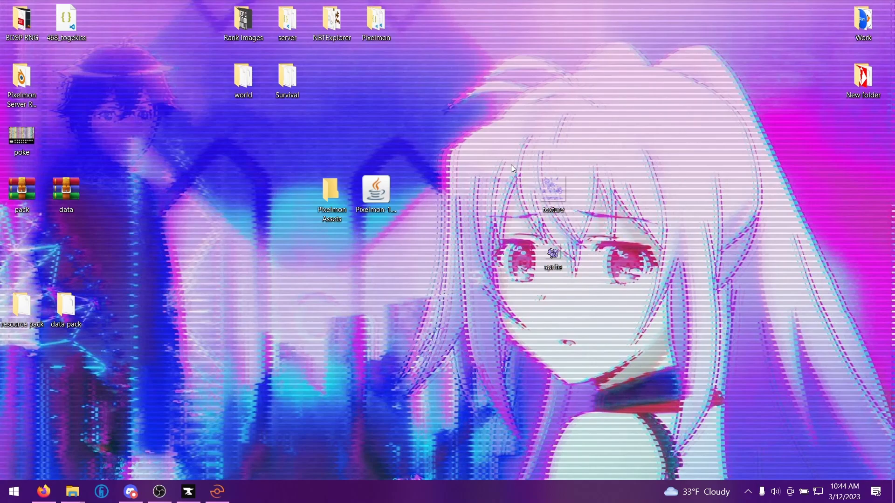
- Bring up Firefox from the taskbar, showing the reforged.gg download page
{"action": "left_click", "coordinate": [44, 491]}
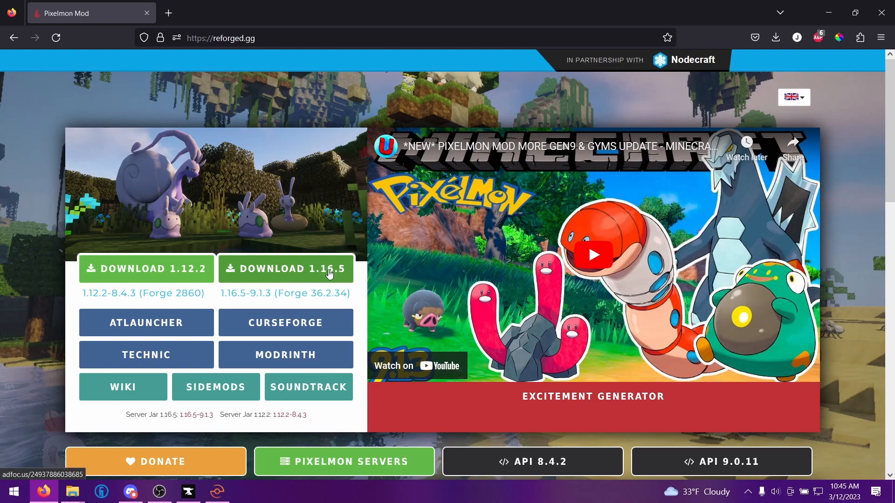
- Download the Pixelmon 1.16.5 jar and open it from the desktop with WinRAR
{"action": "left_click", "coordinate": [286, 269]}
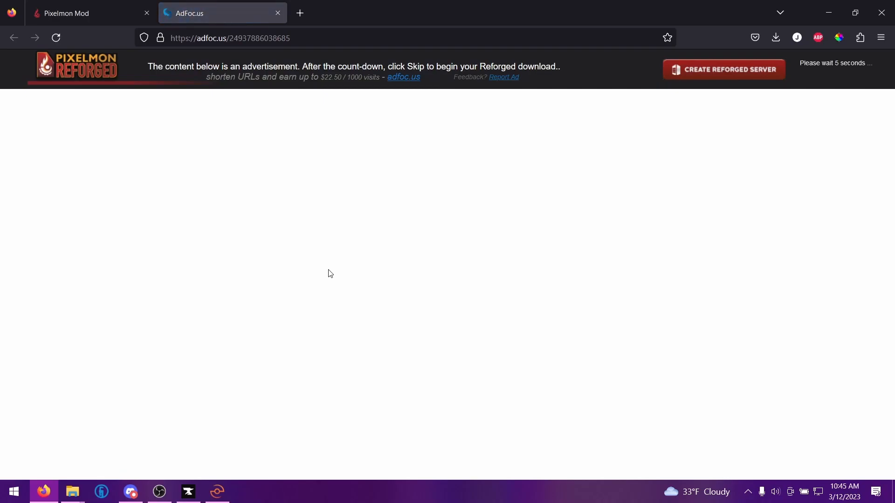
{"action": "mouse_move", "coordinate": [860, 95]}
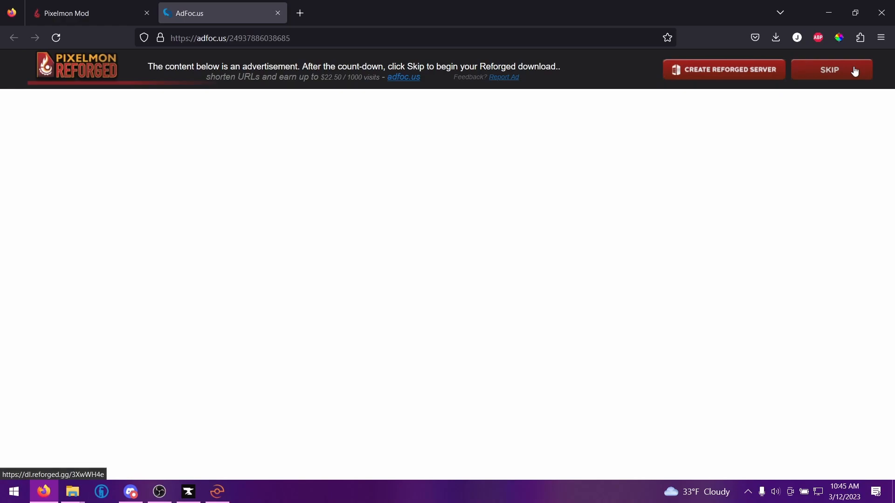
{"action": "mouse_move", "coordinate": [316, 7]}
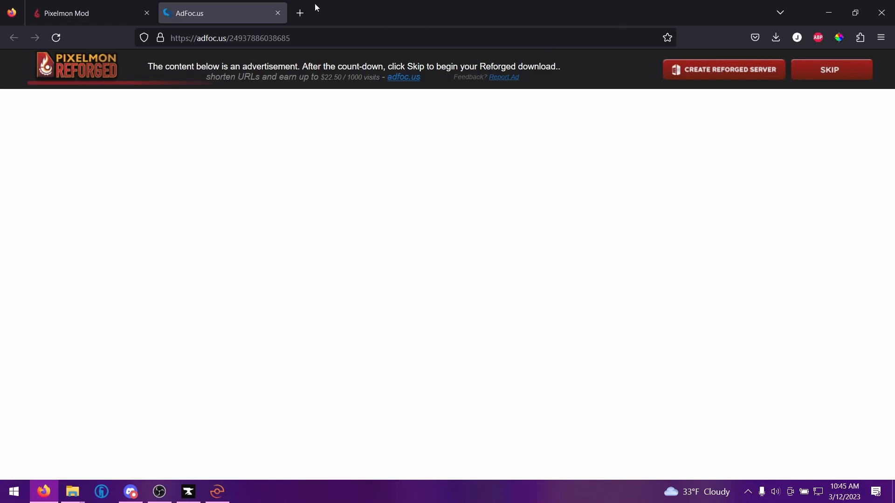
{"action": "left_click", "coordinate": [277, 13]}
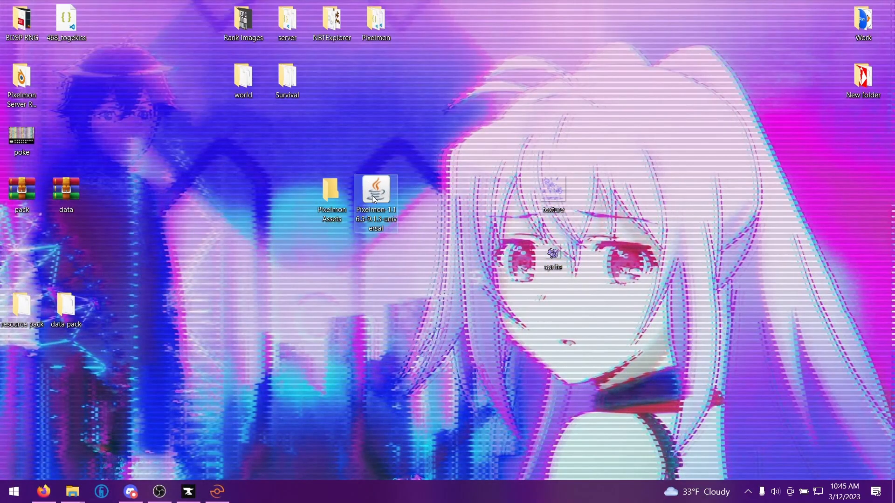
{"action": "right_click", "coordinate": [374, 198]}
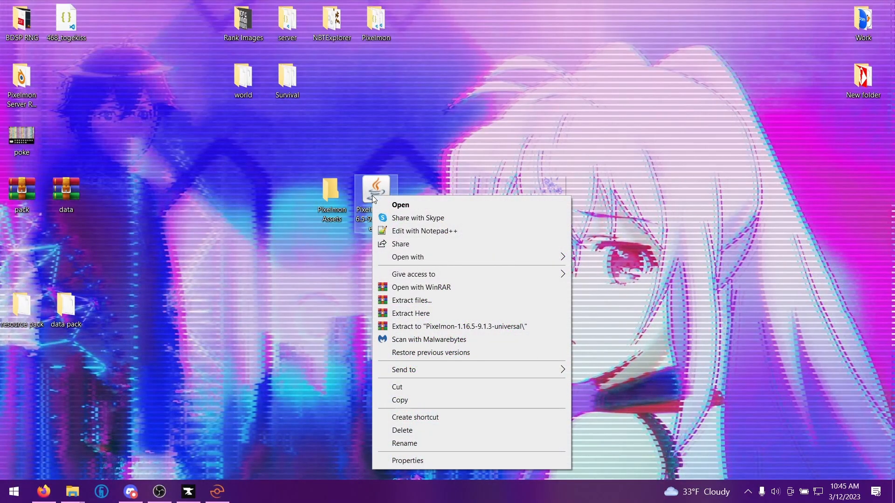
{"action": "mouse_move", "coordinate": [434, 293]}
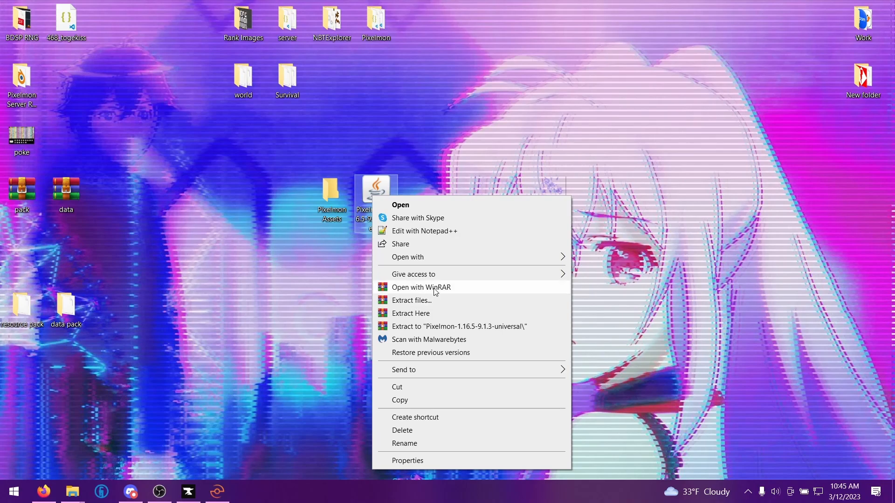
{"action": "left_click", "coordinate": [421, 287]}
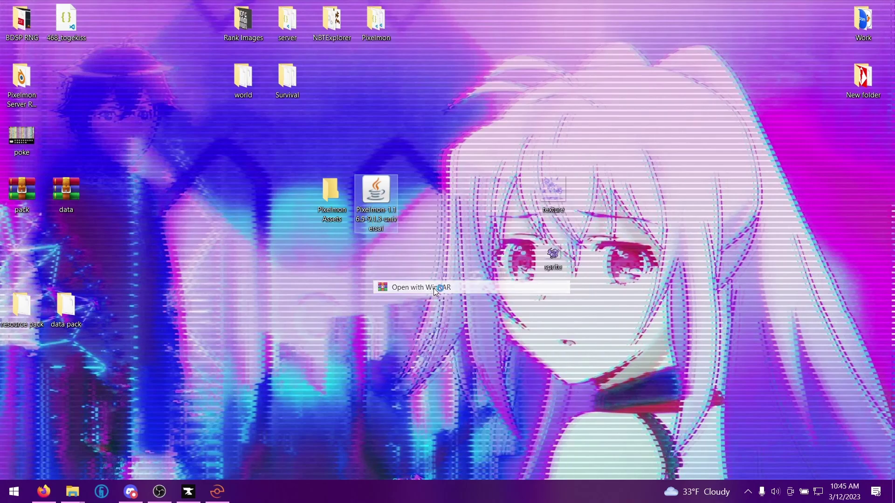
- Extract the jar's assets and data folders into Pixelmon Assets, then close WinRAR
{"action": "left_click", "coordinate": [421, 287]}
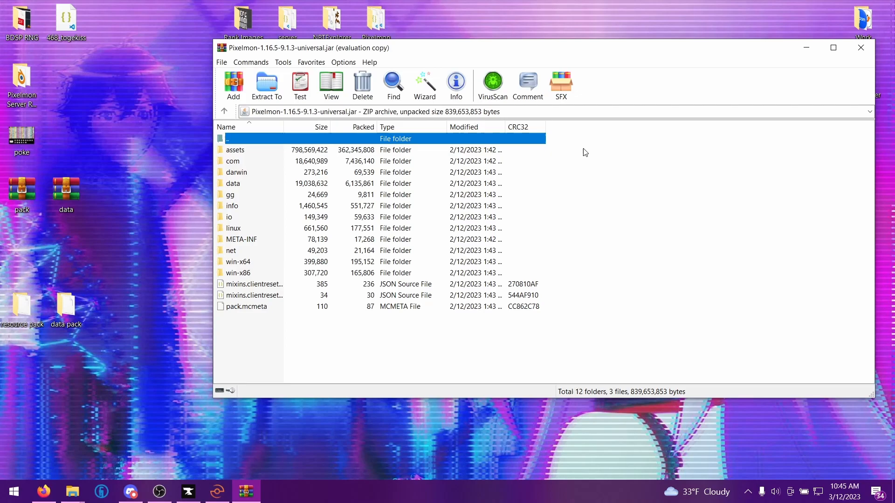
{"action": "left_click_drag", "start_coordinate": [304, 48], "coordinate": [522, 41]}
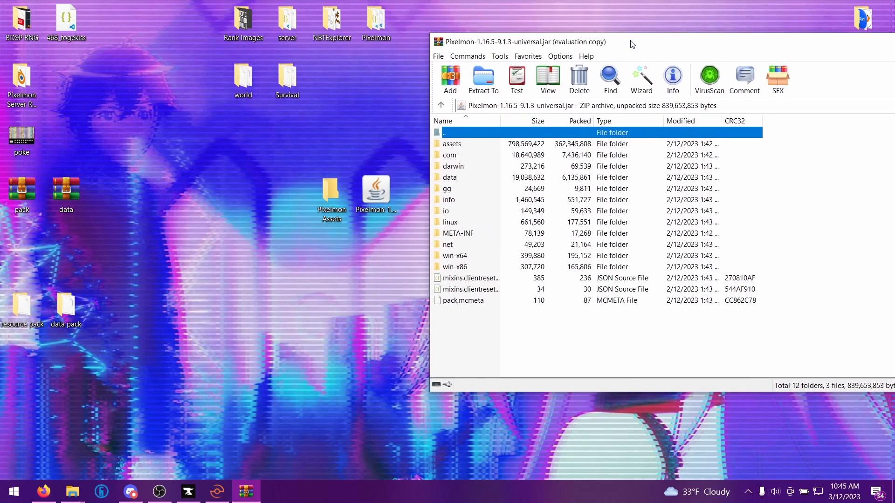
{"action": "left_click", "coordinate": [449, 177]}
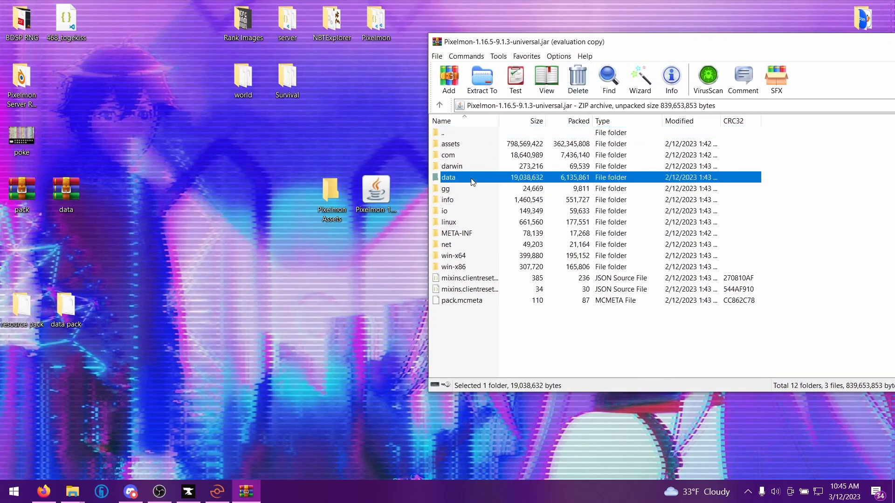
{"action": "mouse_move", "coordinate": [474, 153]}
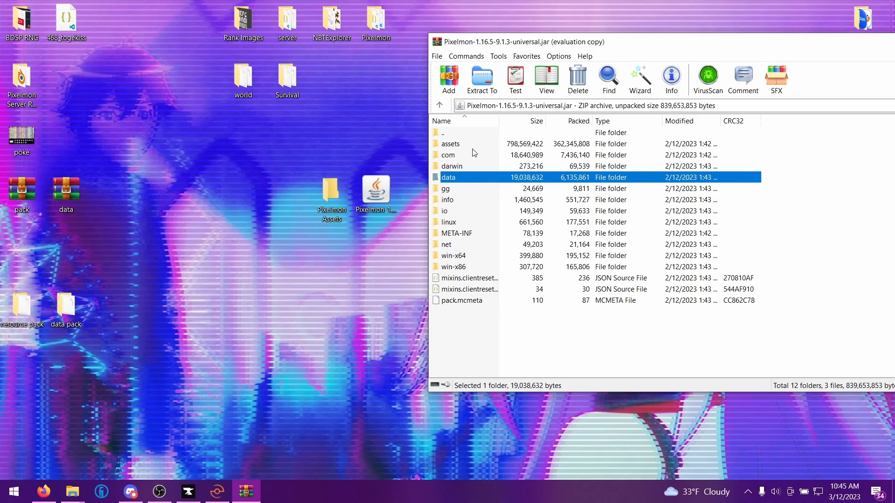
{"action": "left_click", "coordinate": [450, 143]}
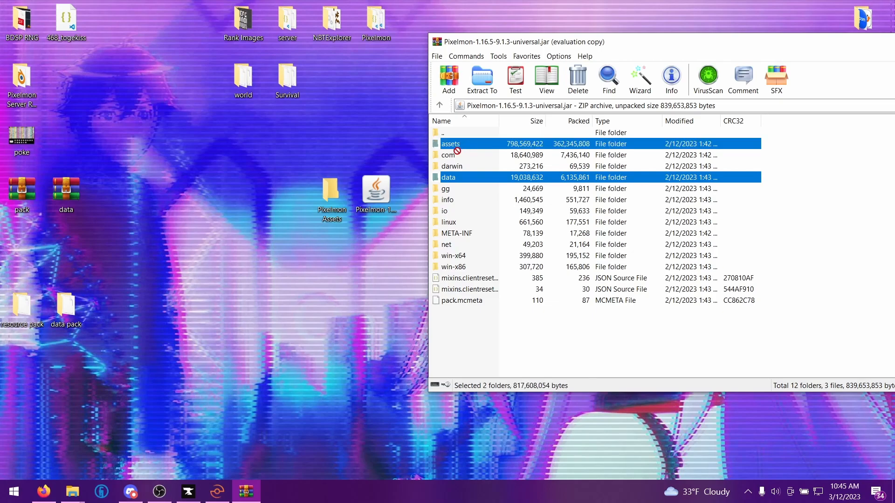
{"action": "left_click", "coordinate": [481, 77]}
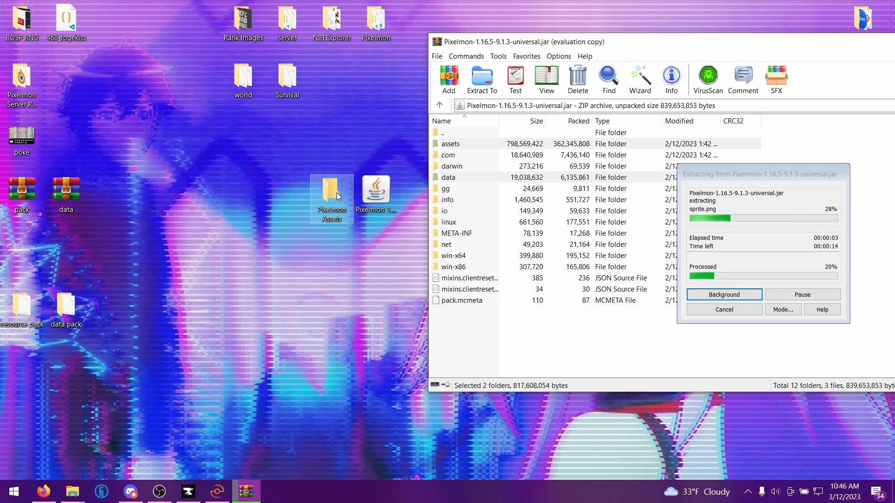
{"action": "mouse_move", "coordinate": [415, 276]}
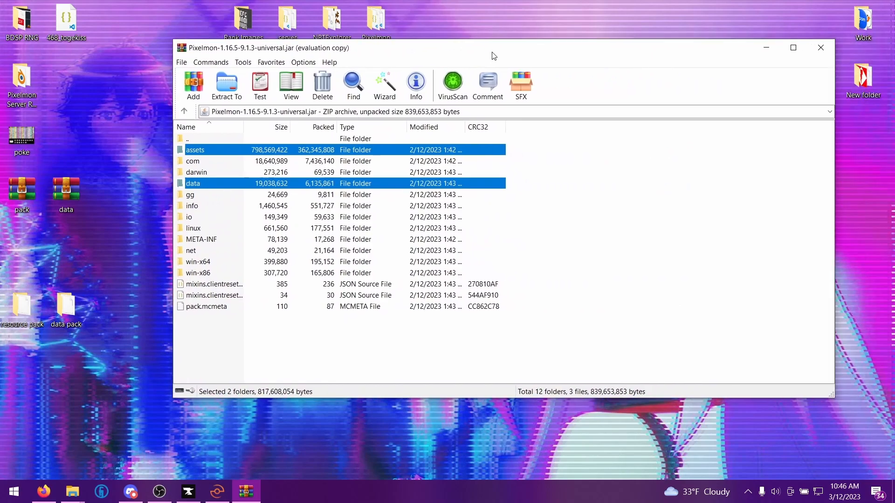
{"action": "left_click", "coordinate": [820, 48]}
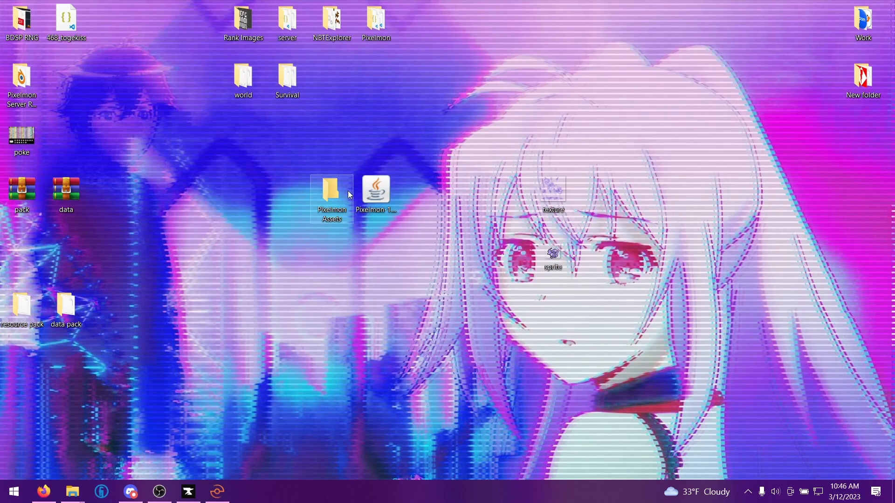
{"action": "mouse_move", "coordinate": [342, 195]}
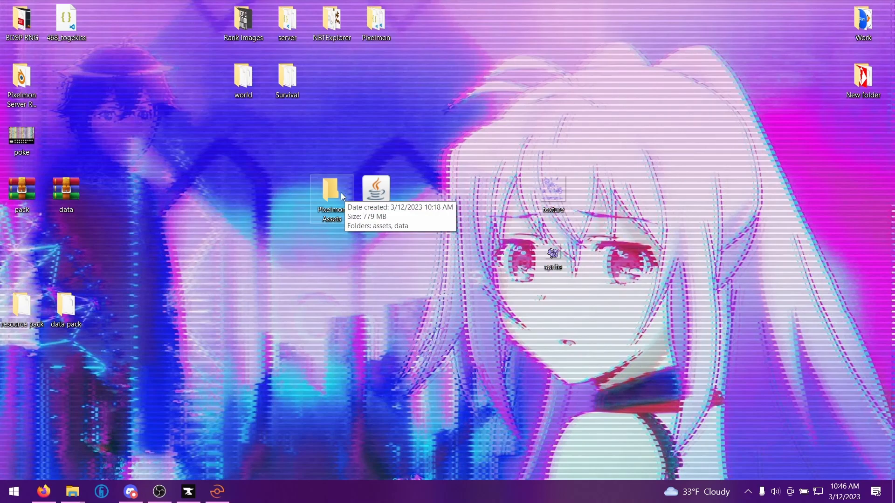
- Delete tcg, everything in pixelmon but textures, and all textures except pokemon
{"action": "double_click", "coordinate": [332, 191]}
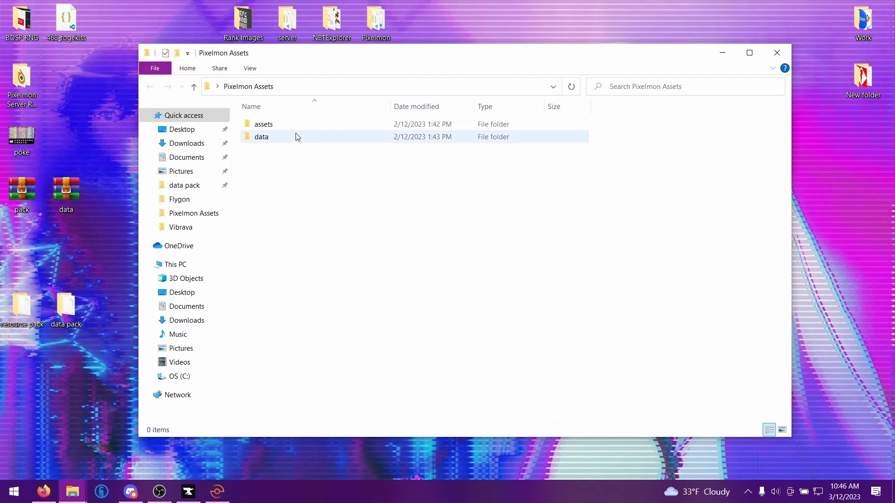
{"action": "double_click", "coordinate": [264, 124]}
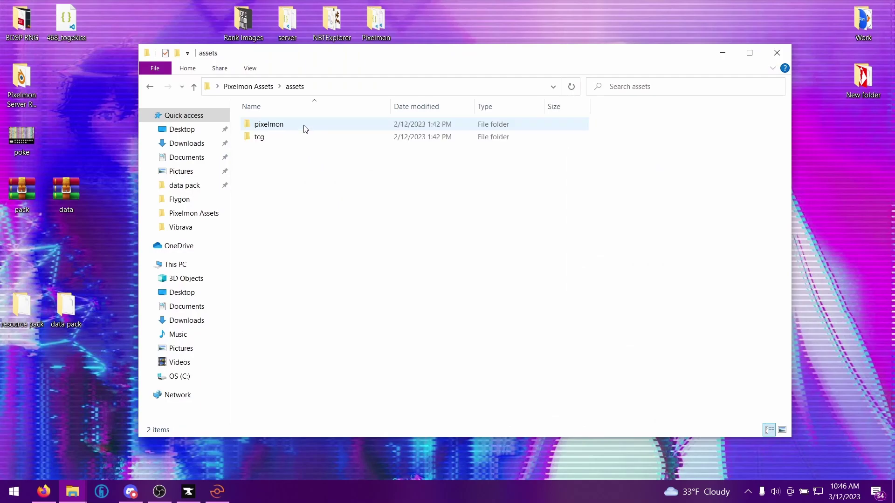
{"action": "left_click", "coordinate": [259, 137]}
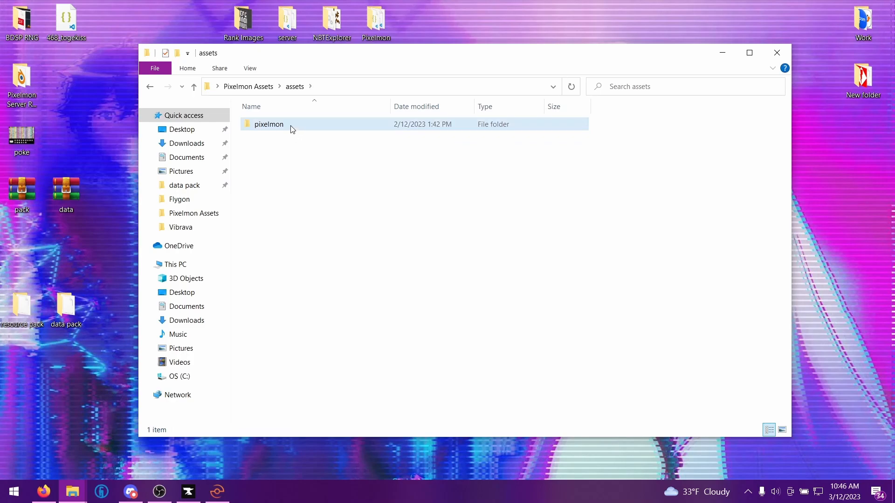
{"action": "double_click", "coordinate": [268, 124]}
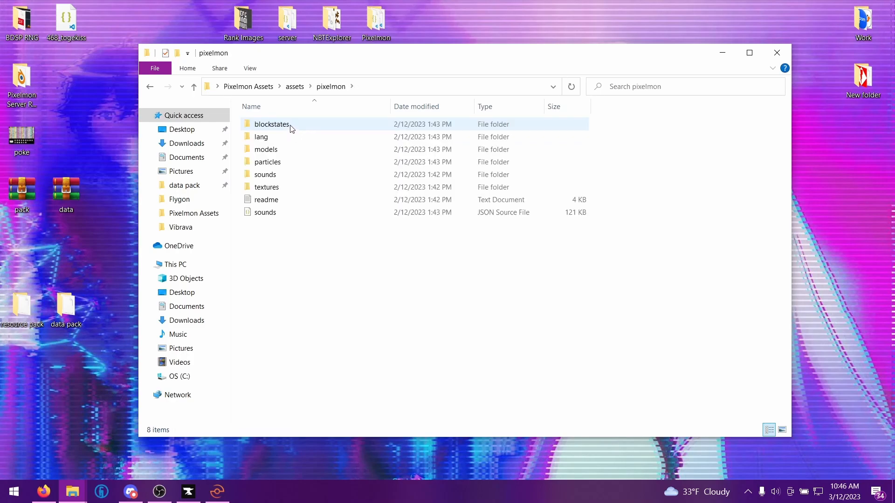
{"action": "key", "text": "ctrl+a"}
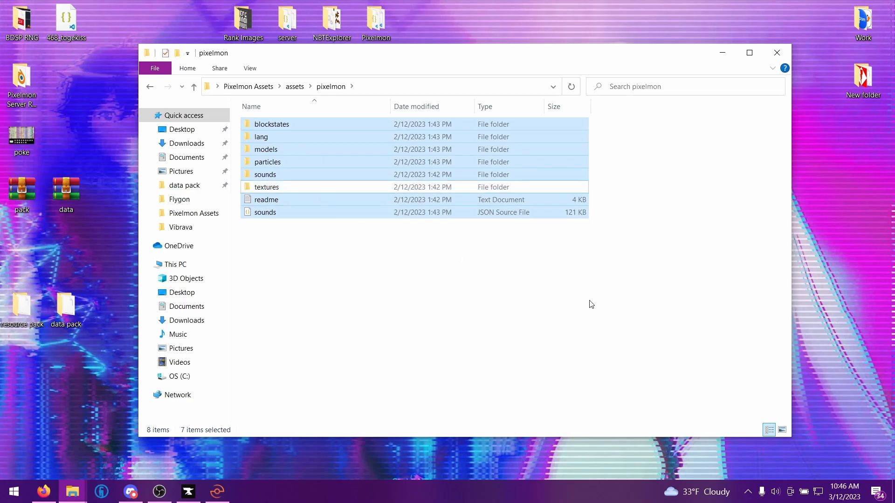
{"action": "key", "text": "Delete"}
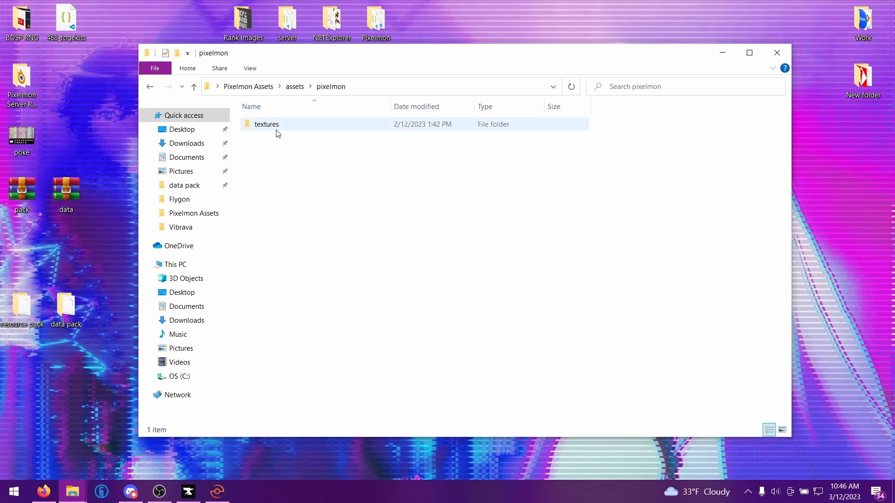
{"action": "double_click", "coordinate": [266, 124]}
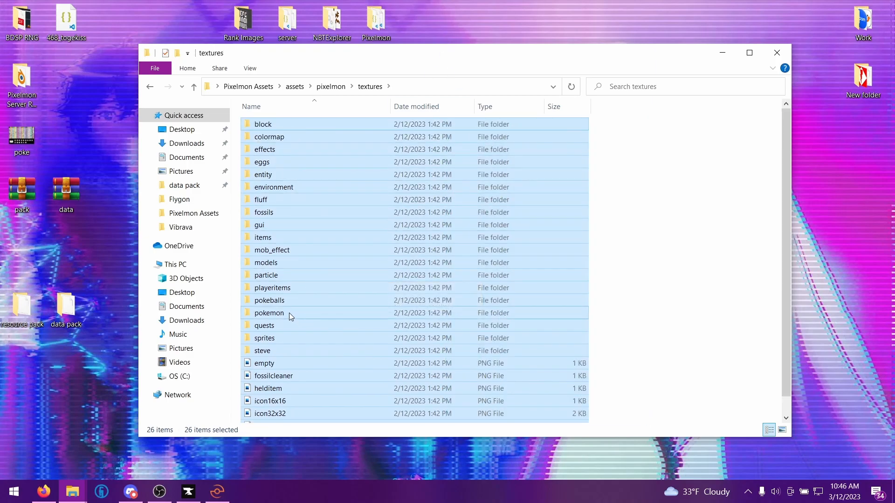
{"action": "left_click", "coordinate": [269, 313]}
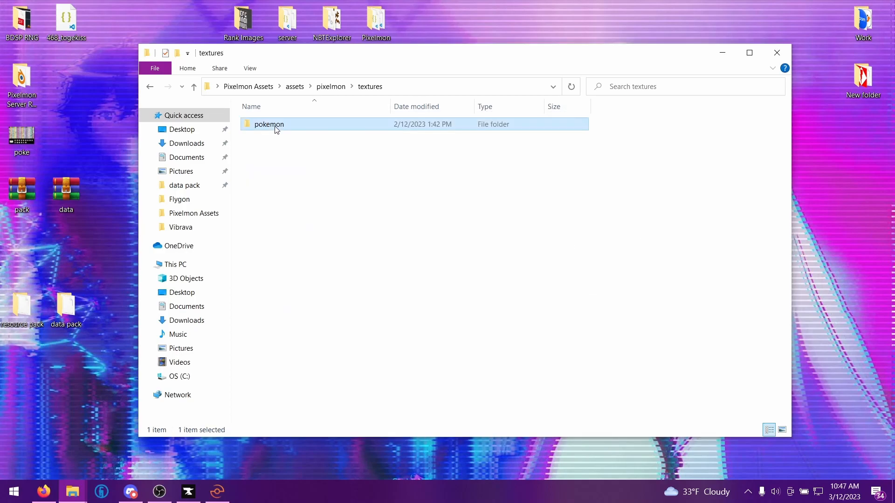
- Delete every data/pixelmon subfolder except species, check its JSON files, and return to data
{"action": "double_click", "coordinate": [269, 124]}
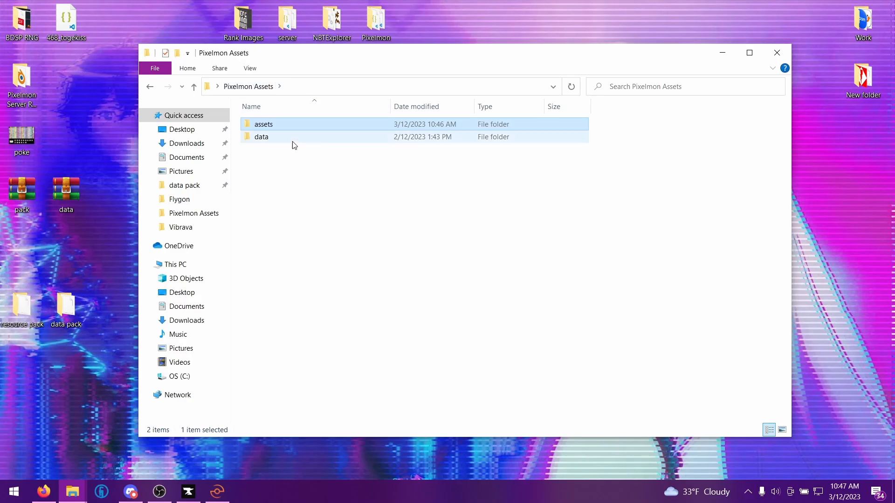
{"action": "double_click", "coordinate": [261, 137]}
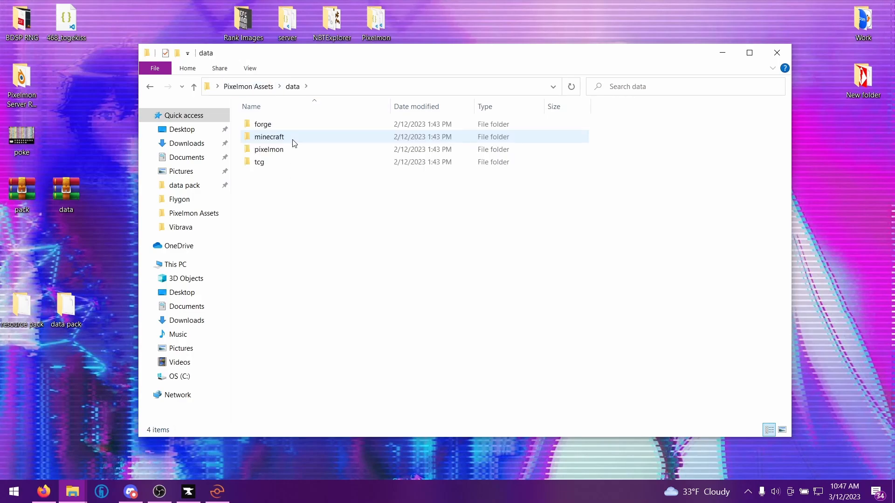
{"action": "key", "text": "ctrl+a"}
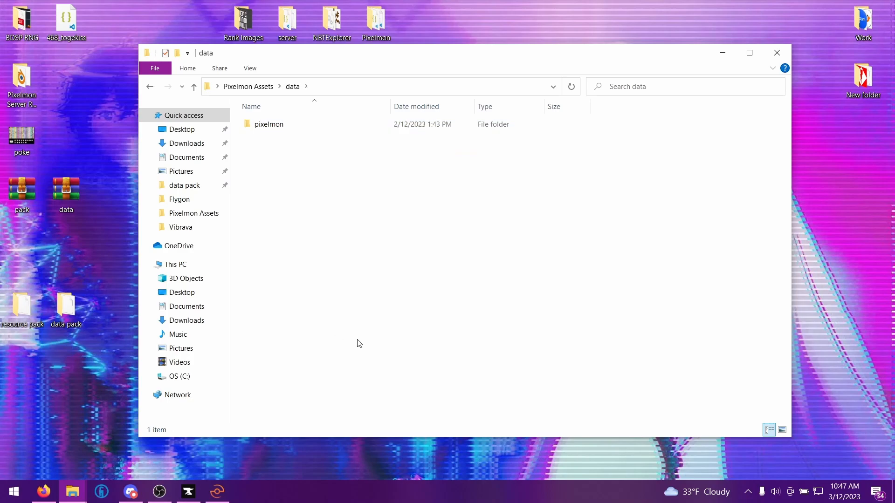
{"action": "double_click", "coordinate": [269, 124]}
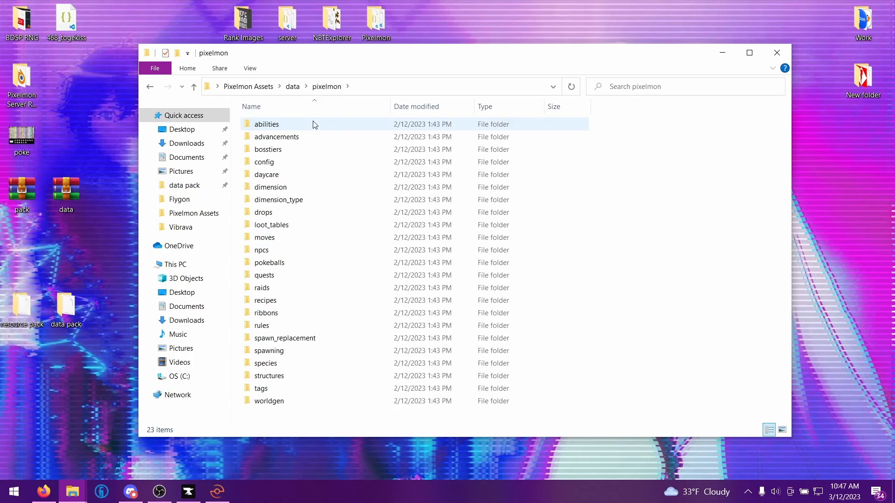
{"action": "left_click", "coordinate": [265, 275]}
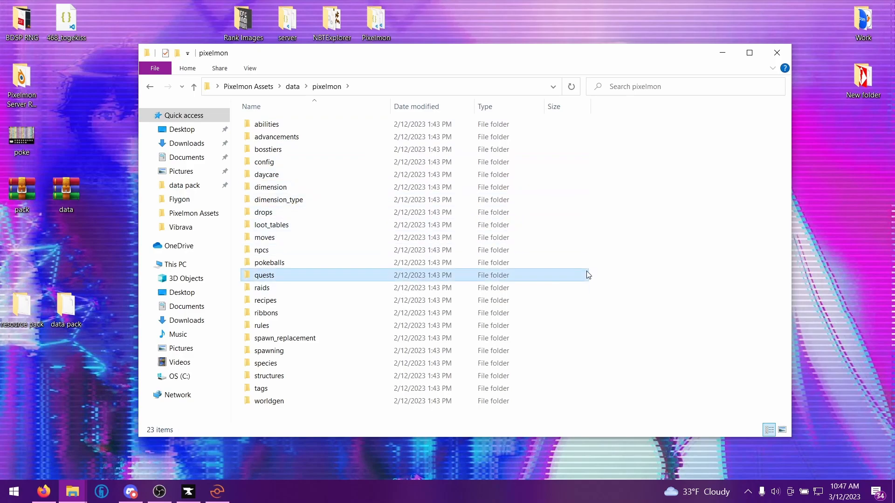
{"action": "key", "text": "ctrl+a"}
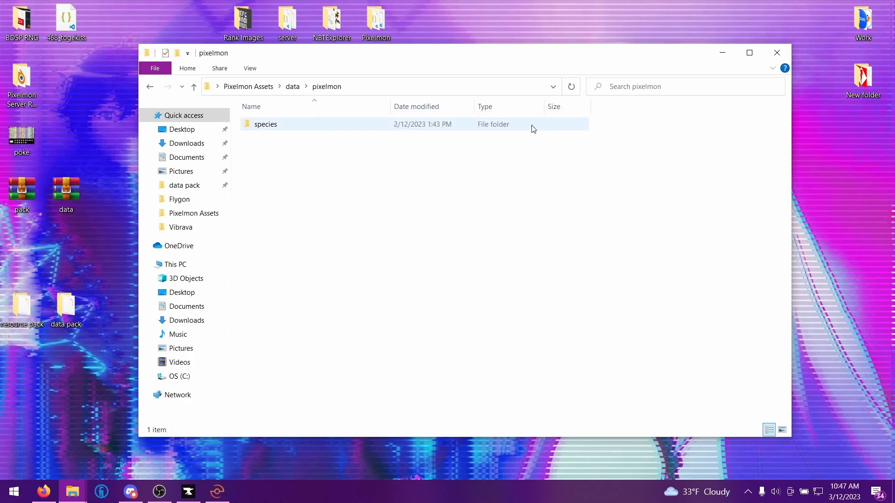
{"action": "double_click", "coordinate": [265, 124]}
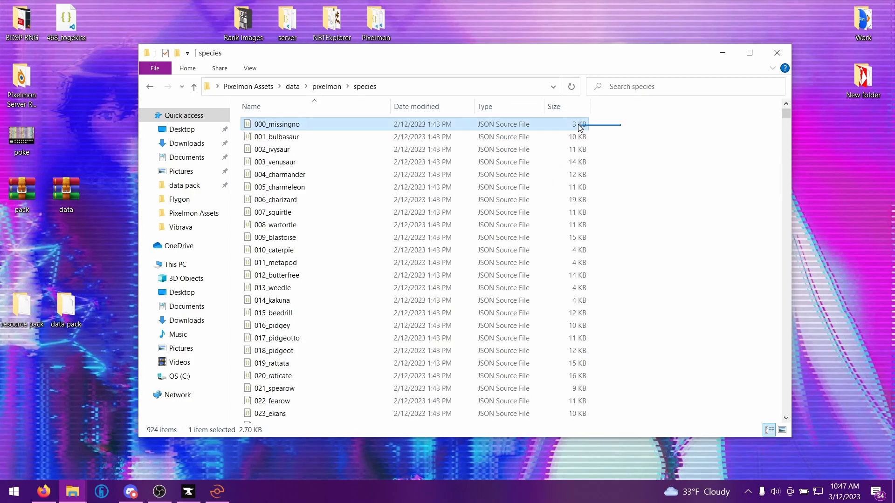
{"action": "scroll", "scroll_direction": "down", "scroll_amount": 3}
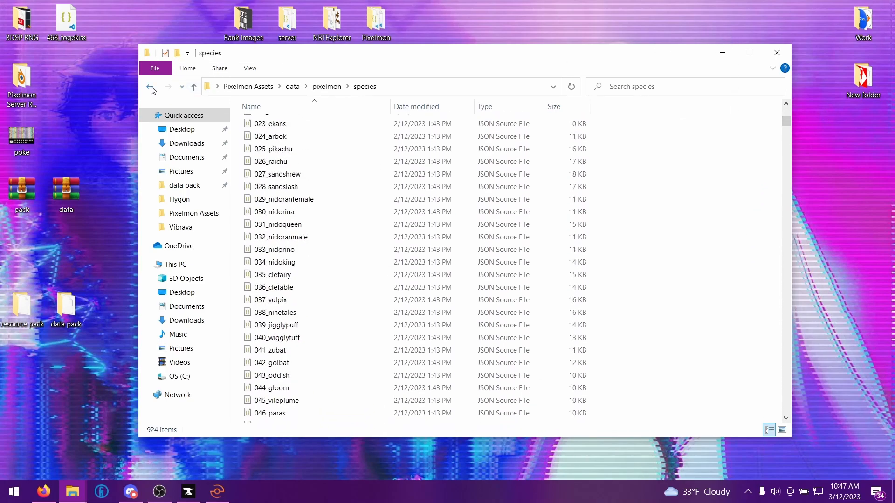
{"action": "left_click", "coordinate": [151, 87]}
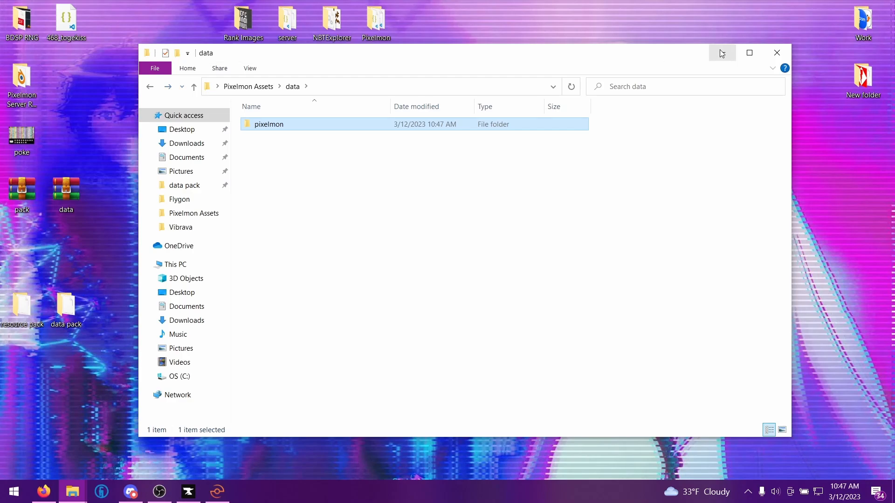
{"action": "mouse_move", "coordinate": [777, 52]}
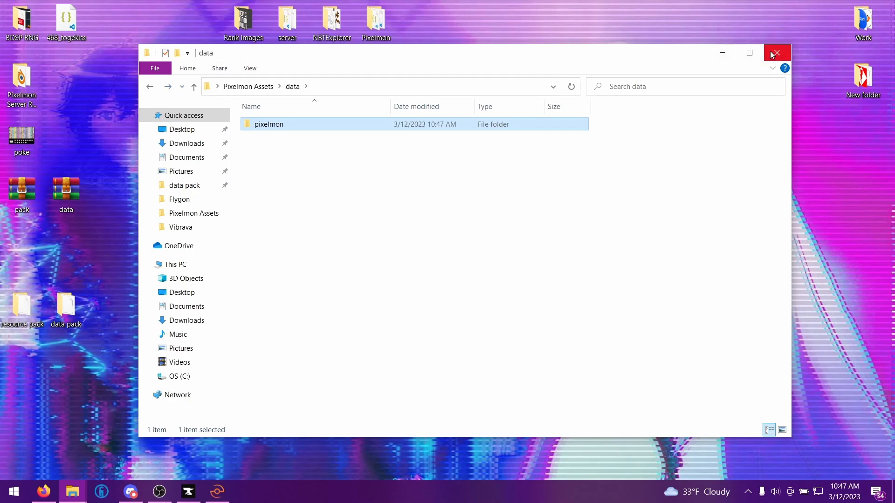
{"action": "mouse_move", "coordinate": [776, 54]}
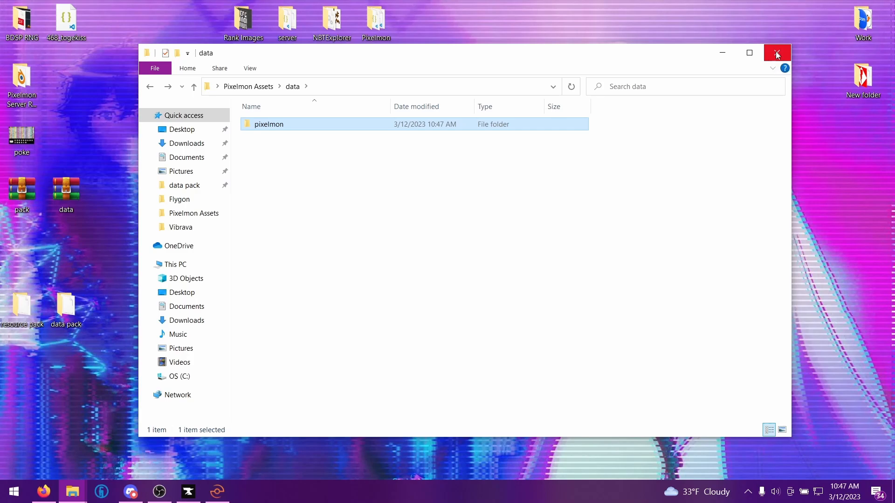
- Close the data folder window to reveal the desktop
{"action": "left_click", "coordinate": [777, 52]}
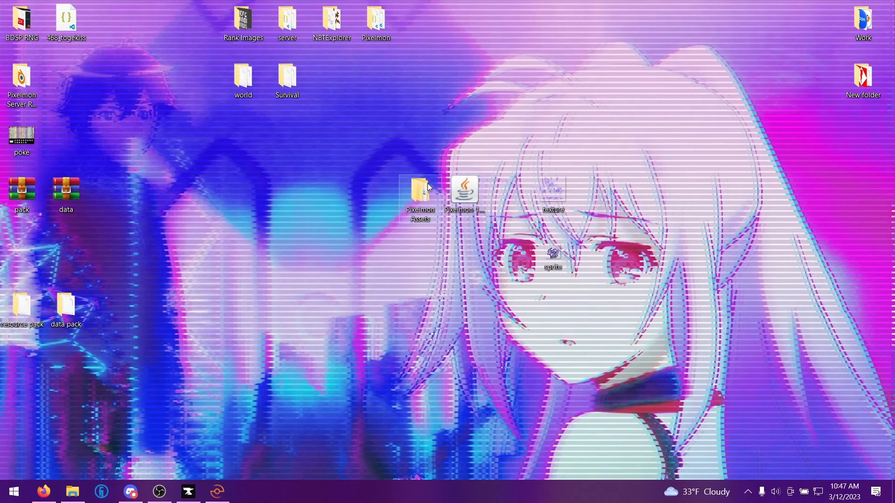
{"action": "mouse_move", "coordinate": [424, 194]}
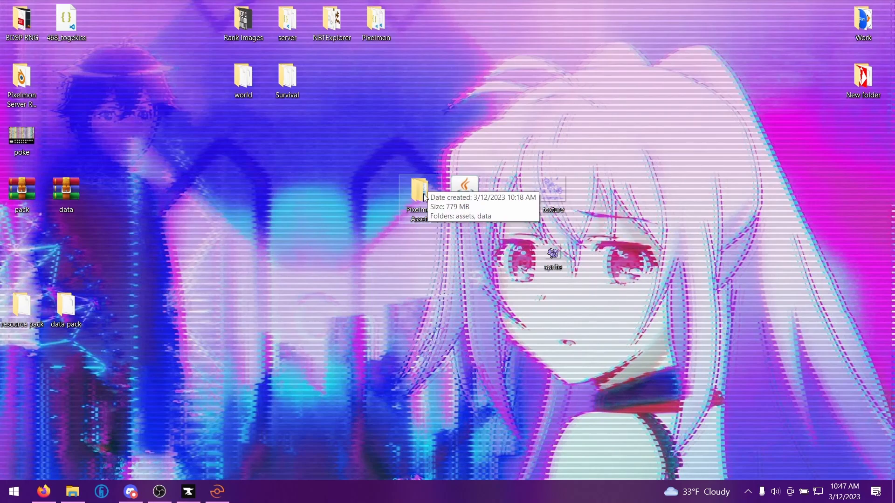
- Delete all 930 Pokémon texture folders except 038_ninetales
{"action": "double_click", "coordinate": [417, 191]}
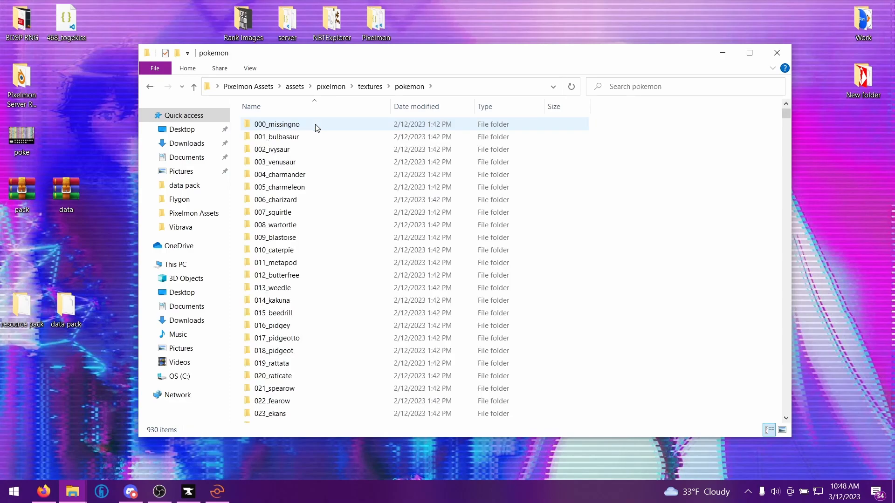
{"action": "left_click", "coordinate": [614, 126]}
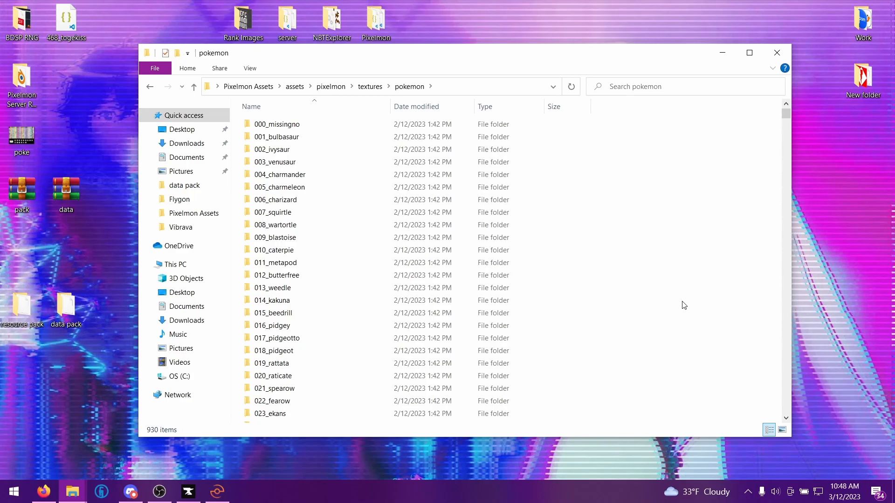
{"action": "key", "text": "ctrl+a"}
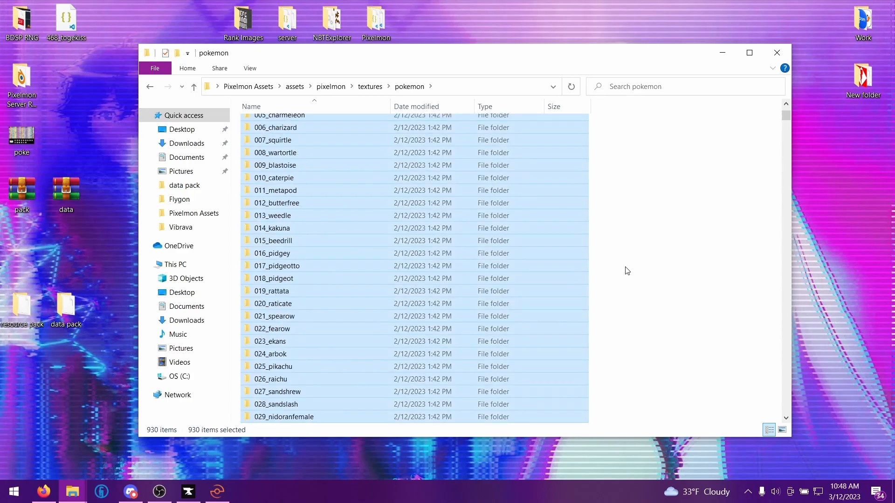
{"action": "scroll", "scroll_direction": "down", "scroll_amount": 3}
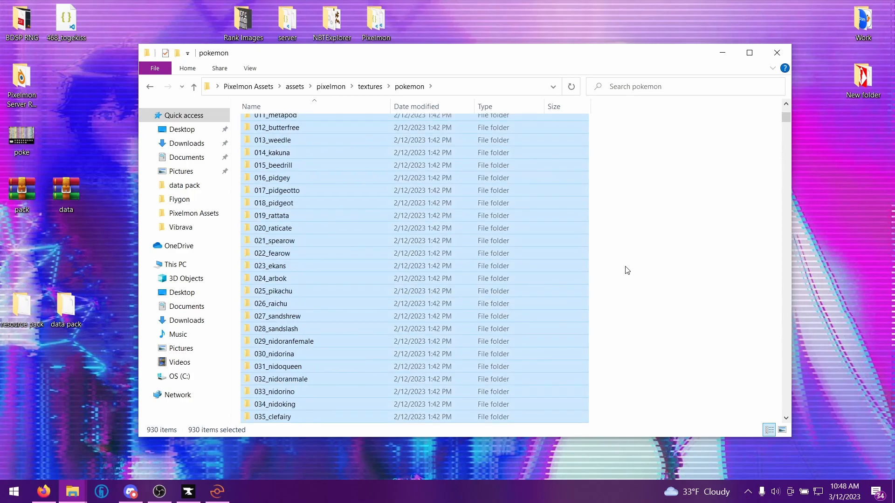
{"action": "scroll", "scroll_direction": "down", "scroll_amount": 3}
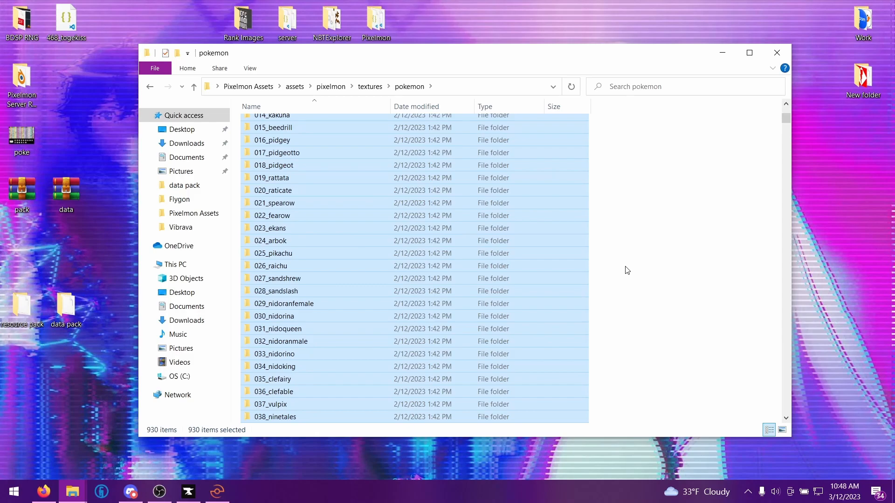
{"action": "mouse_move", "coordinate": [601, 154]}
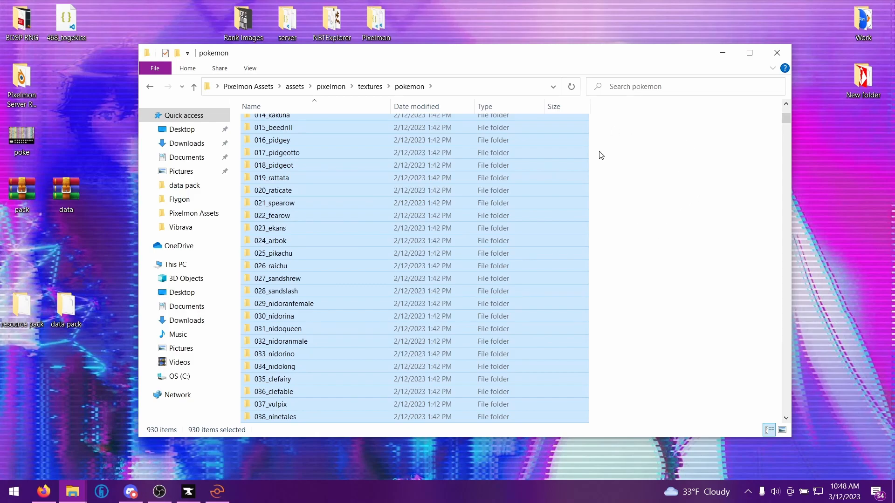
{"action": "mouse_move", "coordinate": [608, 158]}
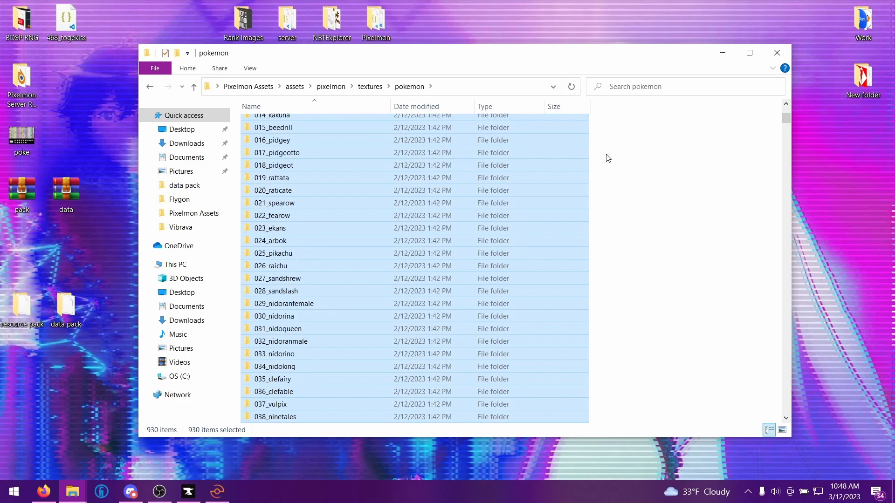
{"action": "mouse_move", "coordinate": [671, 166]}
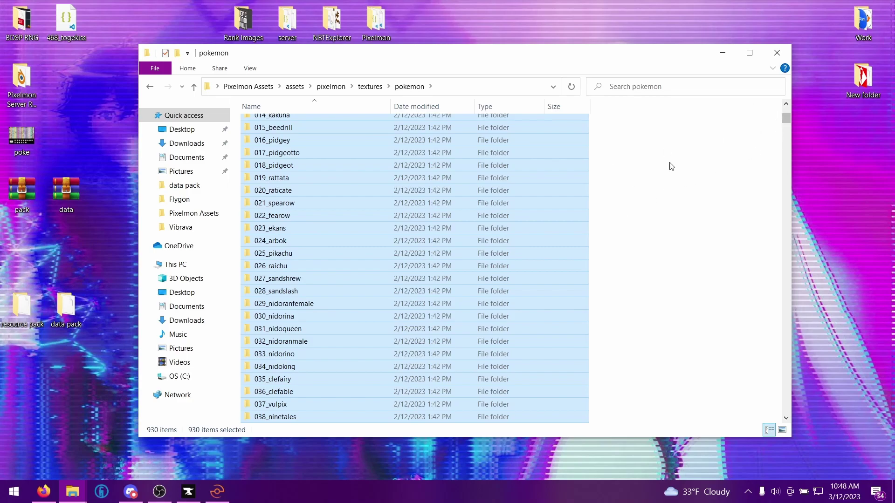
{"action": "mouse_move", "coordinate": [662, 198]}
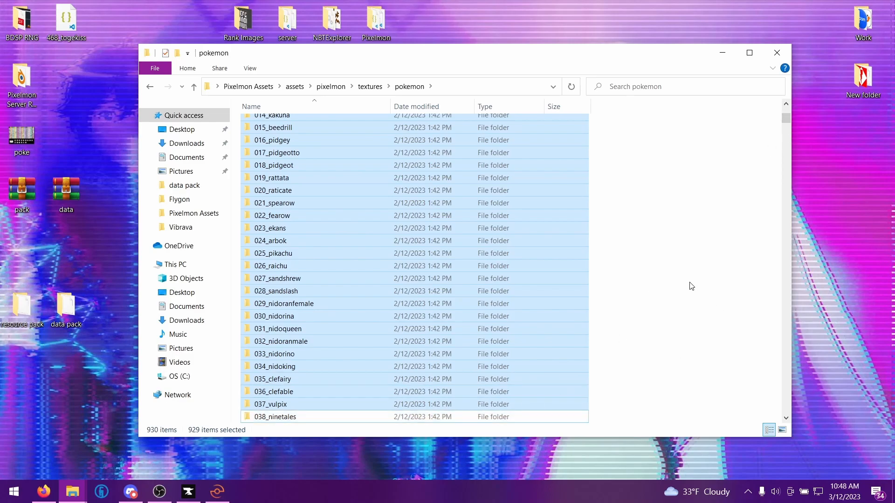
{"action": "mouse_move", "coordinate": [685, 296]}
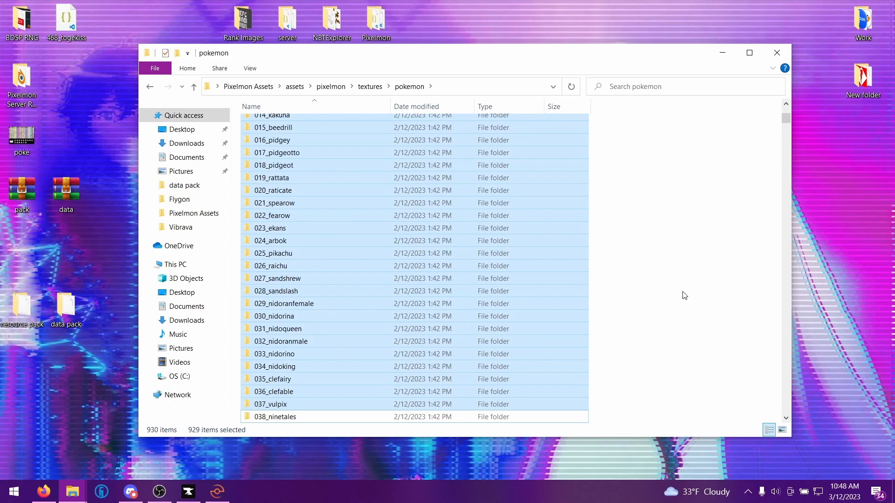
{"action": "key", "text": "Delete"}
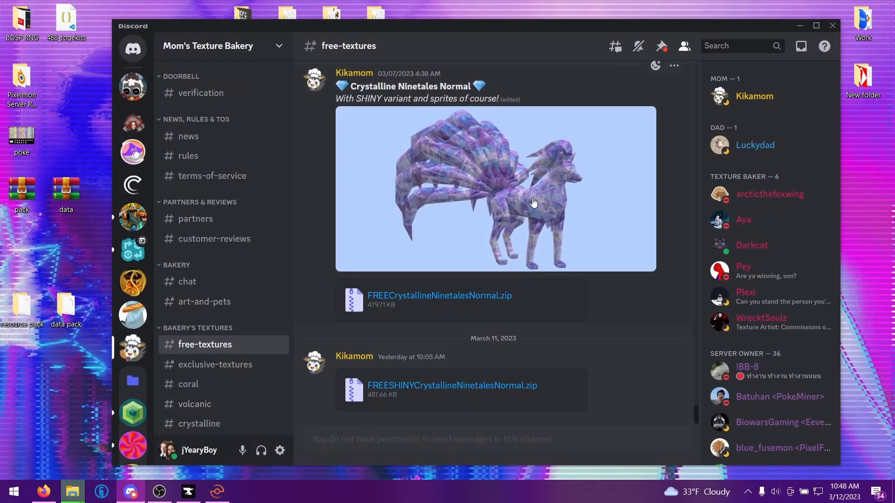
{"action": "mouse_move", "coordinate": [483, 183]}
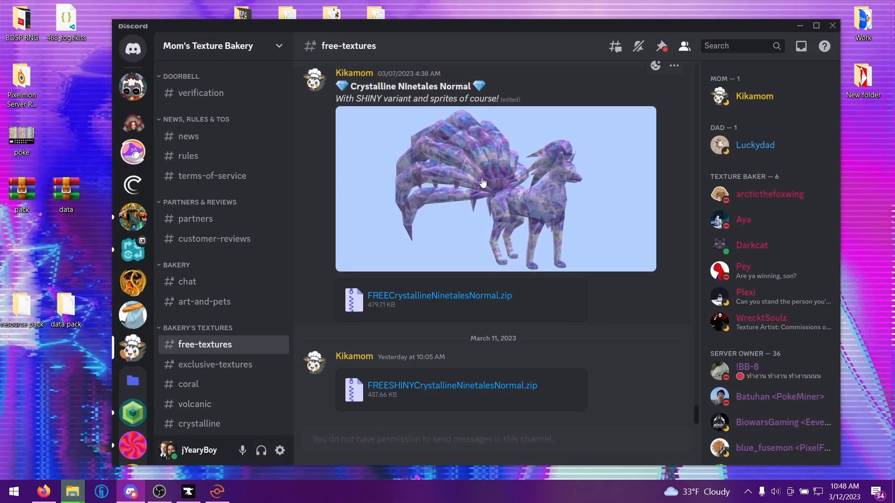
{"action": "mouse_move", "coordinate": [469, 148]}
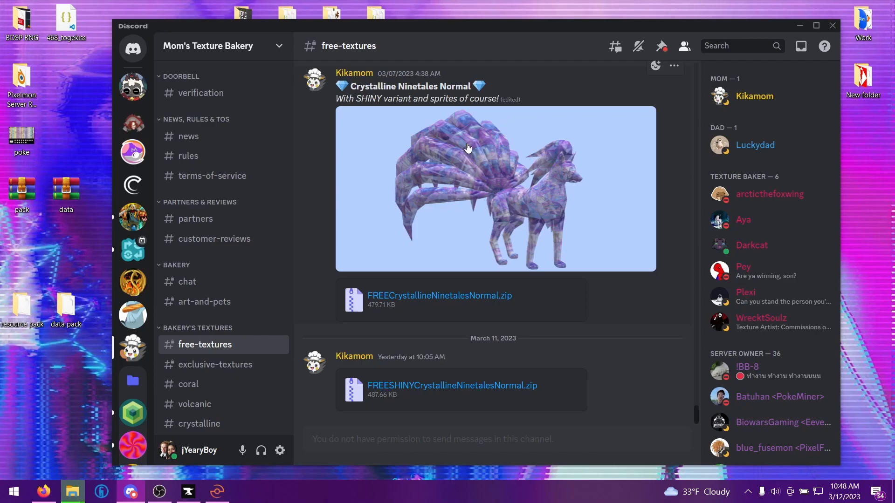
{"action": "mouse_move", "coordinate": [470, 134]}
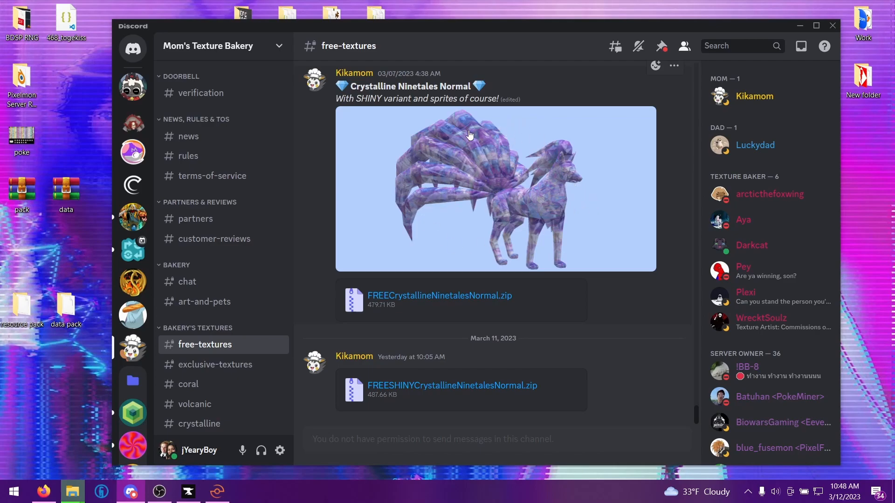
{"action": "mouse_move", "coordinate": [475, 189]}
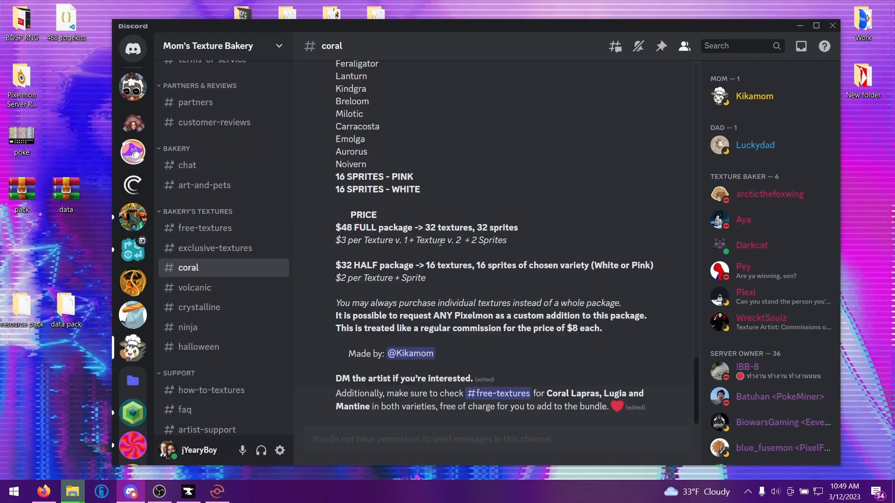
- Browse the volcanic and crystalline texture channels' previews in Discord
{"action": "scroll", "scroll_direction": "down", "scroll_amount": 3}
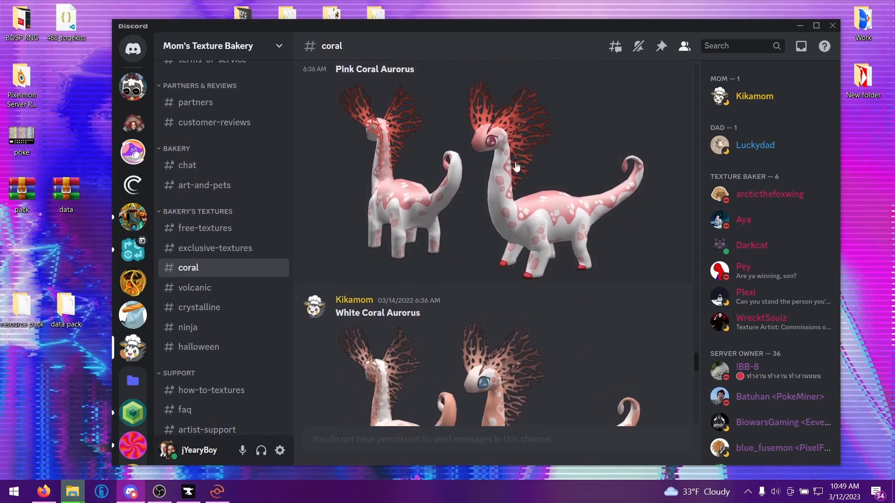
{"action": "left_click", "coordinate": [194, 288]}
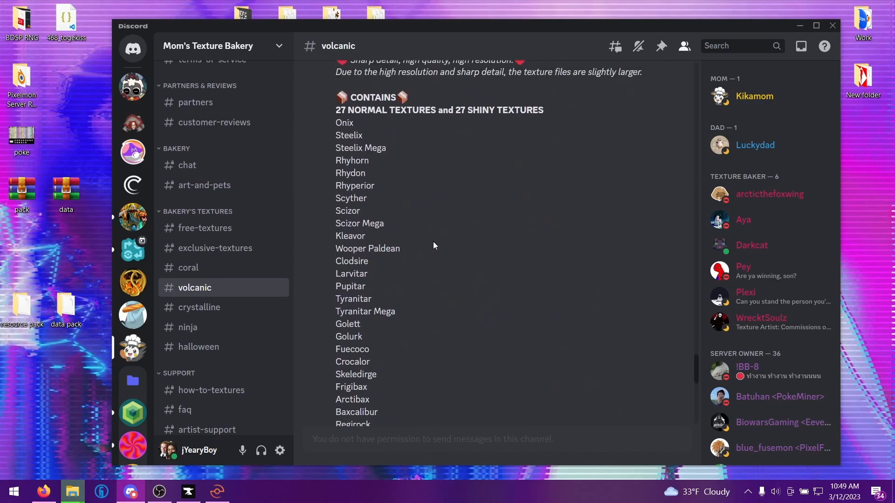
{"action": "scroll", "scroll_direction": "down", "scroll_amount": 3}
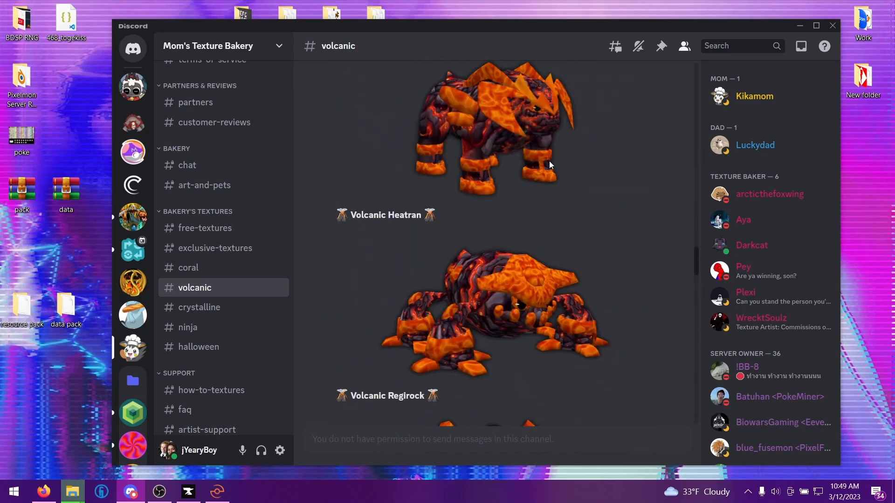
{"action": "left_click", "coordinate": [199, 307]}
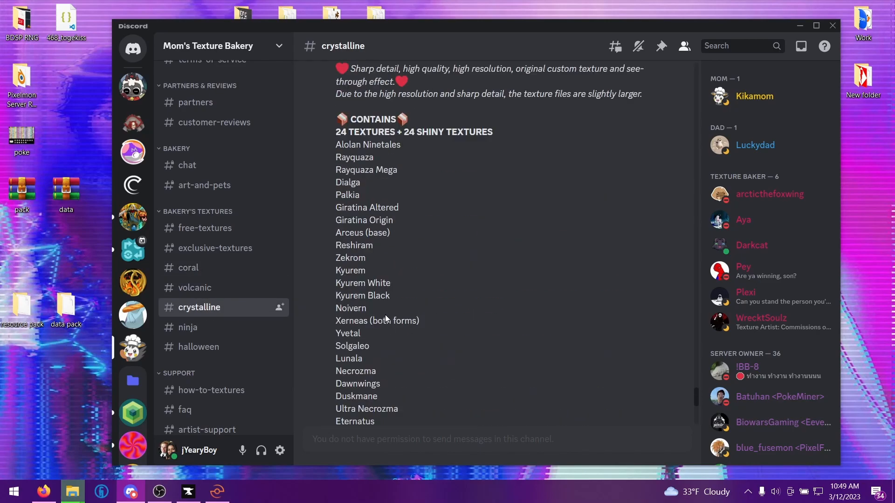
{"action": "scroll", "scroll_direction": "down", "scroll_amount": 3}
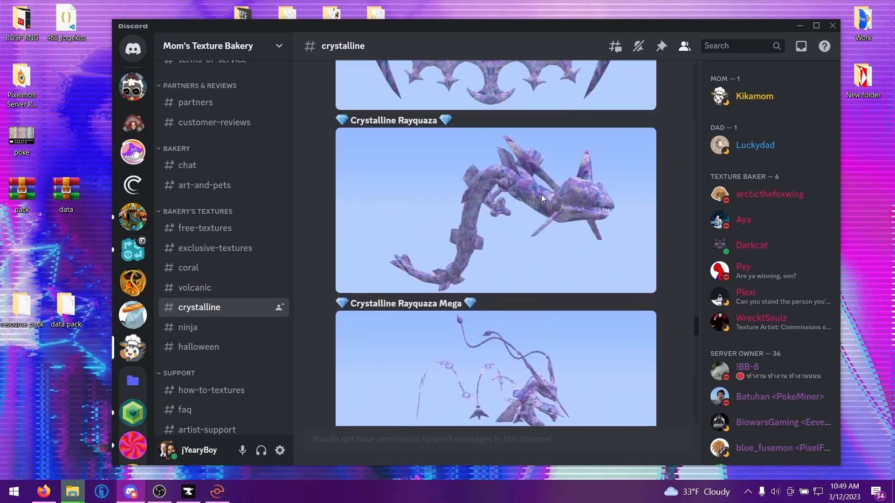
{"action": "left_click", "coordinate": [205, 228]}
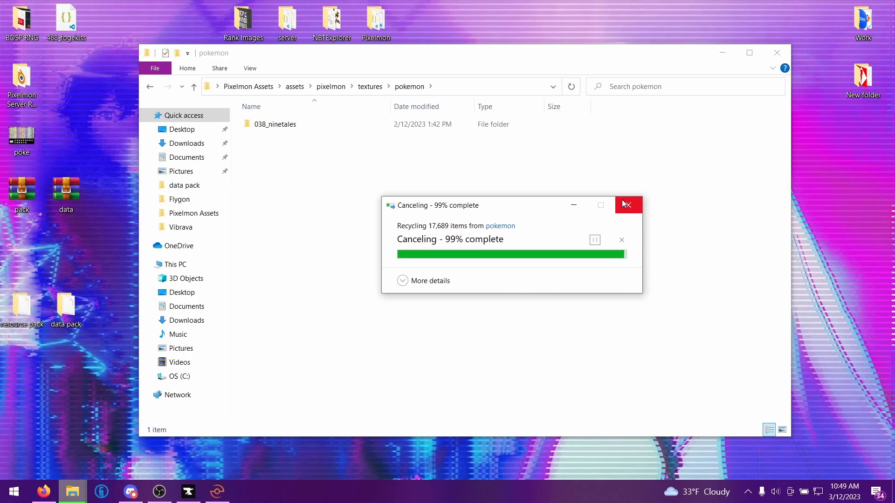
- Dismiss the recycling progress window after the texture deletion
{"action": "left_click", "coordinate": [629, 204]}
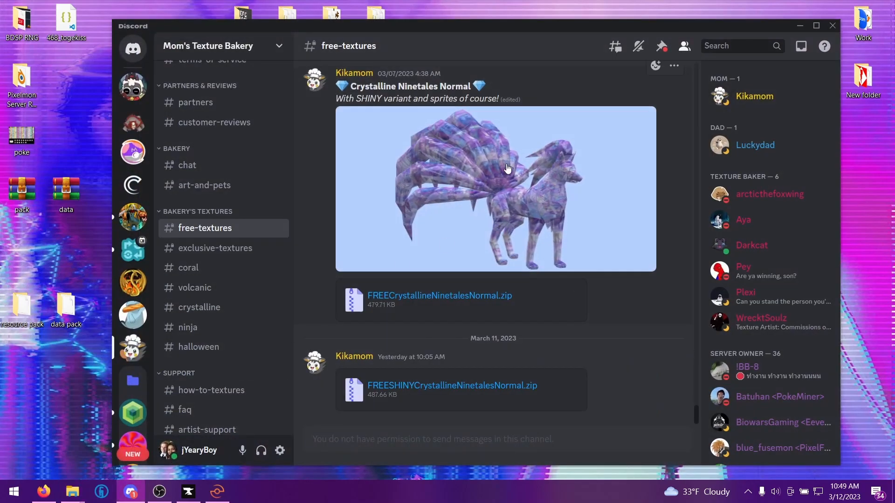
{"action": "mouse_move", "coordinate": [464, 180]}
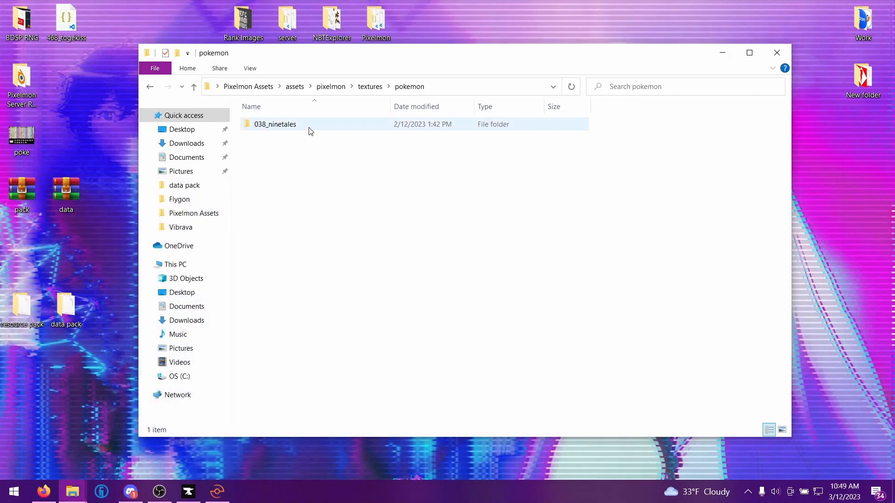
- Create a crystal folder in 038_ninetales/all/base beside none, shiny and strike, and open it
{"action": "double_click", "coordinate": [275, 124]}
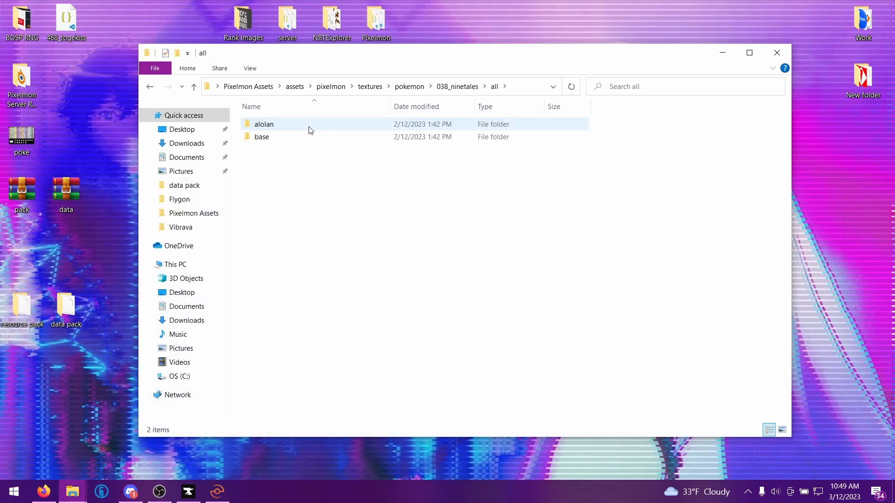
{"action": "left_click", "coordinate": [262, 136]}
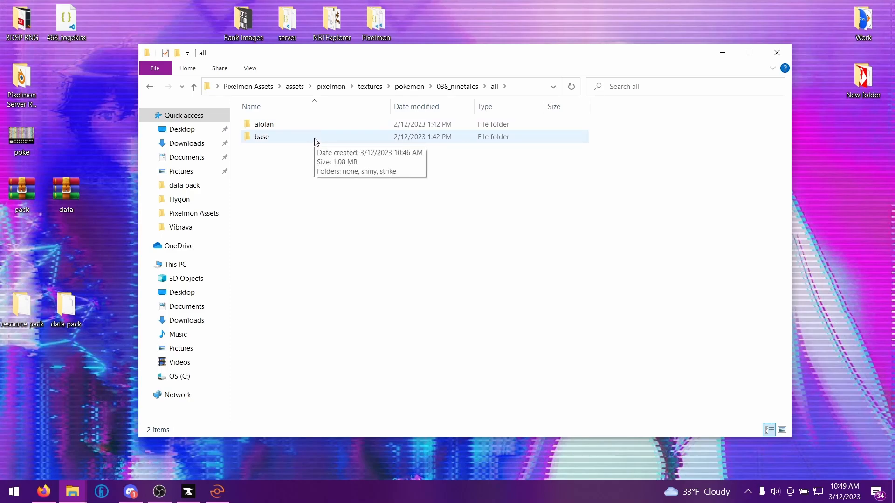
{"action": "double_click", "coordinate": [261, 136]}
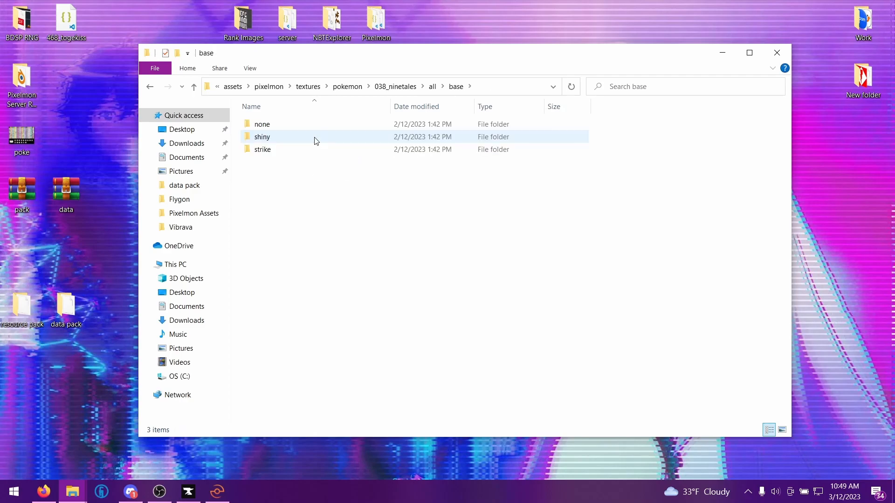
{"action": "left_click", "coordinate": [317, 170]}
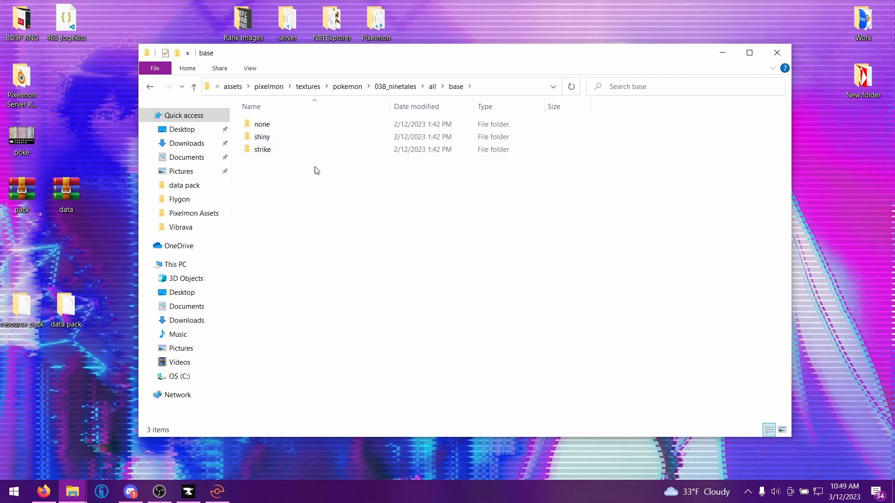
{"action": "right_click", "coordinate": [316, 171]}
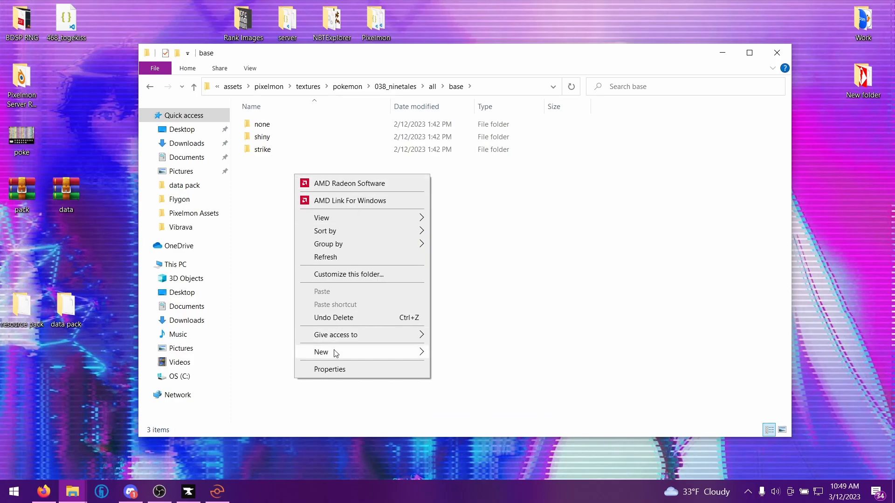
{"action": "left_click", "coordinate": [330, 352]}
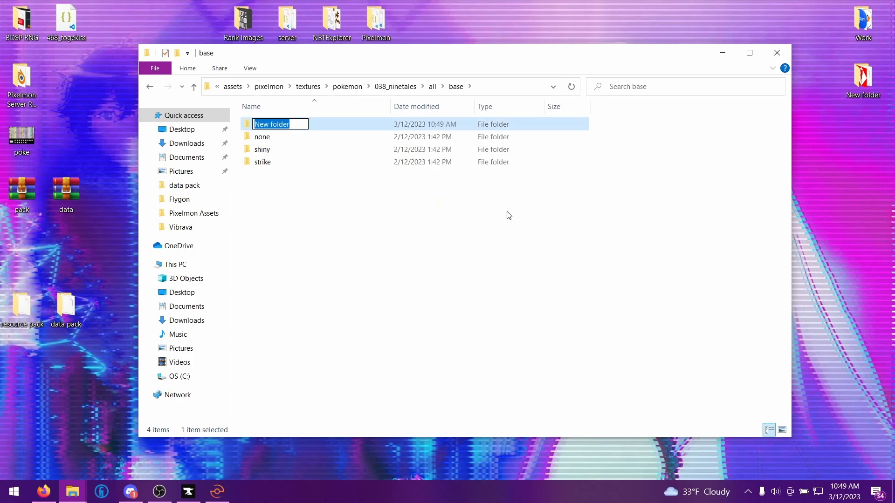
{"action": "type", "text": "crystal"}
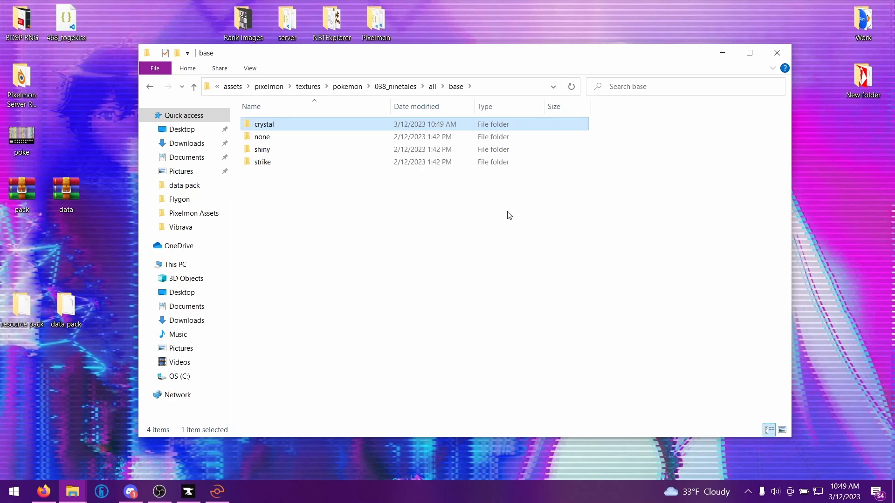
{"action": "mouse_move", "coordinate": [363, 153]}
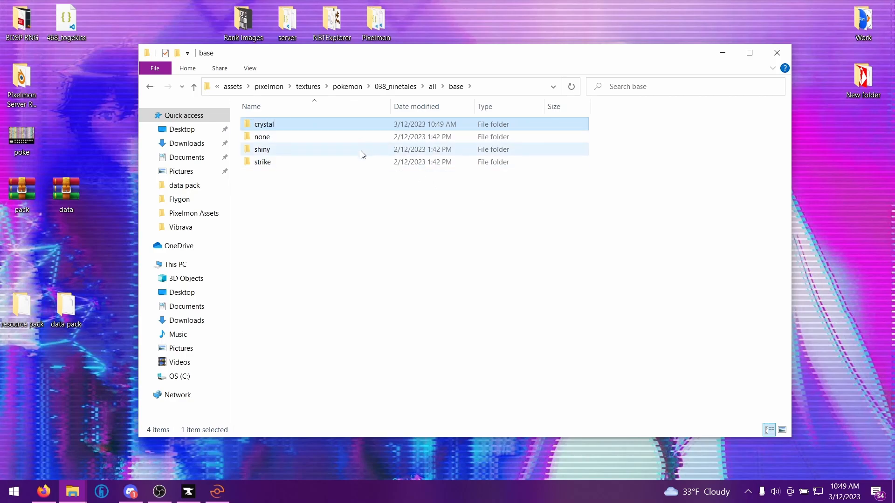
{"action": "left_click", "coordinate": [265, 124]}
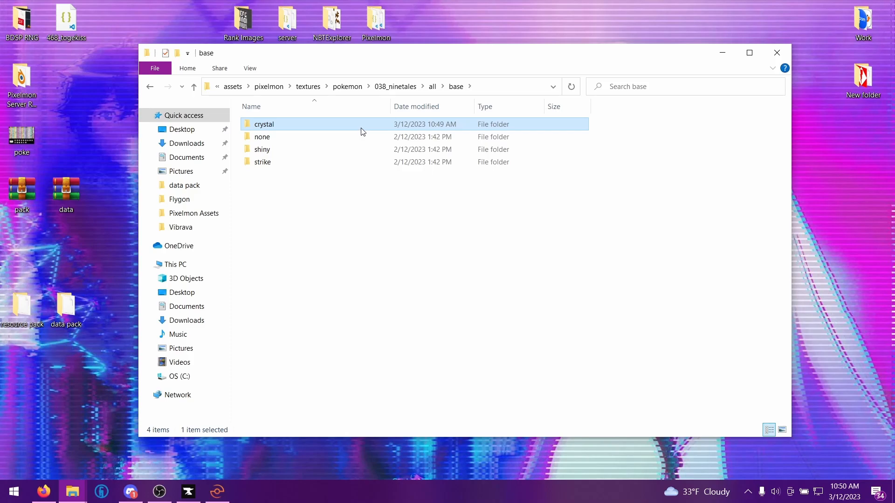
{"action": "double_click", "coordinate": [264, 124]}
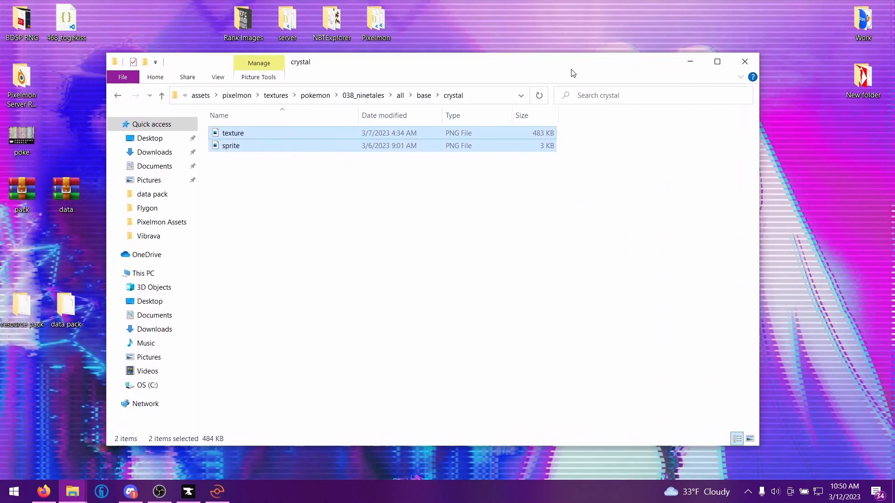
{"action": "mouse_move", "coordinate": [350, 182]}
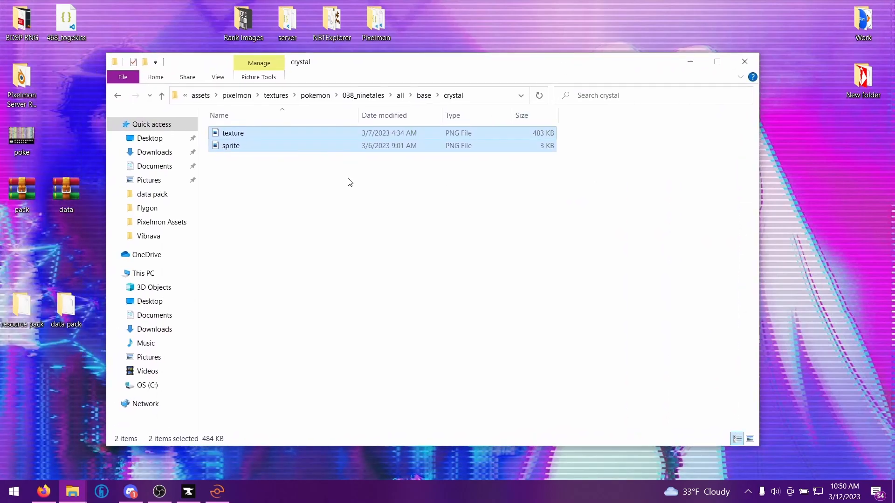
- Check the pasted texture.png (483 KB) and 32×32 sprite.png details in the crystal folder
{"action": "left_click", "coordinate": [305, 162]}
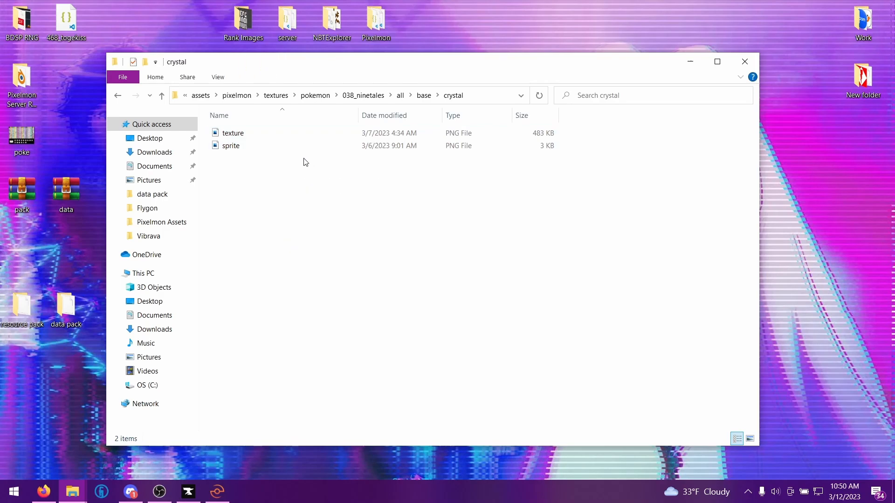
{"action": "left_click", "coordinate": [233, 133]}
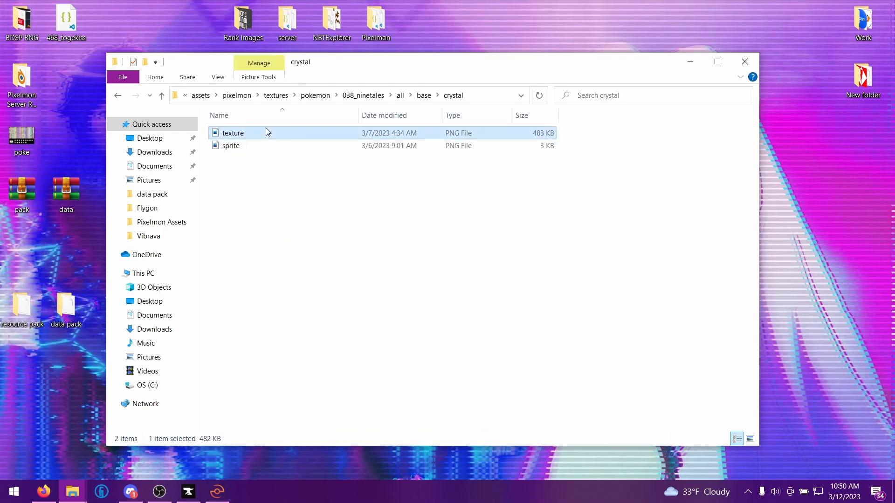
{"action": "left_click", "coordinate": [230, 145]}
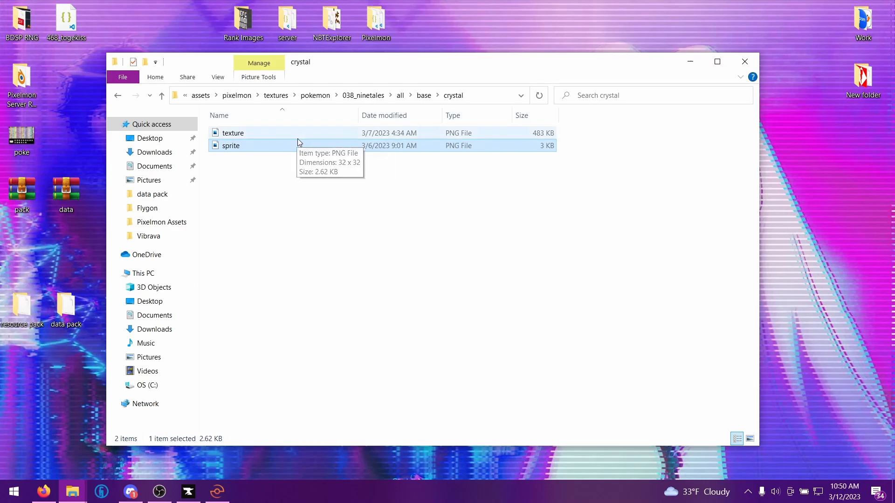
{"action": "left_click", "coordinate": [300, 173]}
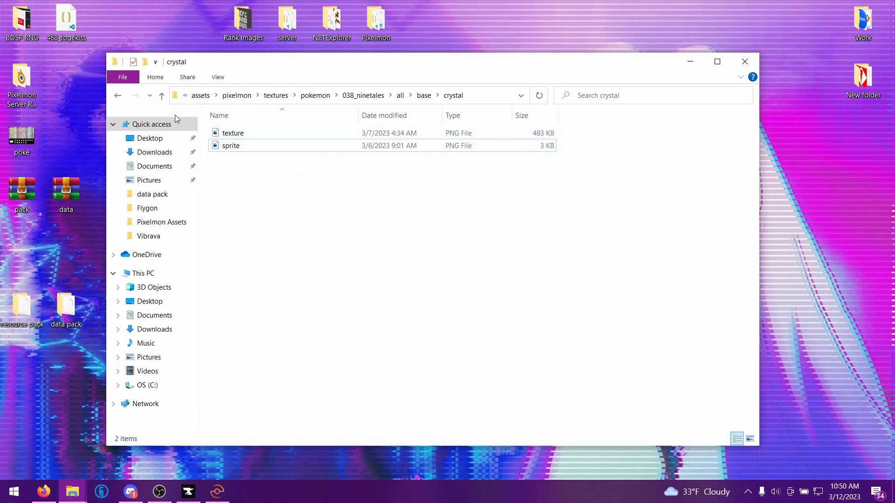
- Go to Pixelmon Assets data species, keep only 038_ninetales, and open it
{"action": "left_click", "coordinate": [200, 95]}
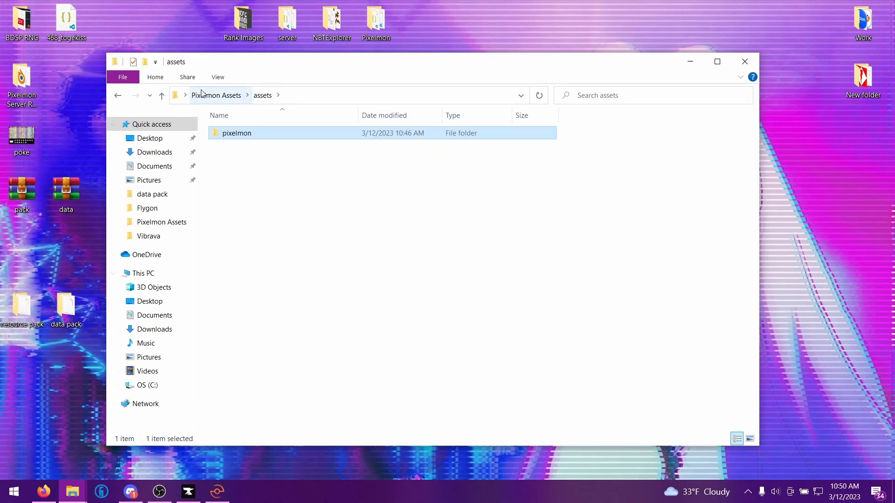
{"action": "left_click", "coordinate": [216, 95]}
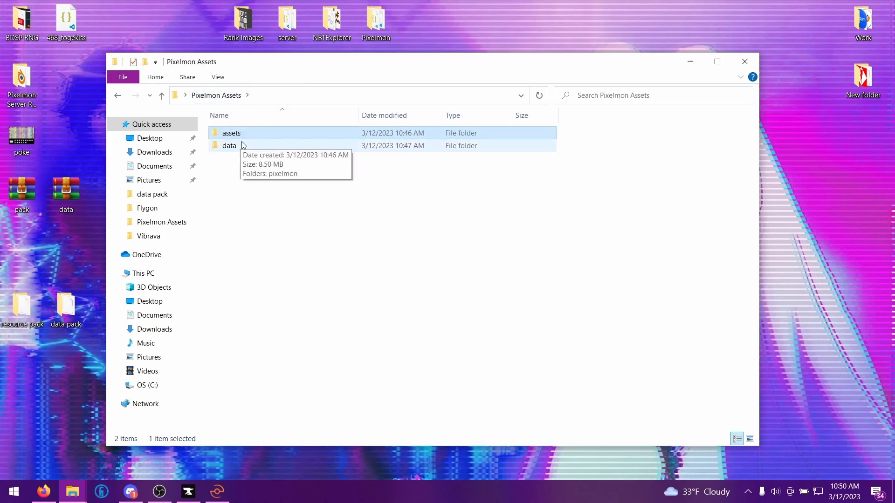
{"action": "mouse_move", "coordinate": [247, 148]}
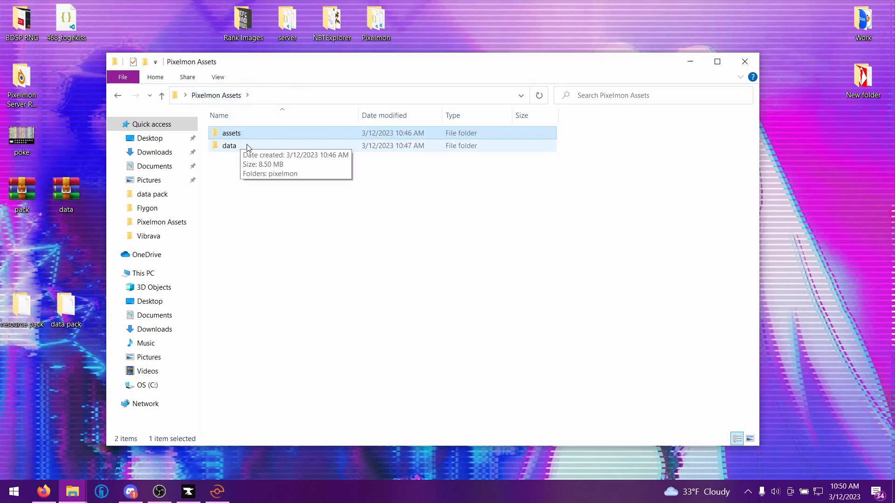
{"action": "double_click", "coordinate": [228, 146]}
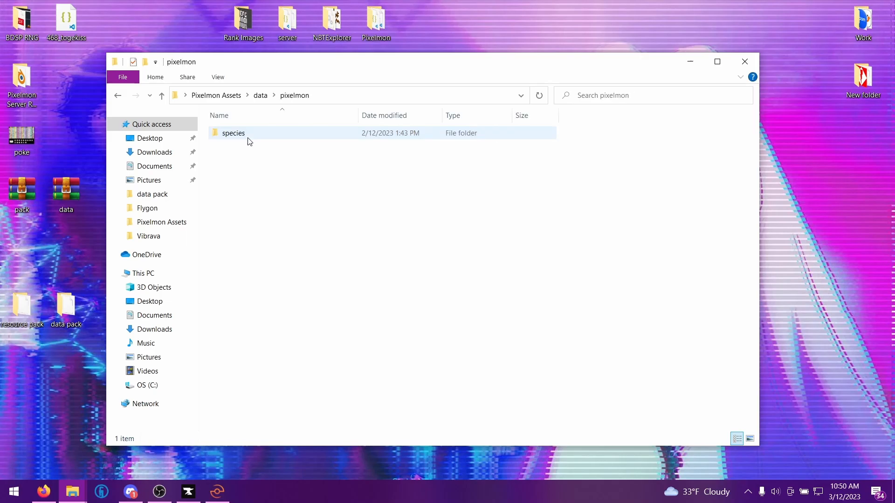
{"action": "double_click", "coordinate": [233, 132]}
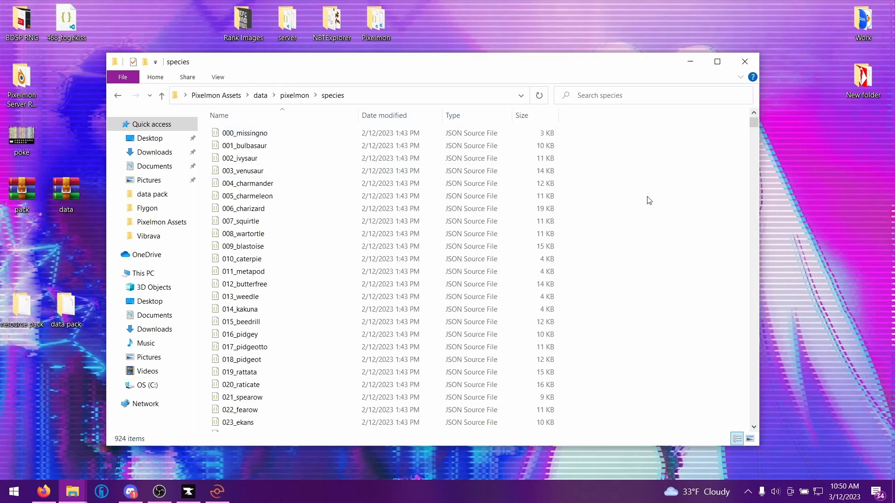
{"action": "key", "text": "ctrl+a"}
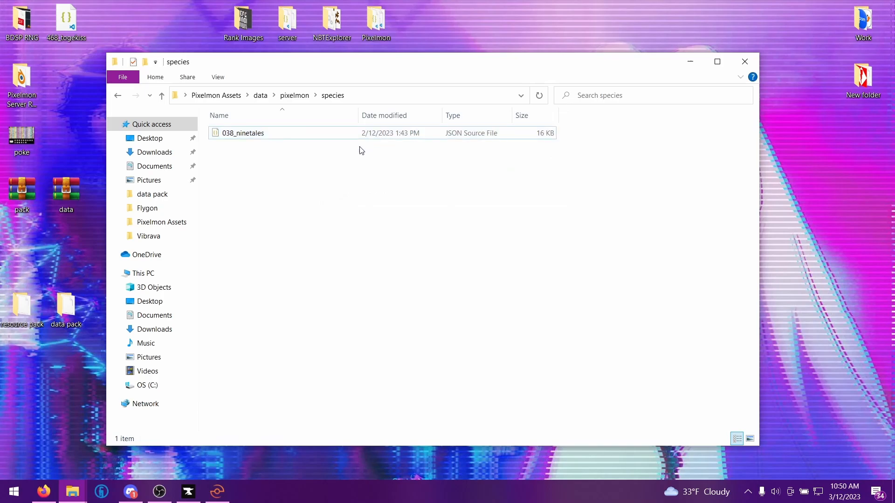
{"action": "left_click", "coordinate": [241, 133]}
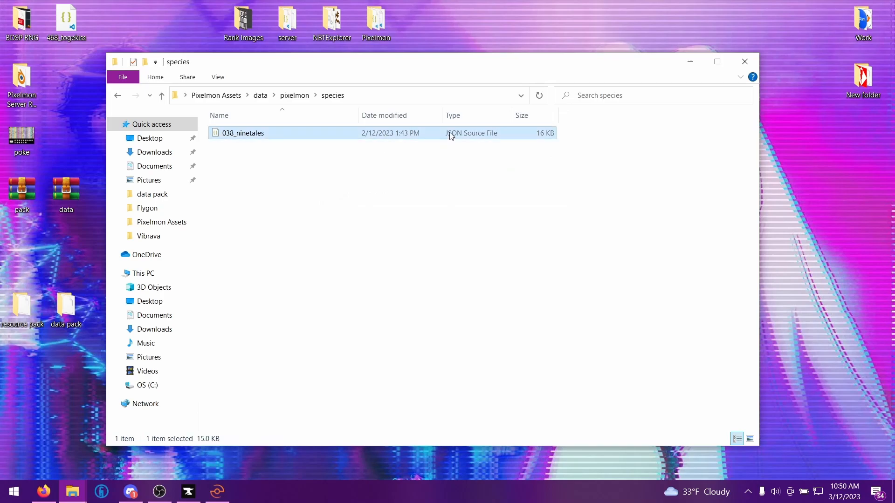
{"action": "double_click", "coordinate": [243, 133]}
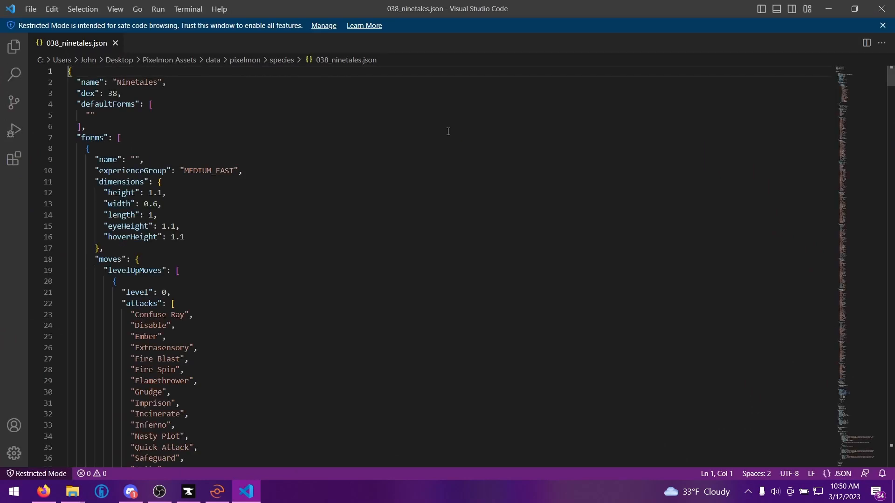
- Dismiss the Restricted Mode banner and scroll 038_ninetales.json down to the palettes array
{"action": "left_click", "coordinate": [883, 25]}
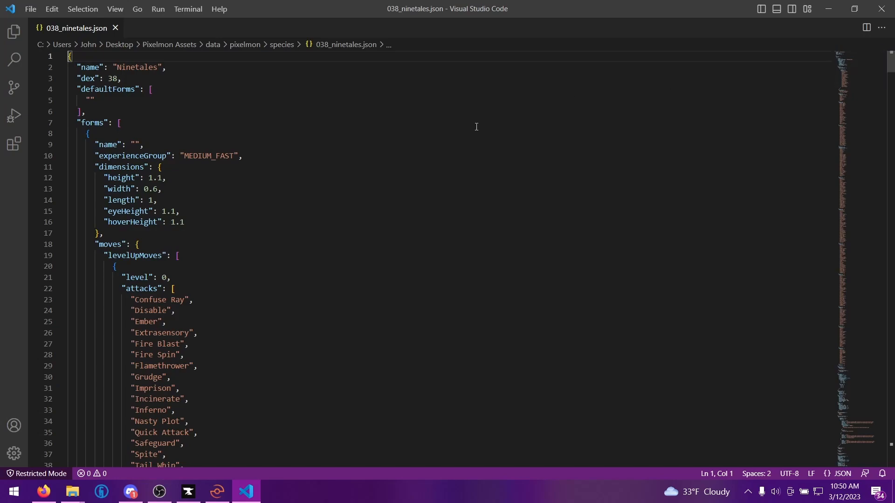
{"action": "mouse_move", "coordinate": [144, 360]}
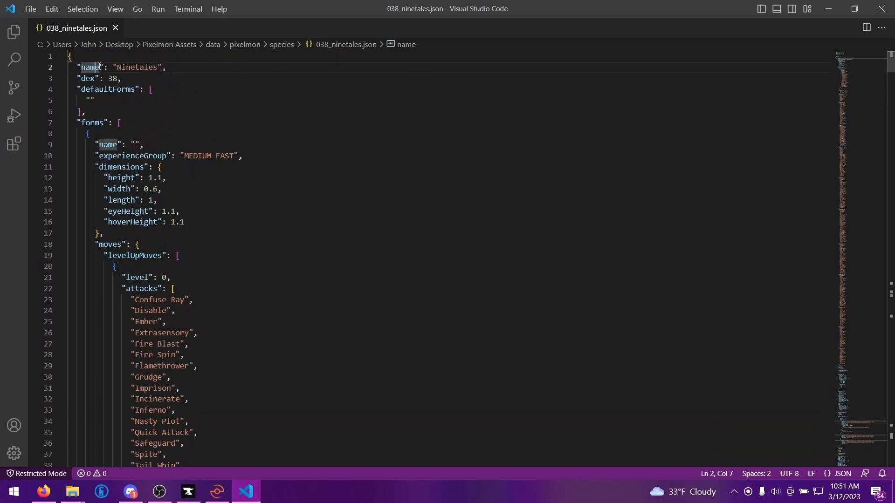
{"action": "scroll", "scroll_direction": "down", "scroll_amount": 3}
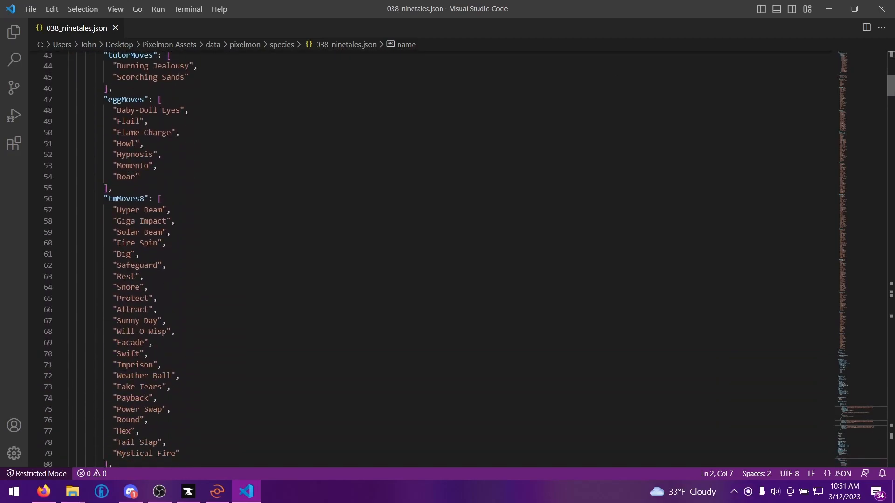
{"action": "scroll", "scroll_direction": "down", "scroll_amount": 3}
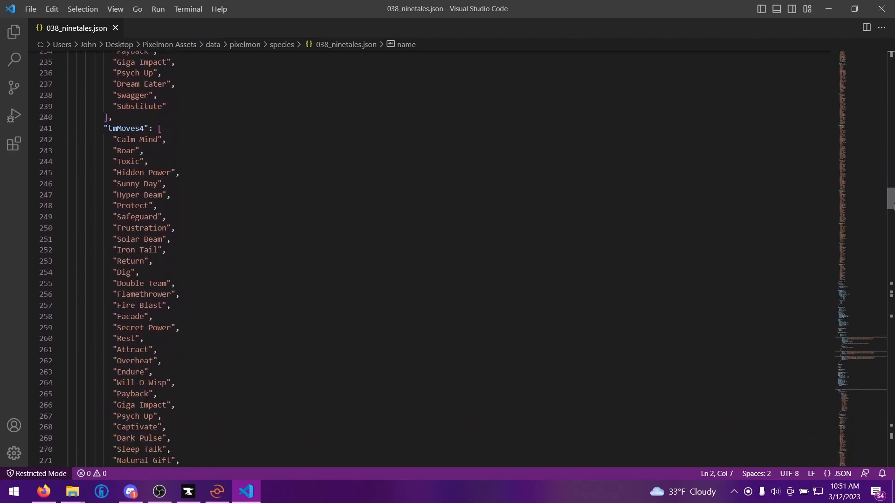
{"action": "scroll", "scroll_direction": "down", "scroll_amount": 3}
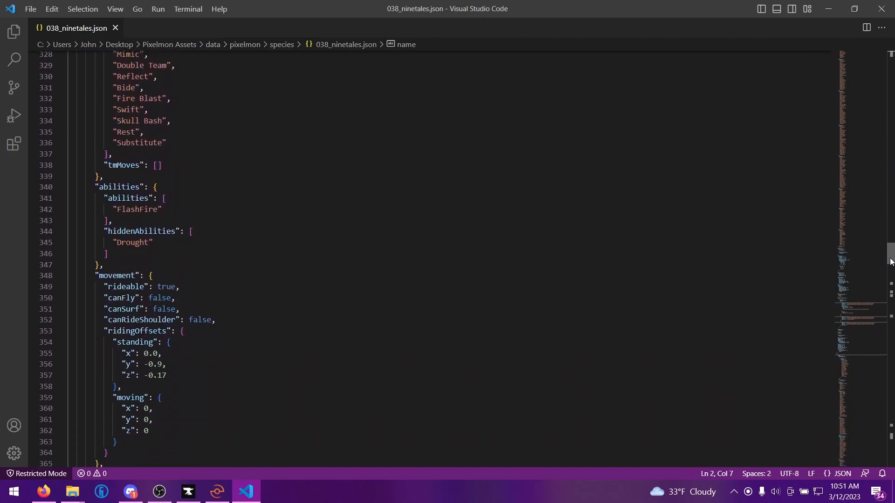
{"action": "scroll", "scroll_direction": "down", "scroll_amount": 3}
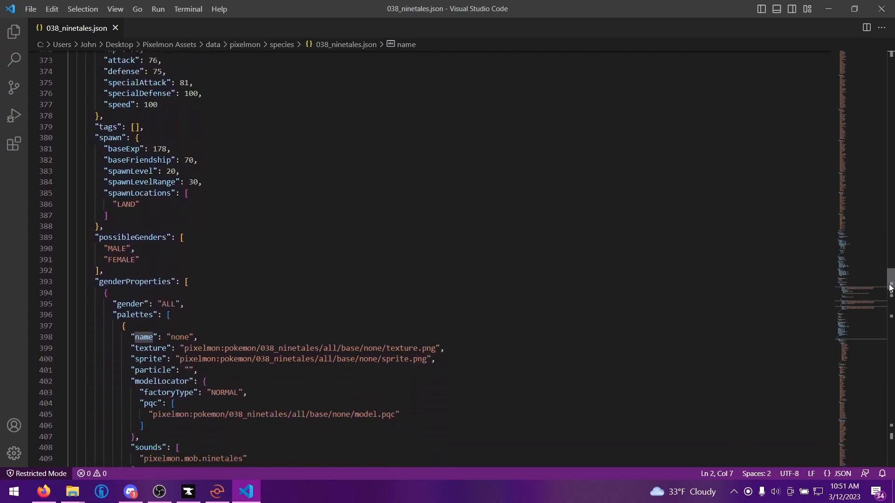
{"action": "scroll", "scroll_direction": "down", "scroll_amount": 3}
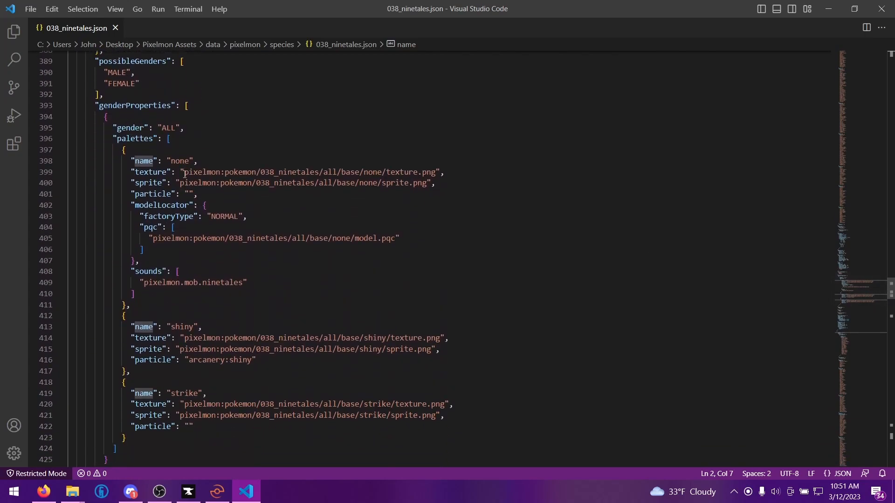
{"action": "scroll", "scroll_direction": "down", "scroll_amount": 3}
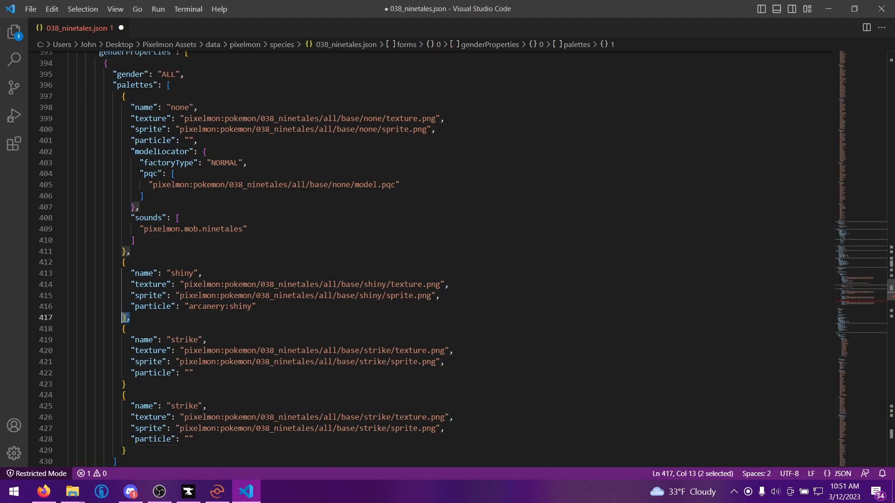
- Add the comma after the first strike palette block and select 'strike' in the copy
{"action": "left_click", "coordinate": [142, 373]}
{"action": "type", "text": ","}
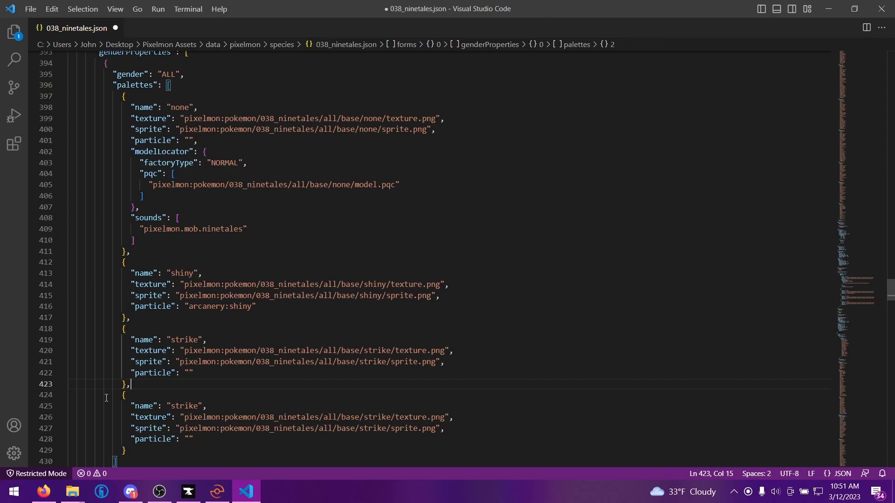
{"action": "scroll", "scroll_direction": "down", "scroll_amount": 3}
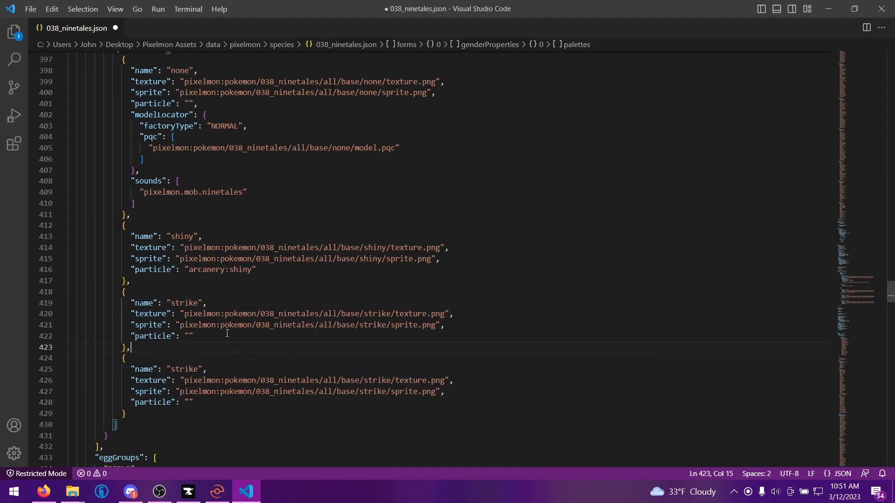
{"action": "mouse_move", "coordinate": [181, 391]}
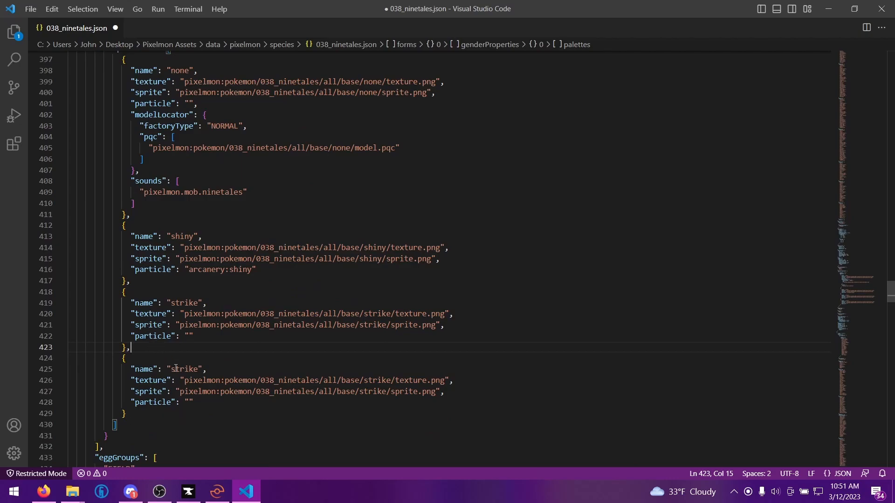
{"action": "double_click", "coordinate": [185, 369]}
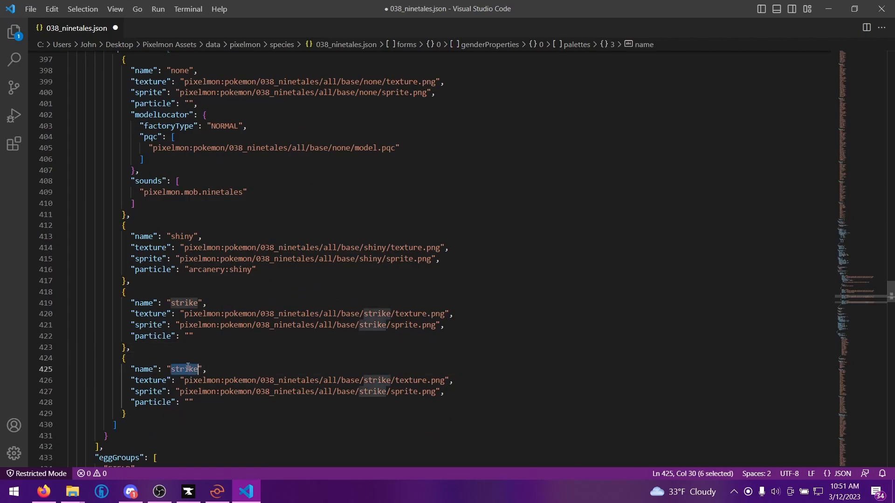
- Rename the copy to 'crystal', point its texture and sprite paths to crystal, and save
{"action": "type", "text": "crys"}
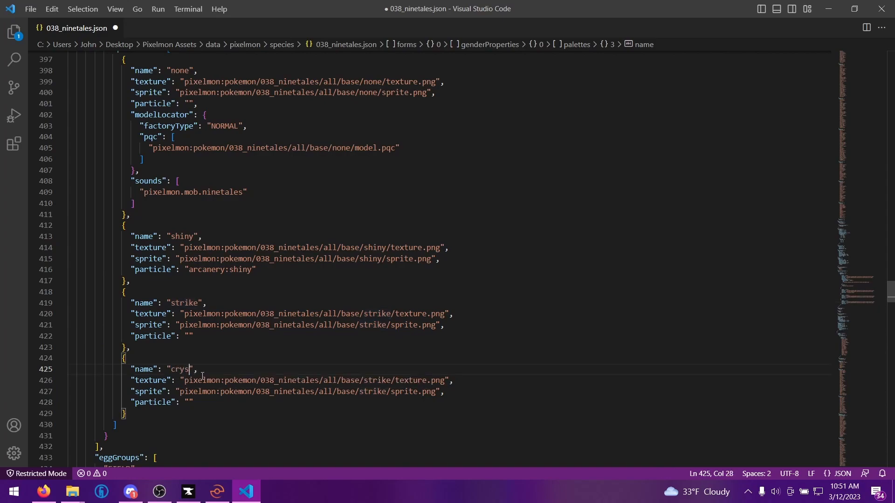
{"action": "type", "text": "tal"}
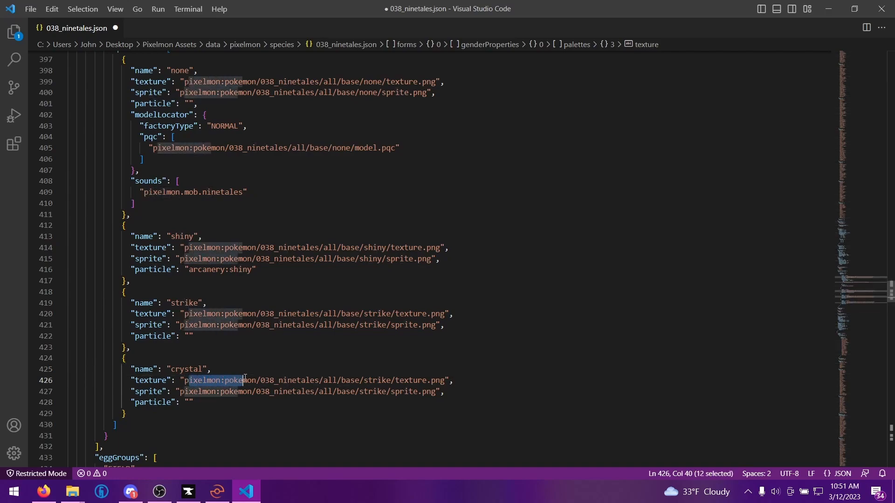
{"action": "left_click_drag", "start_coordinate": [244, 380], "coordinate": [350, 380]}
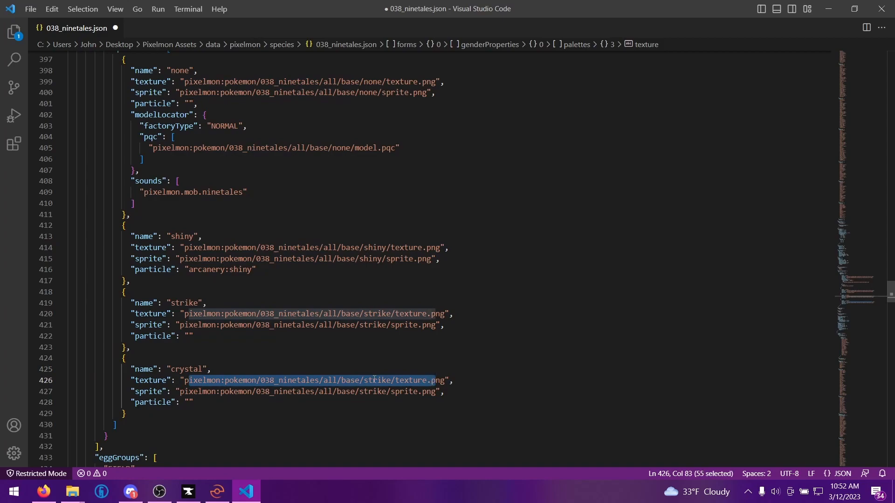
{"action": "double_click", "coordinate": [376, 380]}
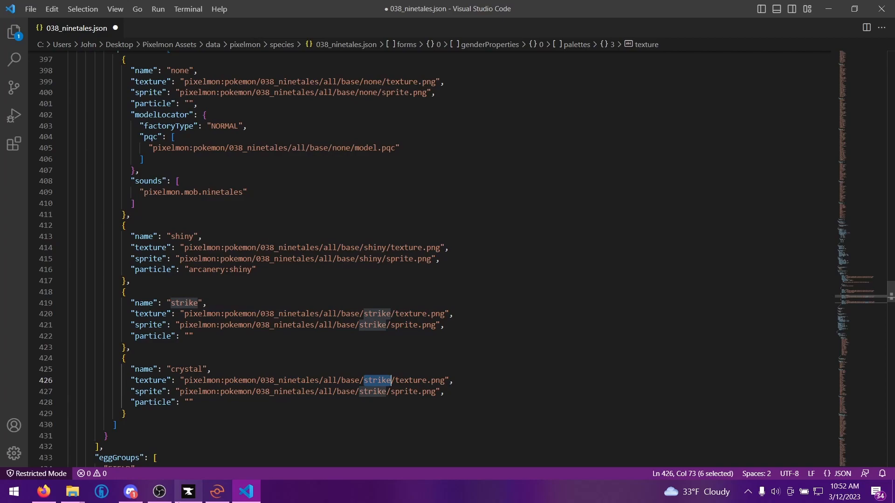
{"action": "type", "text": "c"}
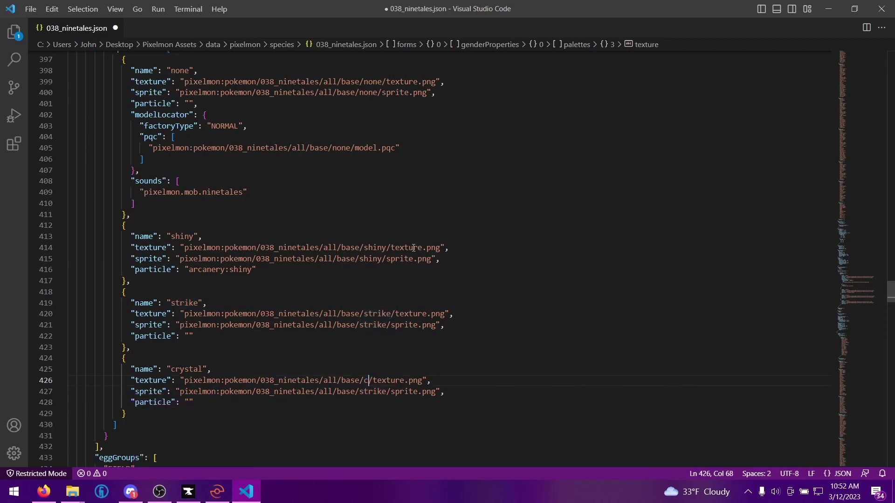
{"action": "type", "text": "rystal"}
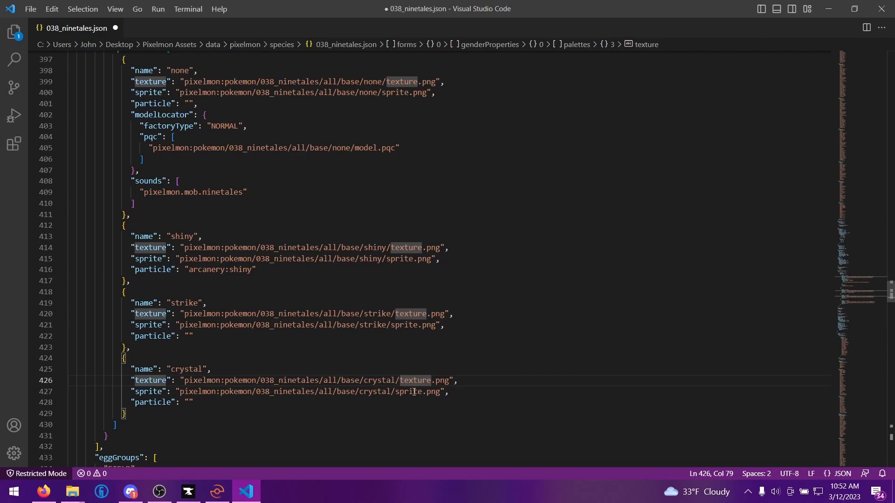
{"action": "mouse_move", "coordinate": [407, 380]}
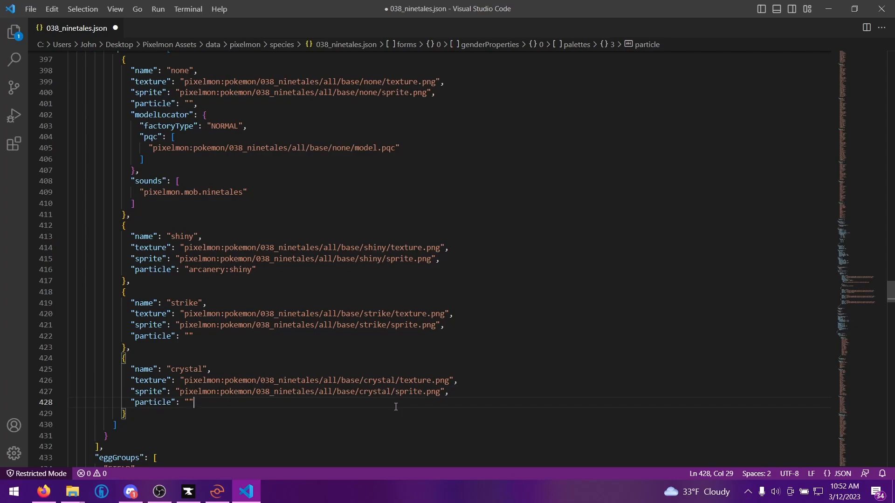
{"action": "key", "text": "Ctrl+s"}
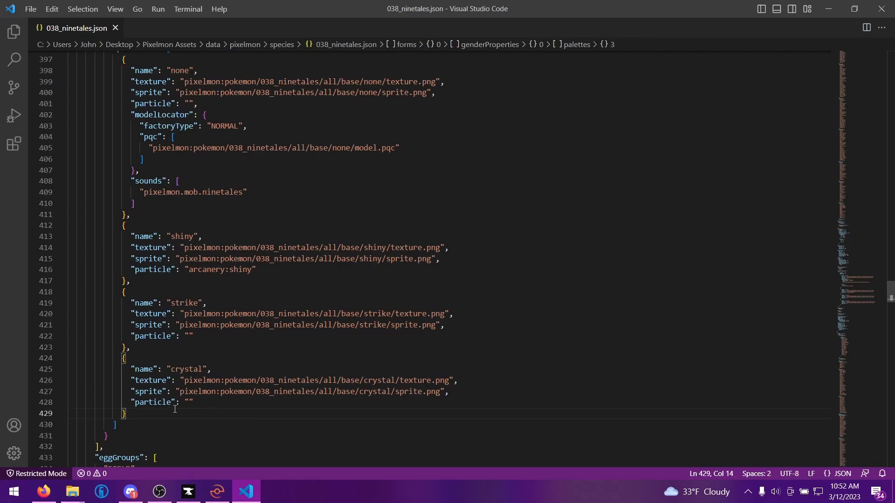
{"action": "scroll", "scroll_direction": "down", "scroll_amount": 3}
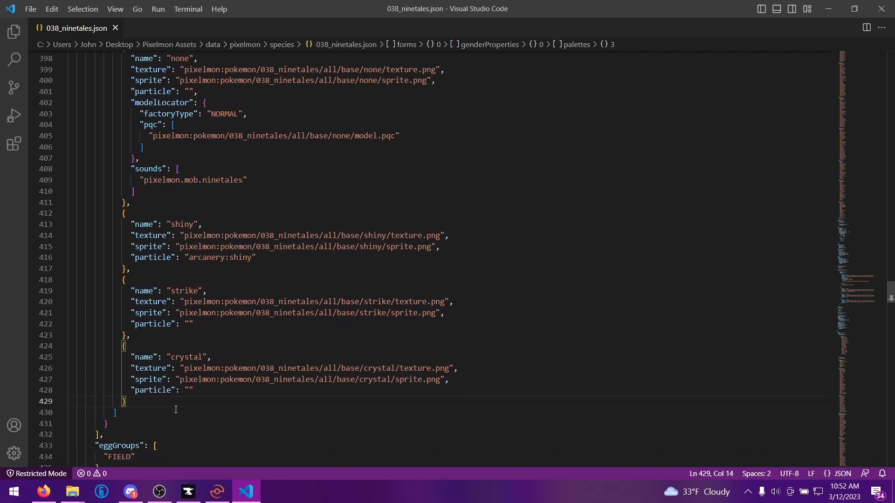
{"action": "mouse_move", "coordinate": [157, 401]}
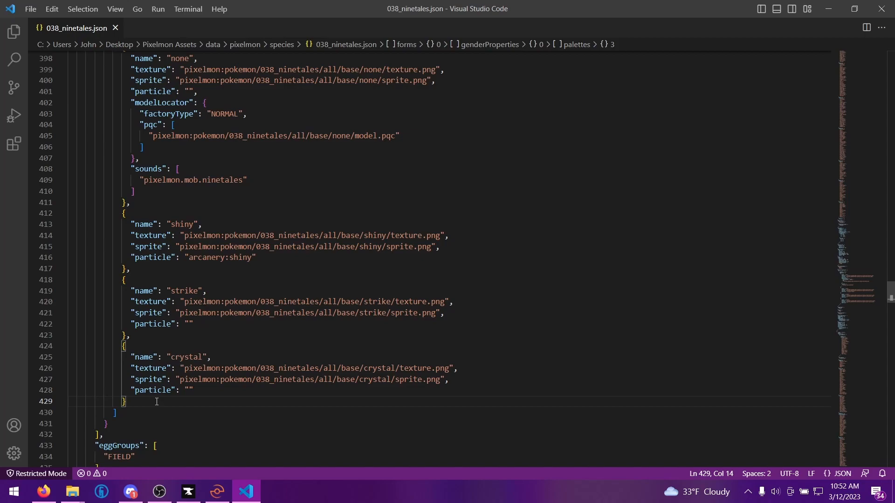
{"action": "key", "text": "Ctrl+A"}
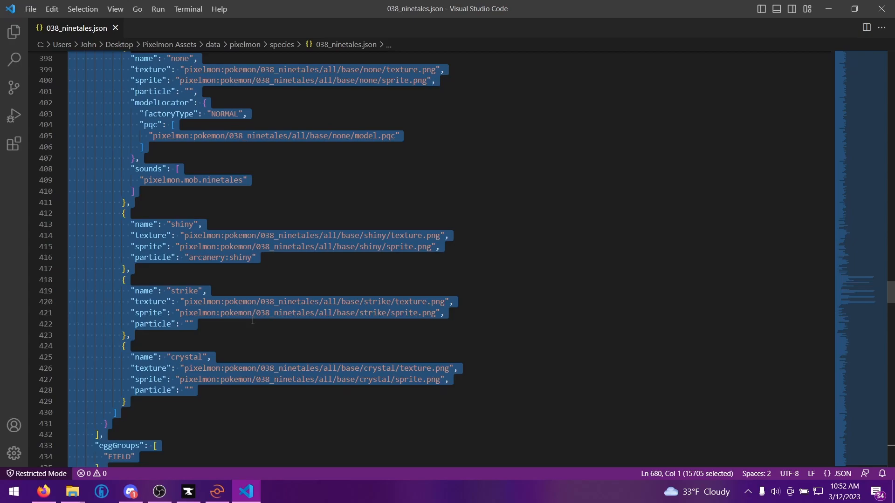
{"action": "mouse_move", "coordinate": [82, 485]}
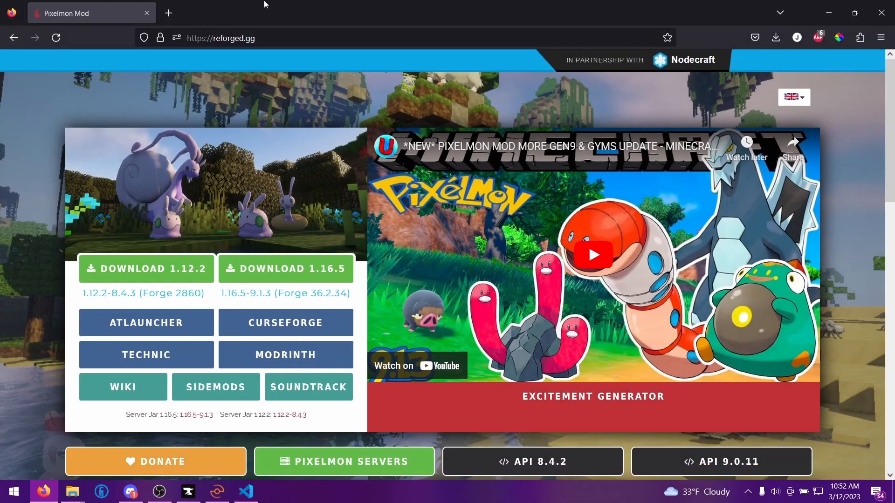
- Validate the Ninetales JSON on jsonlint.com, confirm Valid JSON, and close the tab
{"action": "left_click", "coordinate": [168, 13]}
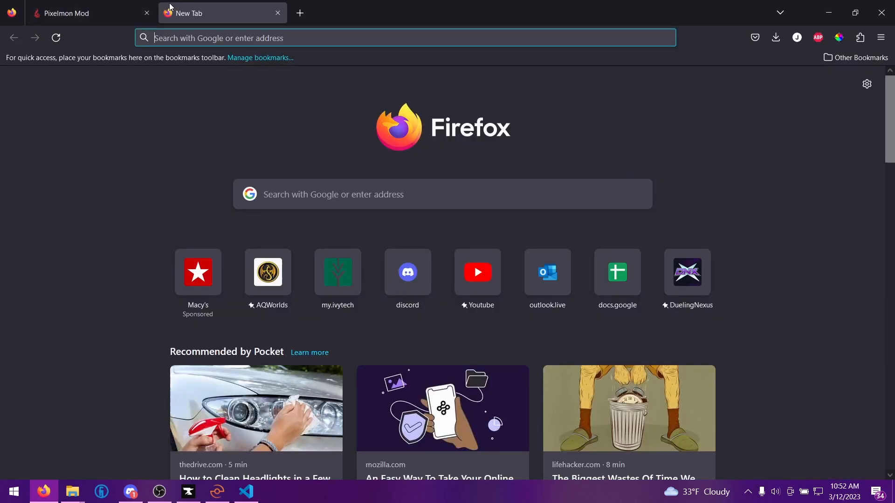
{"action": "type", "text": "jsonlint.com/"}
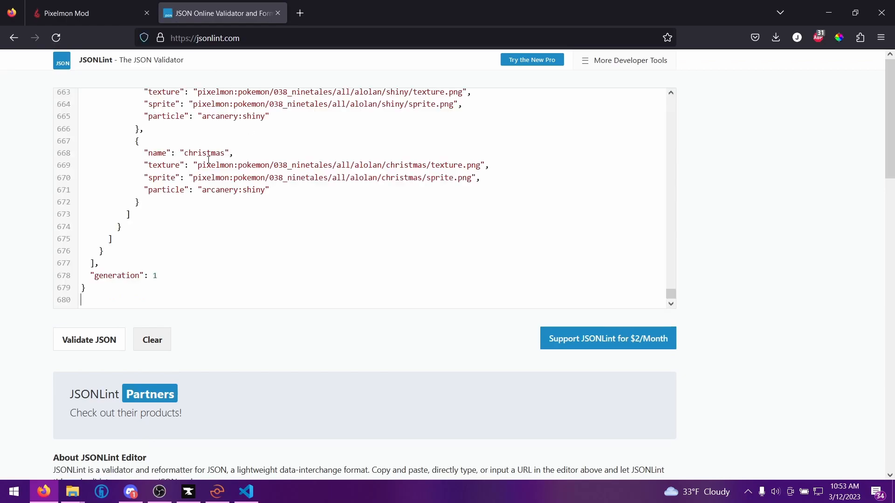
{"action": "left_click", "coordinate": [90, 340]}
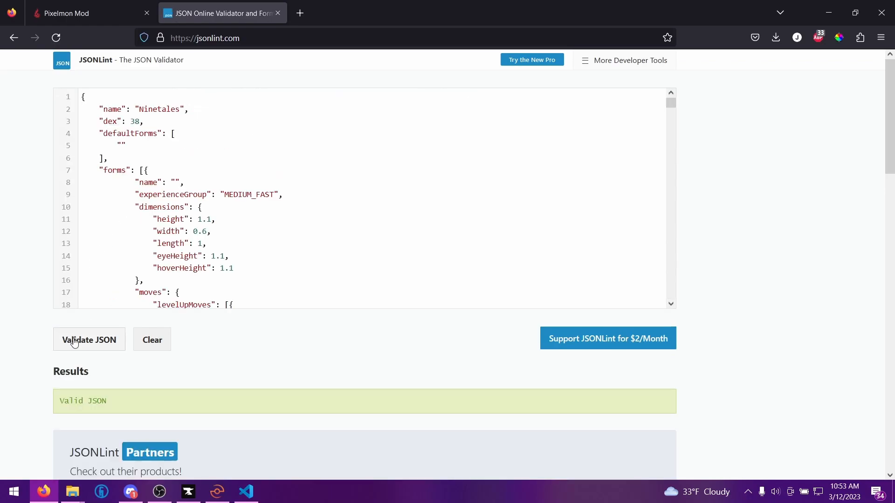
{"action": "double_click", "coordinate": [83, 400]}
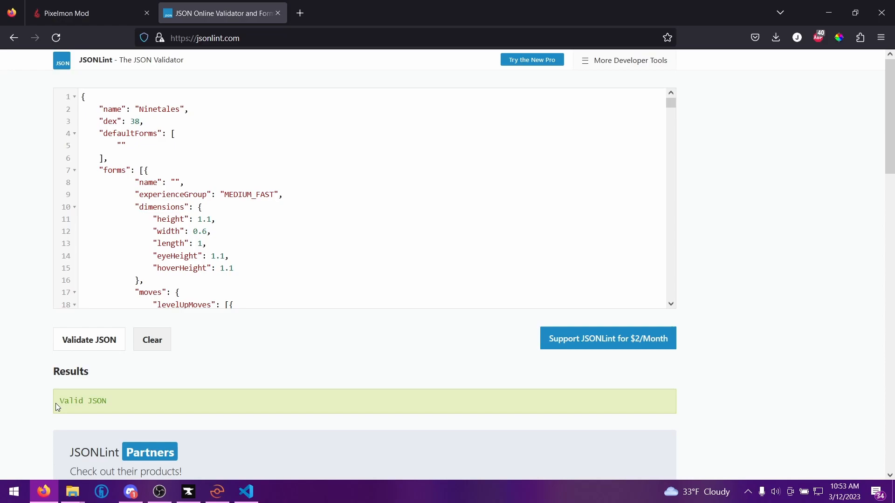
{"action": "mouse_move", "coordinate": [277, 13]}
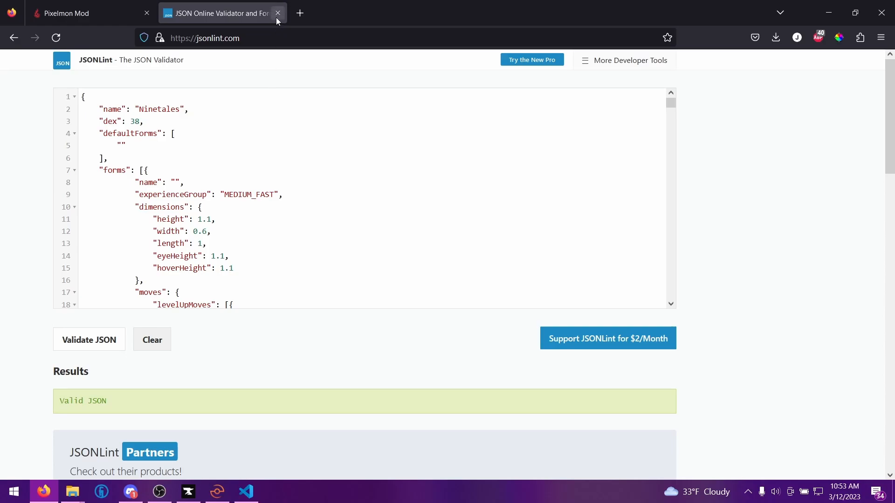
{"action": "left_click", "coordinate": [278, 13]}
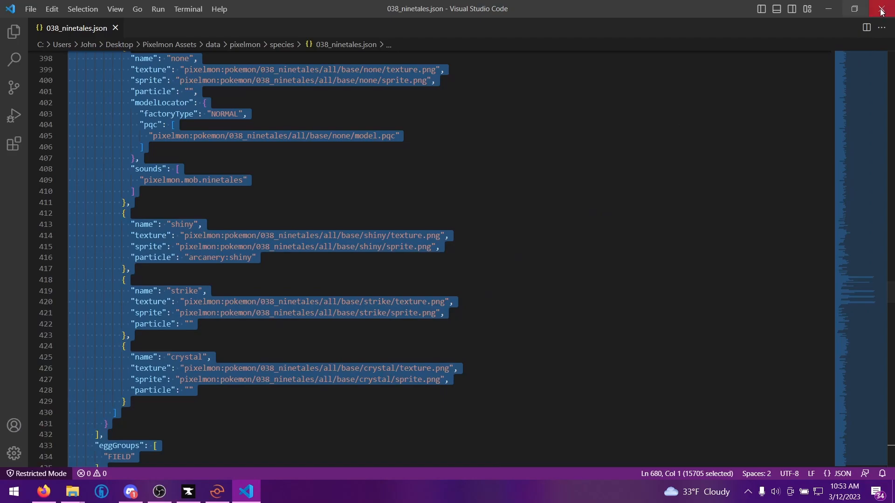
- Close VS Code and open the desktop resource pack folder to reach pack.mcmeta
{"action": "left_click", "coordinate": [880, 8]}
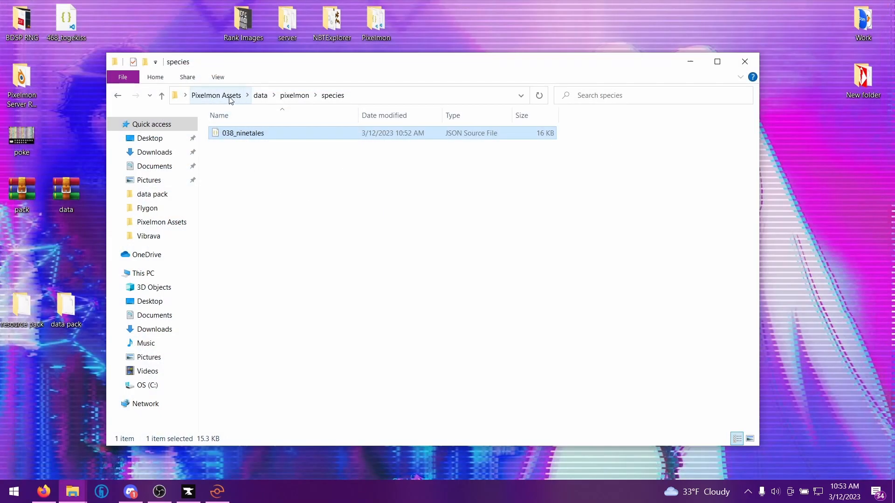
{"action": "left_click", "coordinate": [215, 95]}
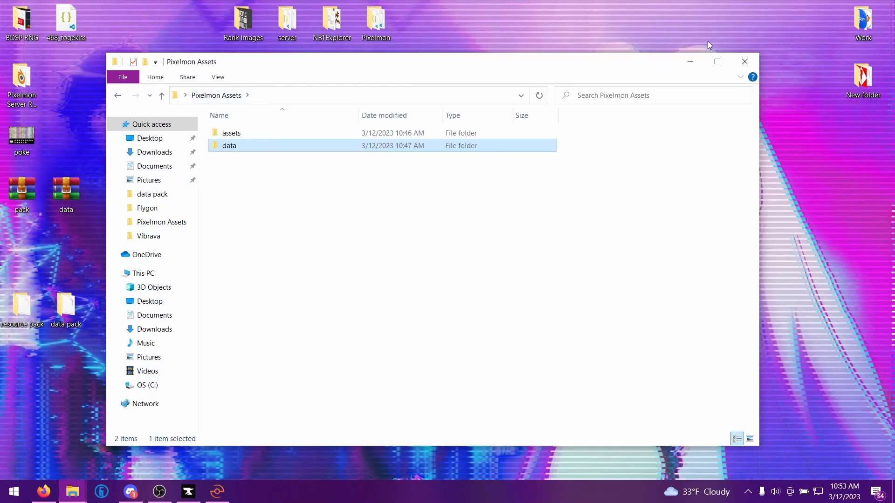
{"action": "mouse_move", "coordinate": [304, 245]}
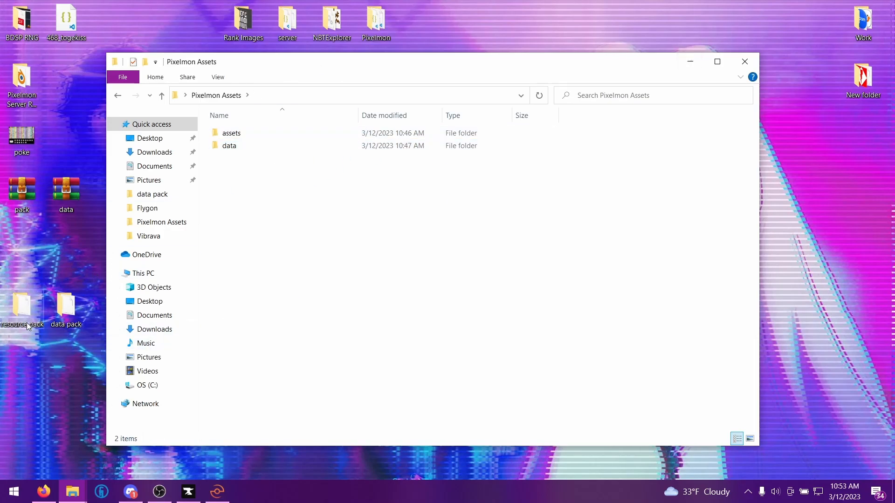
{"action": "double_click", "coordinate": [21, 305]}
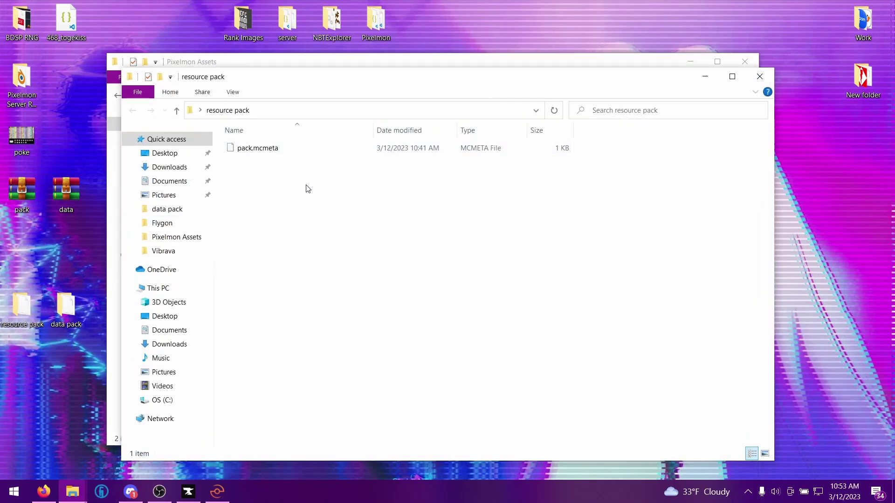
{"action": "right_click", "coordinate": [257, 148]}
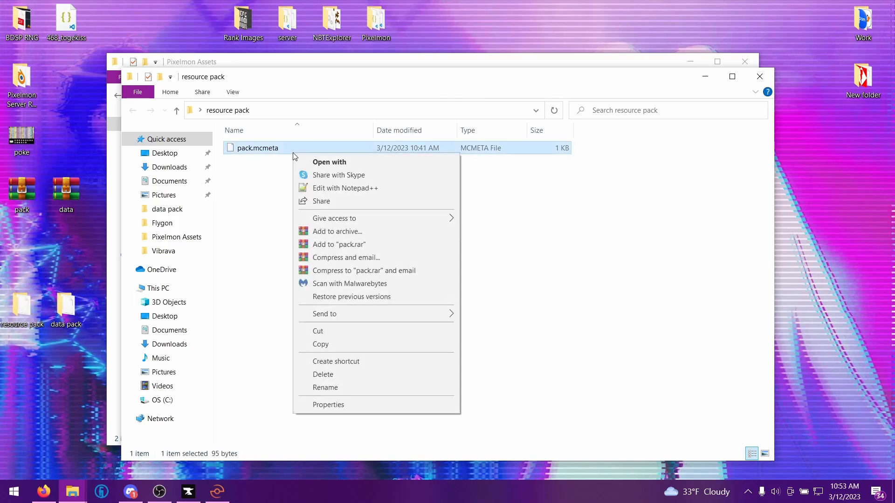
- Review pack.mcmeta in Notepad++: pack_format 6, description 'Custom Pallet Resource Pack'
{"action": "left_click", "coordinate": [345, 189]}
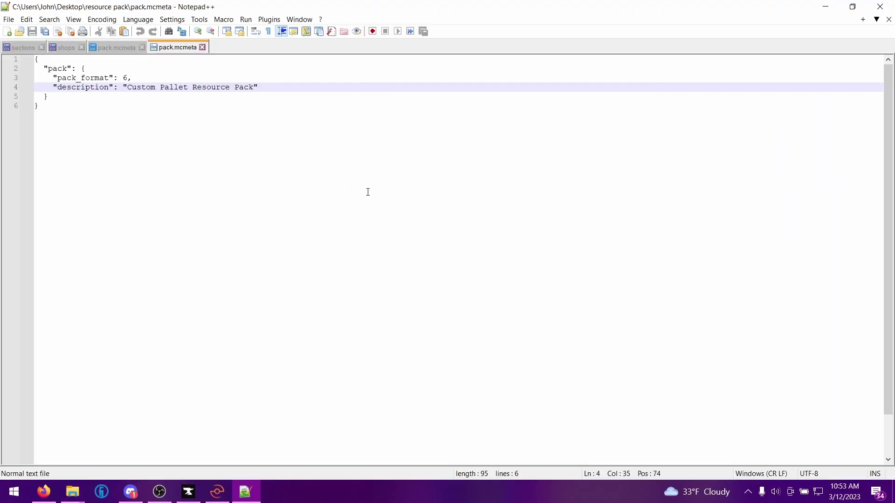
{"action": "key", "text": "ctrl+a"}
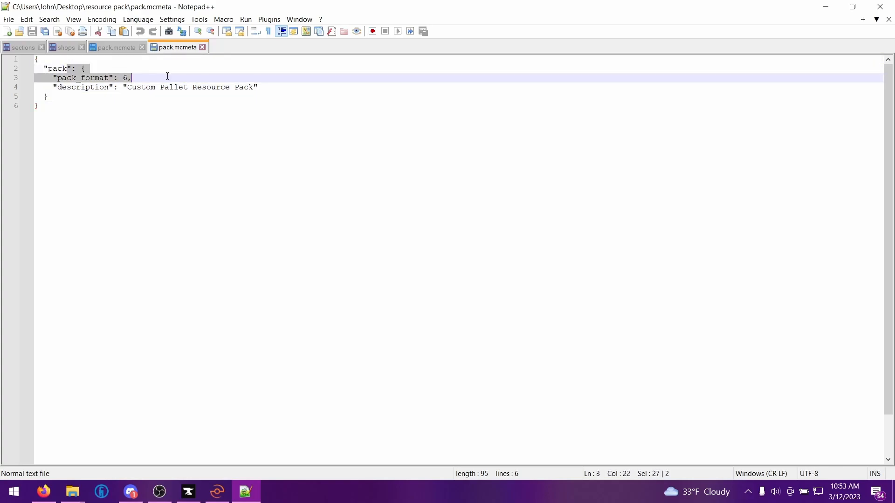
{"action": "left_click", "coordinate": [93, 82]}
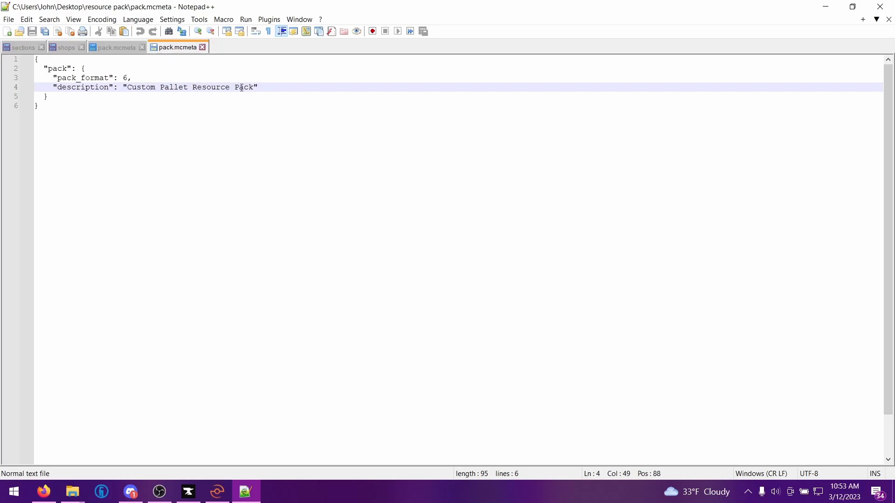
{"action": "left_click_drag", "start_coordinate": [127, 86], "coordinate": [234, 87]}
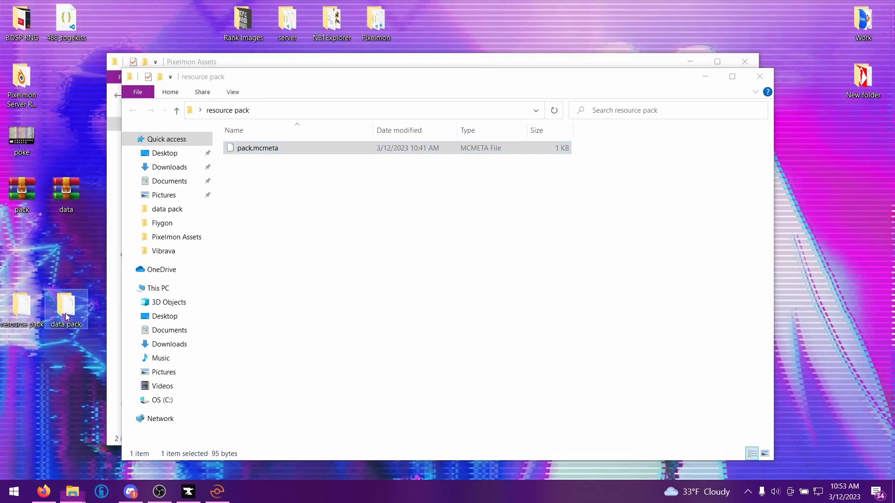
- Zip the resource pack's assets and pack.mcmeta into an archive named 'Resource Pack Test'
{"action": "right_click", "coordinate": [182, 125]}
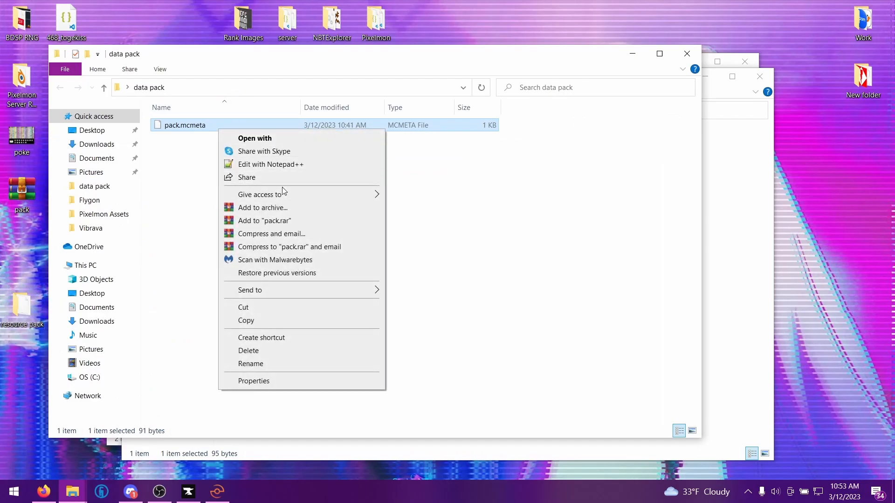
{"action": "left_click", "coordinate": [271, 164]}
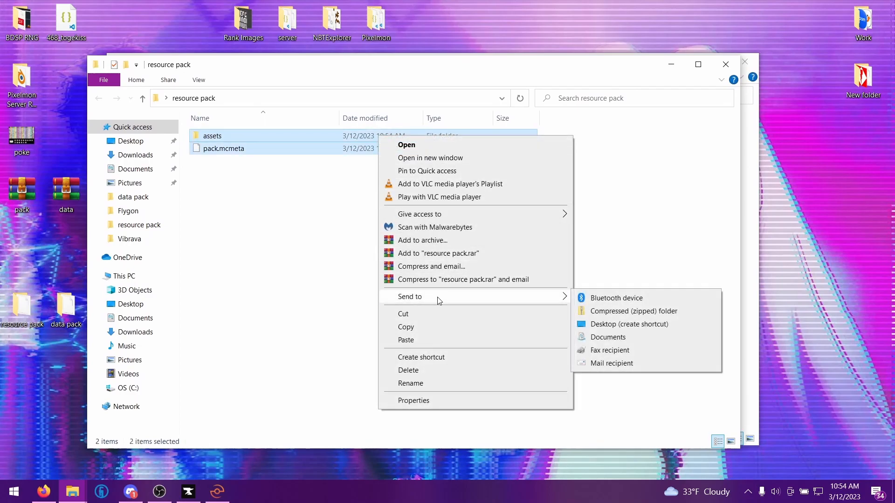
{"action": "left_click", "coordinate": [634, 312]}
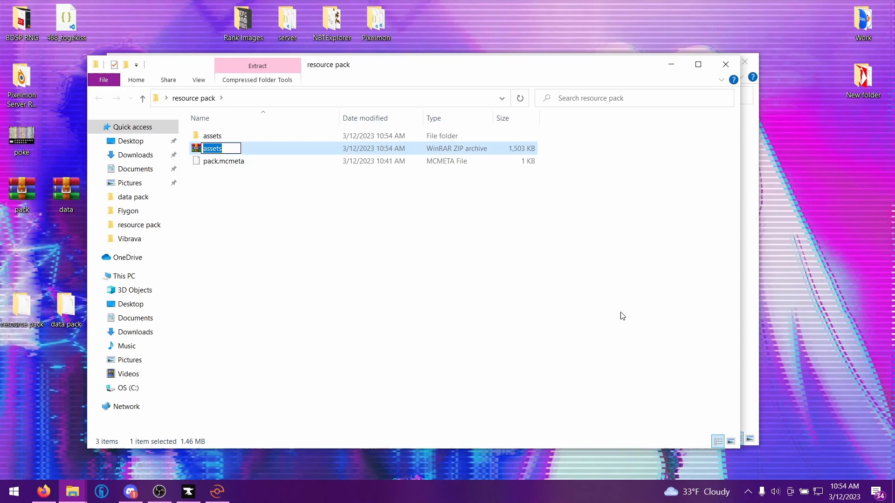
{"action": "type", "text": "Resour"}
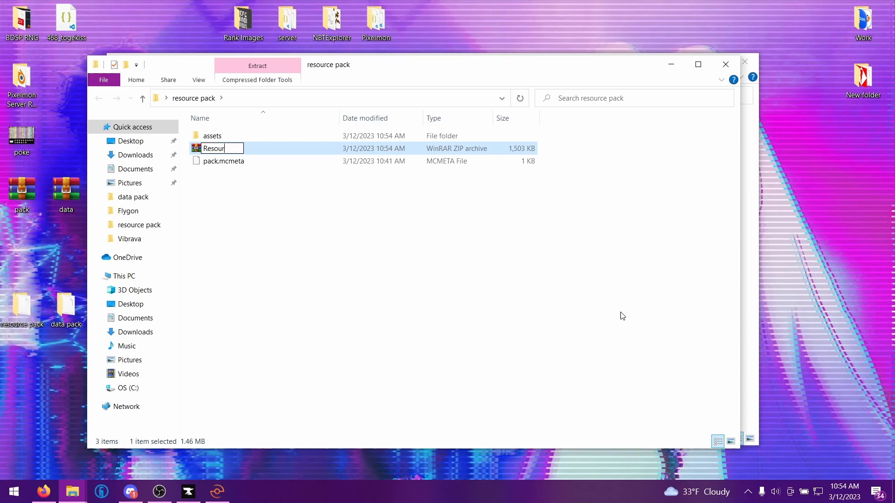
{"action": "type", "text": "Resource Pack Test"}
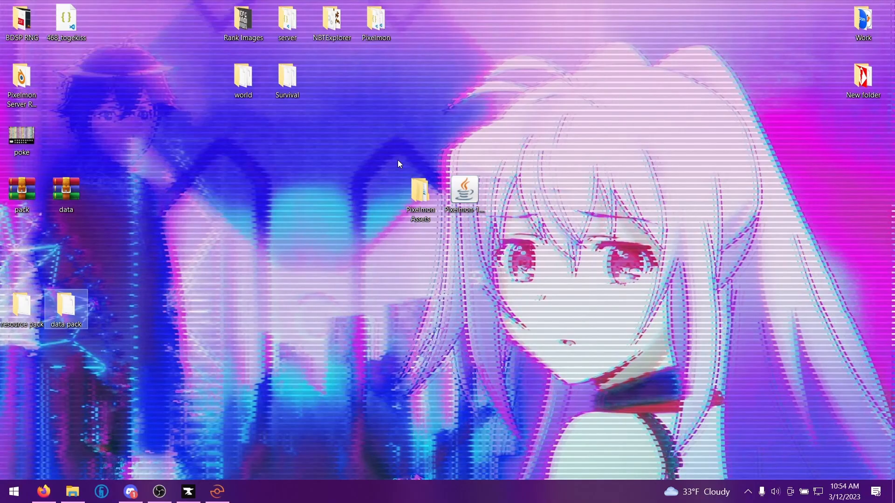
- Zip the data pack's data folder and pack.mcmeta into an archive named 'Data Pack Test'
{"action": "double_click", "coordinate": [420, 191]}
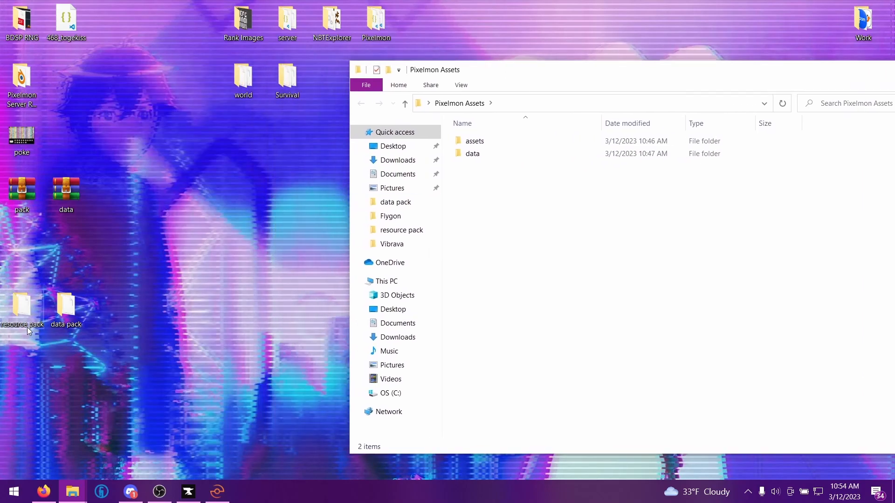
{"action": "left_click", "coordinate": [472, 154]}
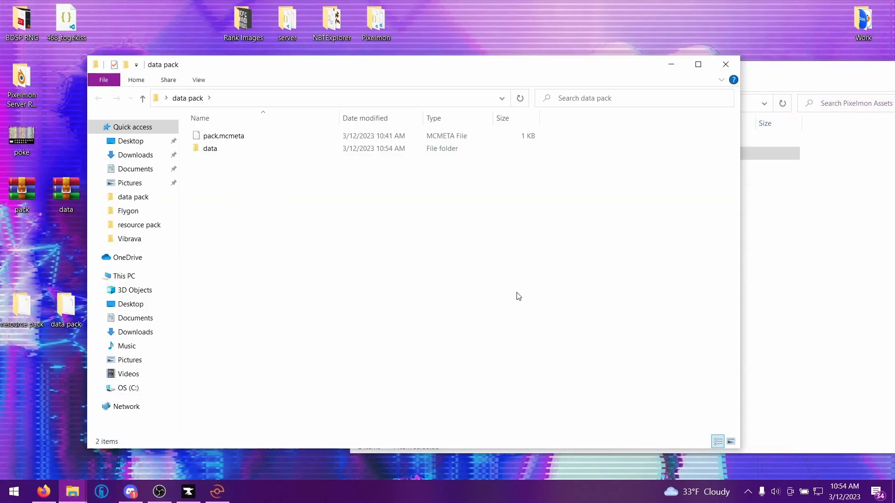
{"action": "key", "text": "ctrl+a"}
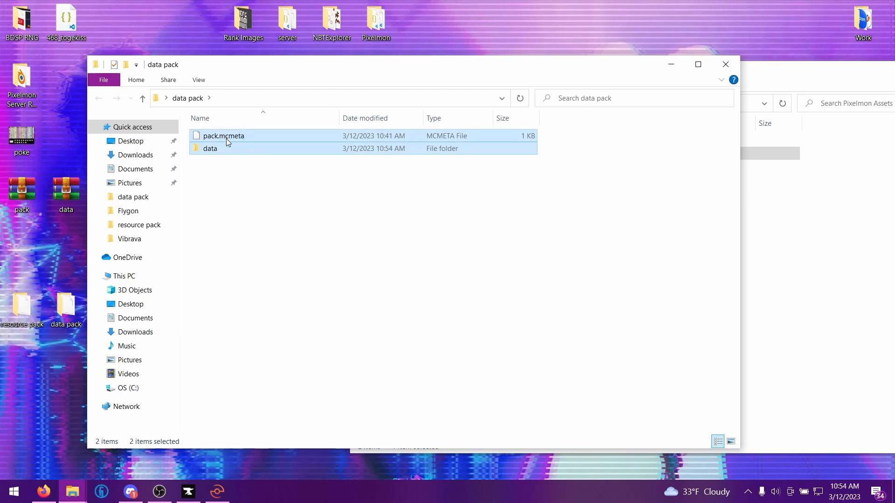
{"action": "right_click", "coordinate": [224, 136]}
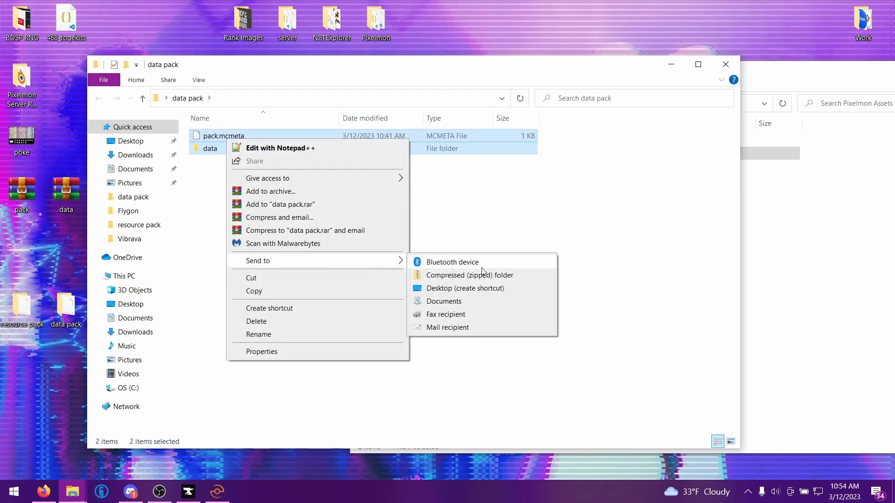
{"action": "left_click", "coordinate": [470, 275]}
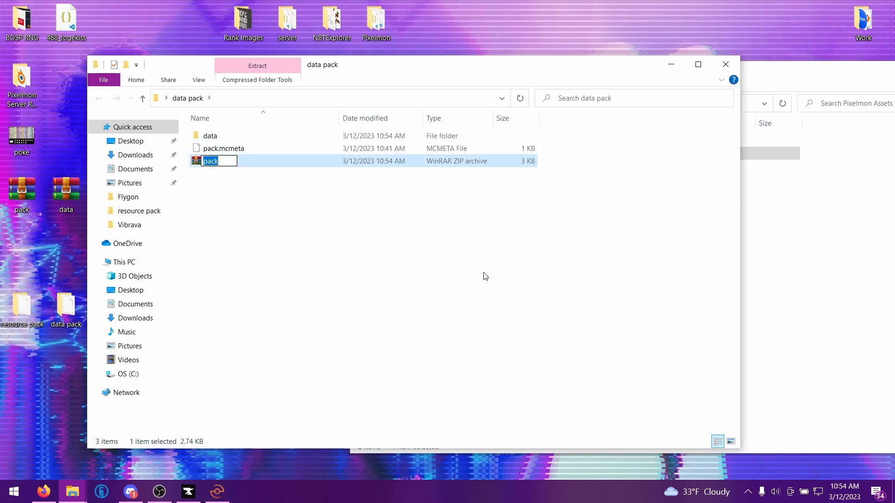
{"action": "type", "text": "Data Pa"}
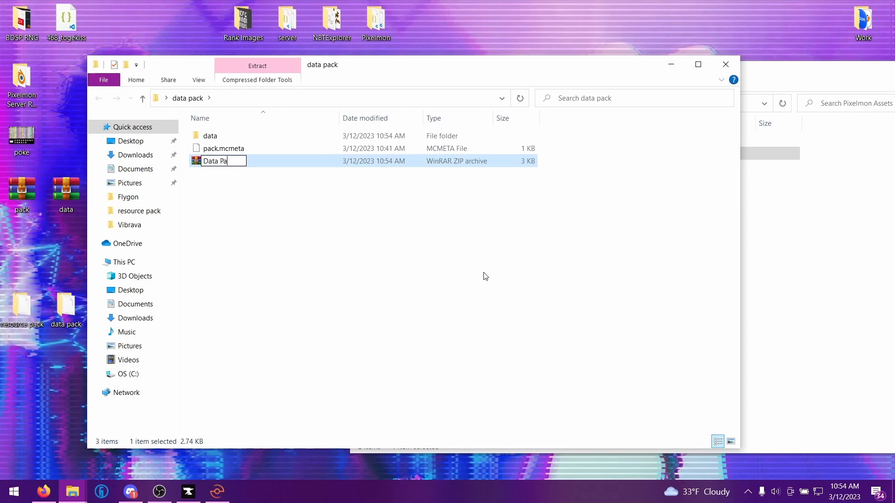
{"action": "type", "text": "Data Pack Test"}
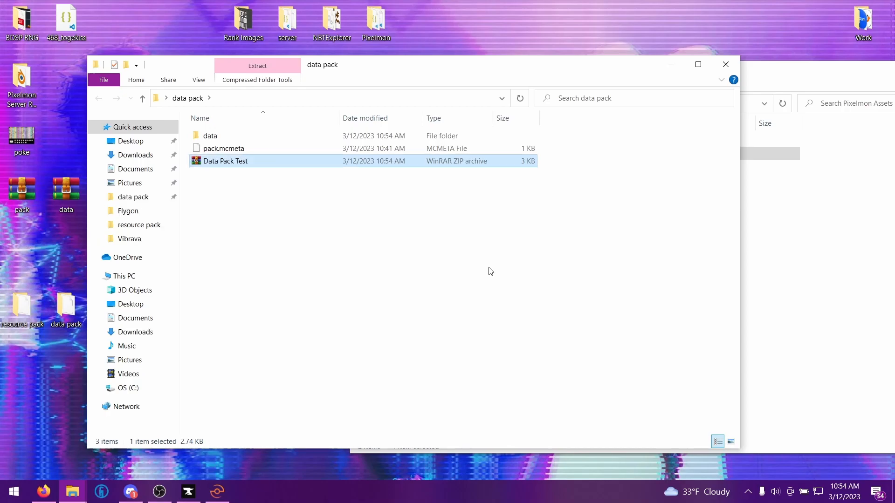
{"action": "mouse_move", "coordinate": [726, 64]}
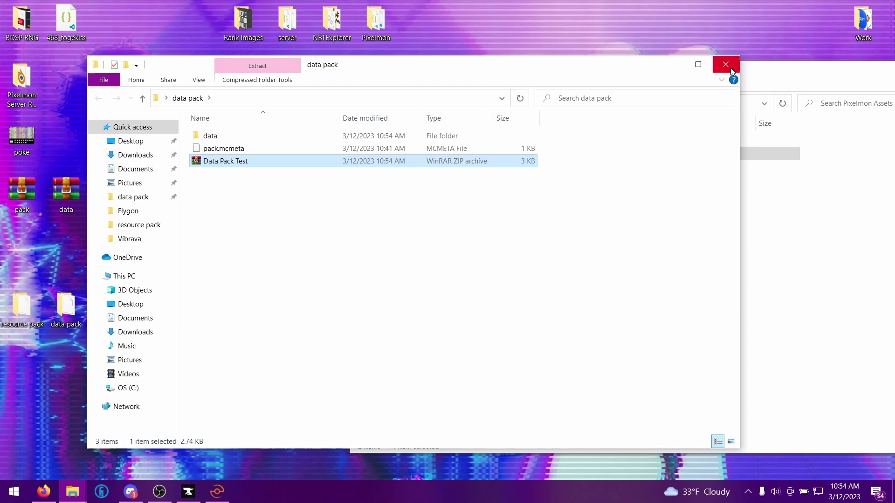
{"action": "mouse_move", "coordinate": [276, 164]}
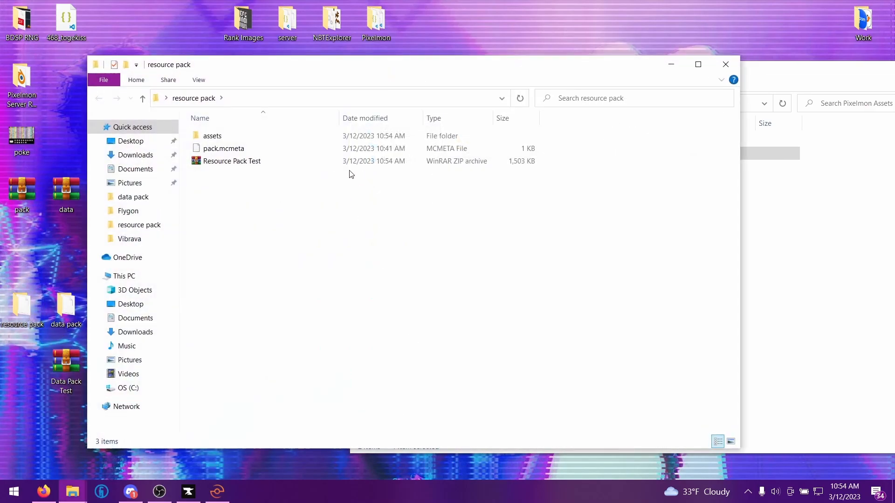
- Launch Minecraft 1.16.5 with Forge and reach the modded title screen
{"action": "left_click", "coordinate": [232, 161]}
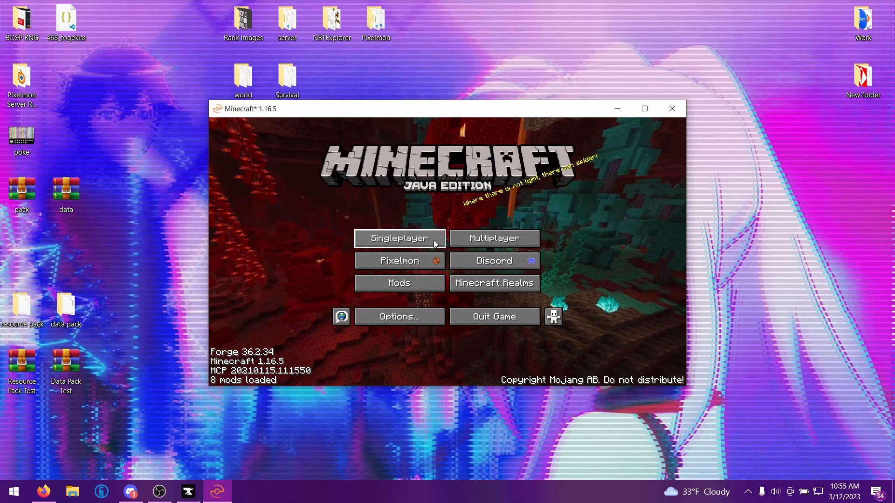
{"action": "mouse_move", "coordinate": [437, 225]}
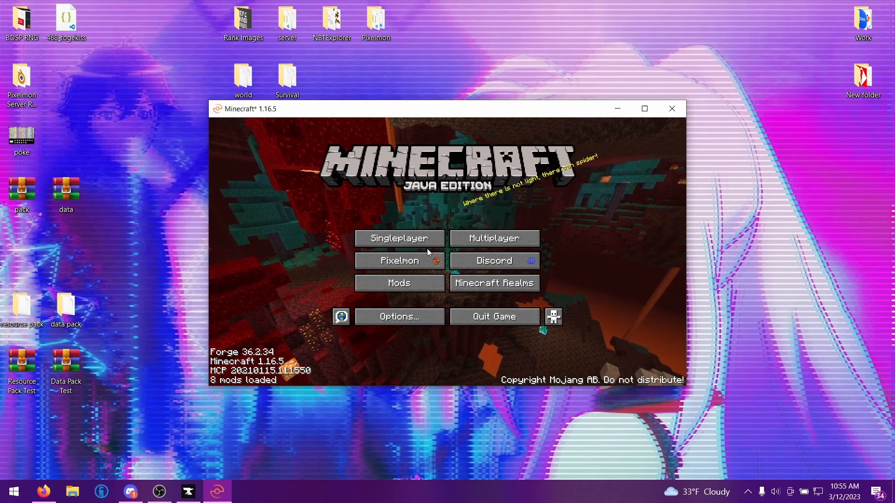
- Create the Creative world 'Pallets Example' with Data Pack Test.zip enabled
{"action": "left_click", "coordinate": [400, 238]}
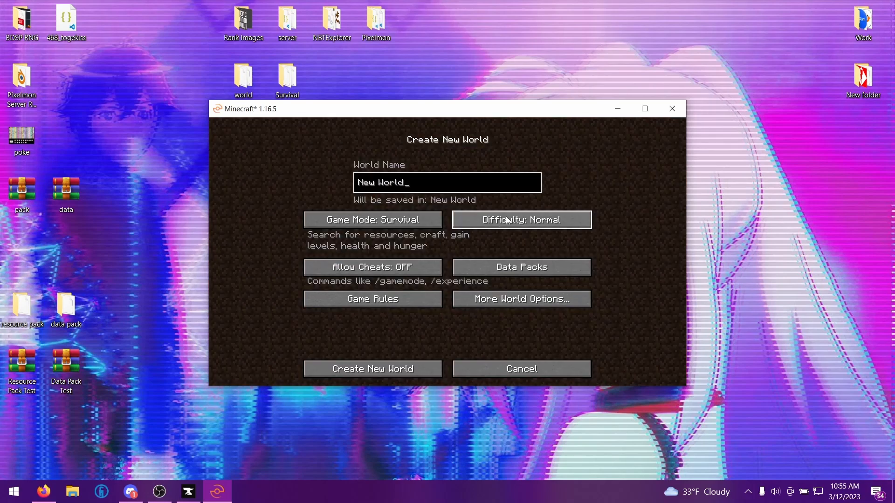
{"action": "left_click", "coordinate": [372, 219]}
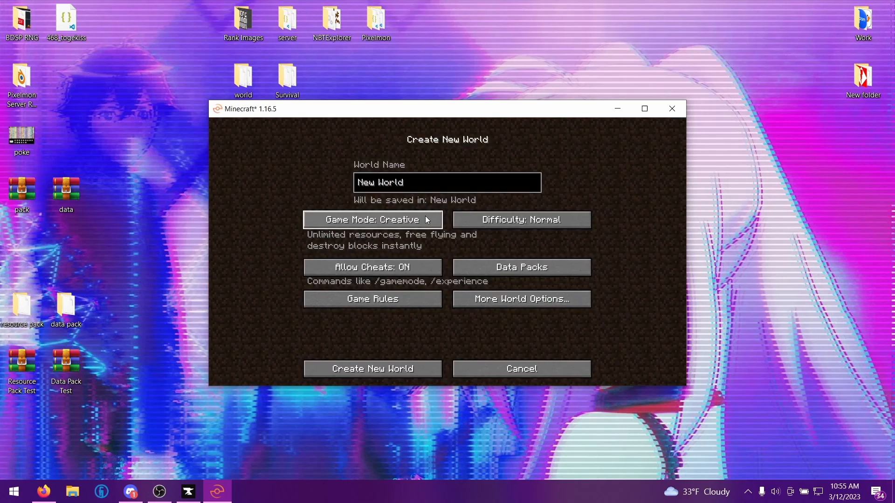
{"action": "mouse_move", "coordinate": [518, 274]}
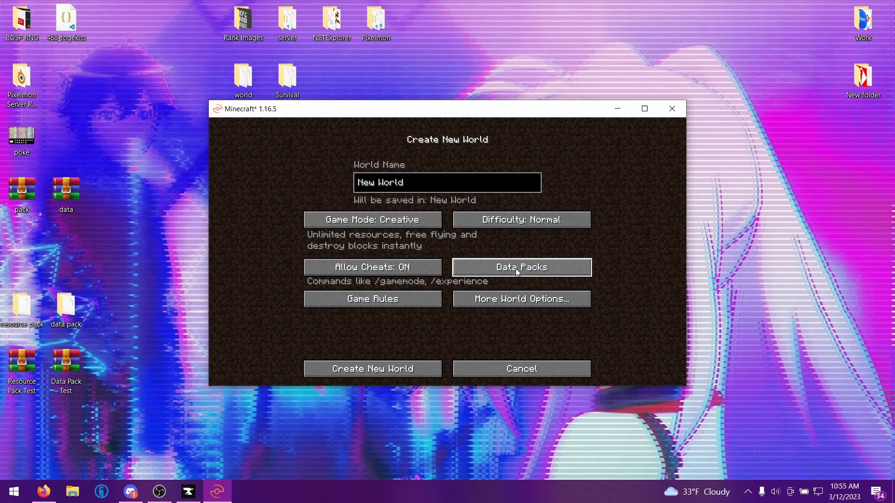
{"action": "left_click", "coordinate": [521, 267]}
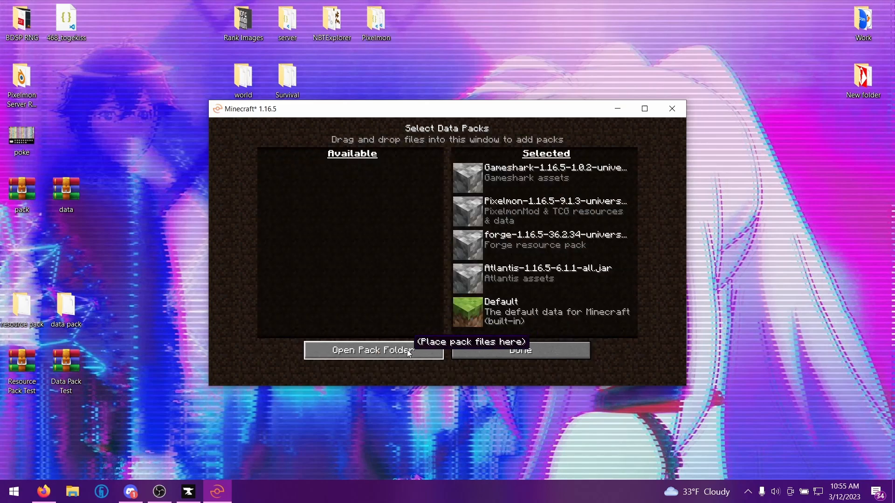
{"action": "left_click", "coordinate": [373, 351]}
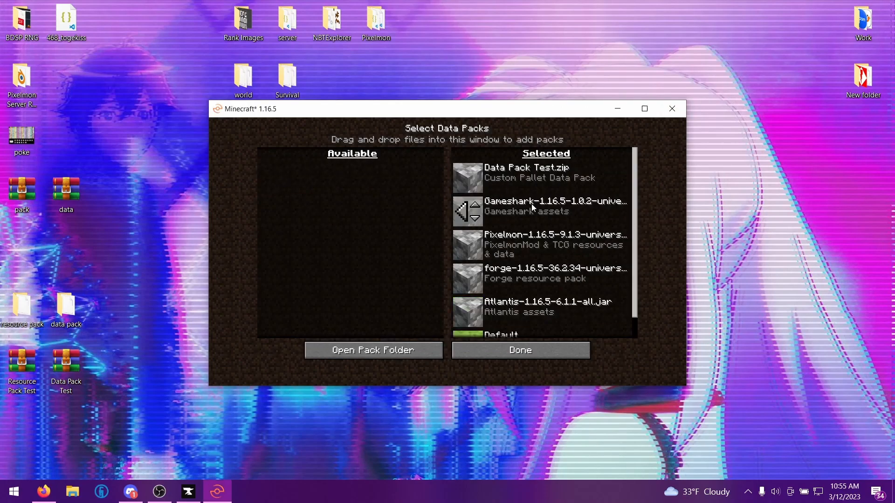
{"action": "left_click", "coordinate": [520, 350]}
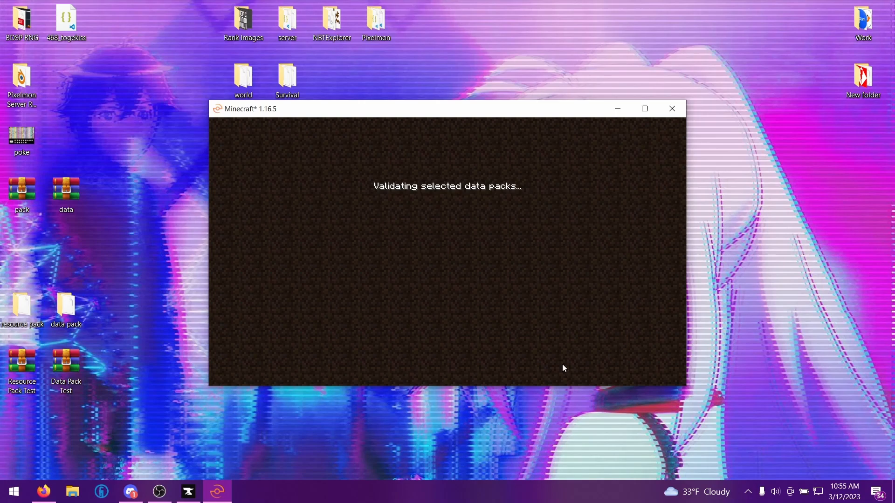
{"action": "mouse_move", "coordinate": [502, 346]}
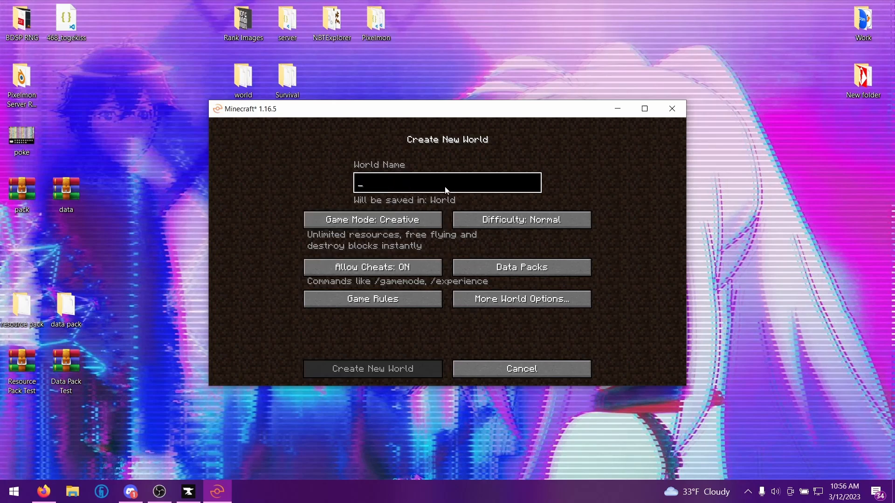
{"action": "type", "text": "Pallets Exampl"}
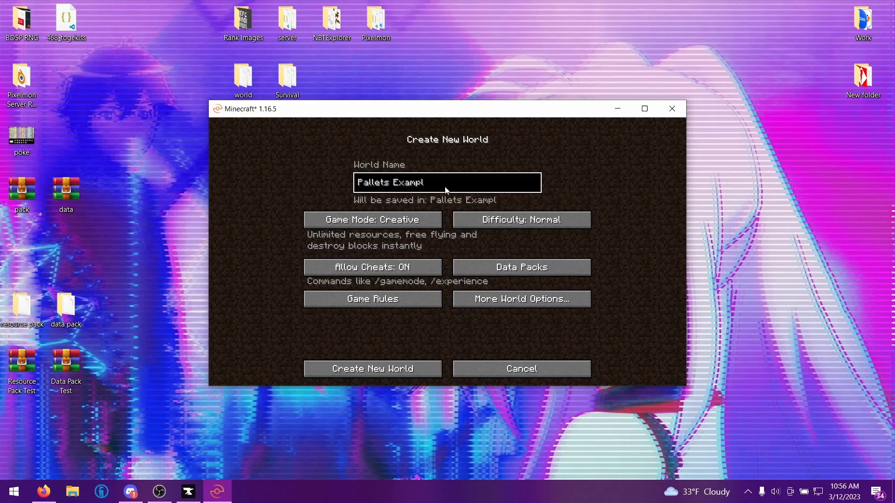
{"action": "left_click", "coordinate": [372, 369]}
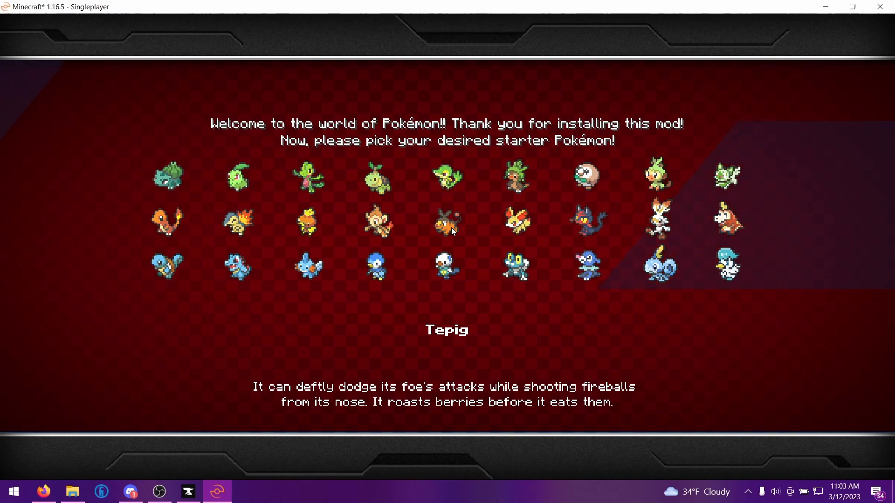
- Pick Tepig as the starter Pokémon and pause the game
{"action": "left_click", "coordinate": [446, 228]}
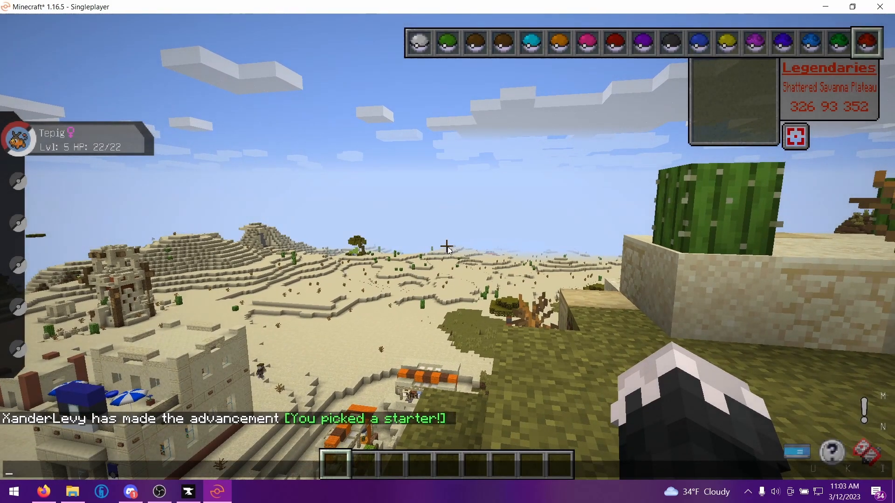
{"action": "key", "text": "Escape"}
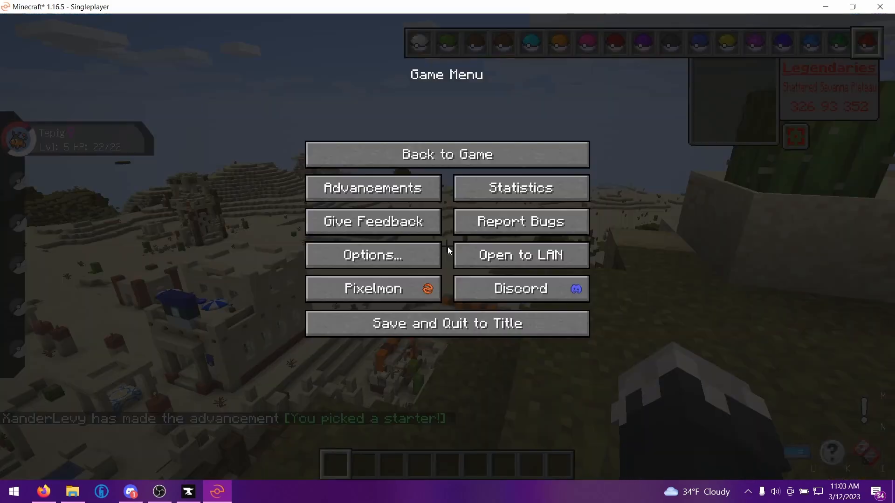
{"action": "left_click", "coordinate": [447, 154]}
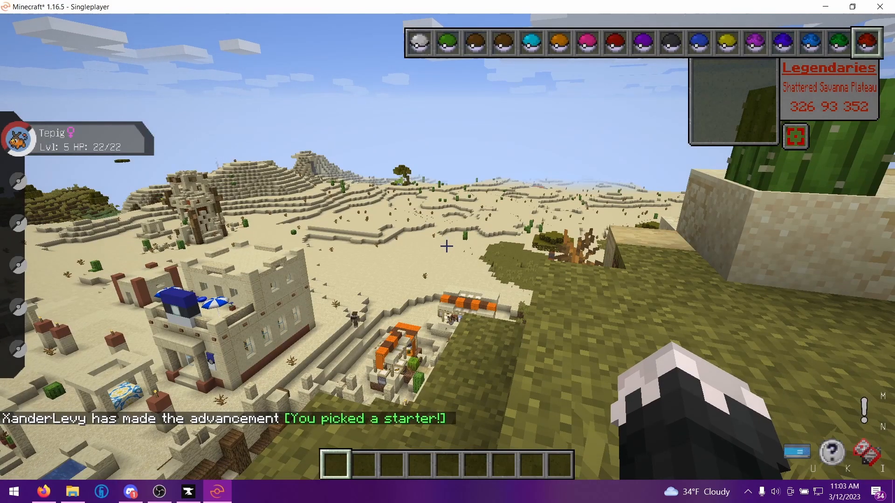
{"action": "key", "text": "Escape"}
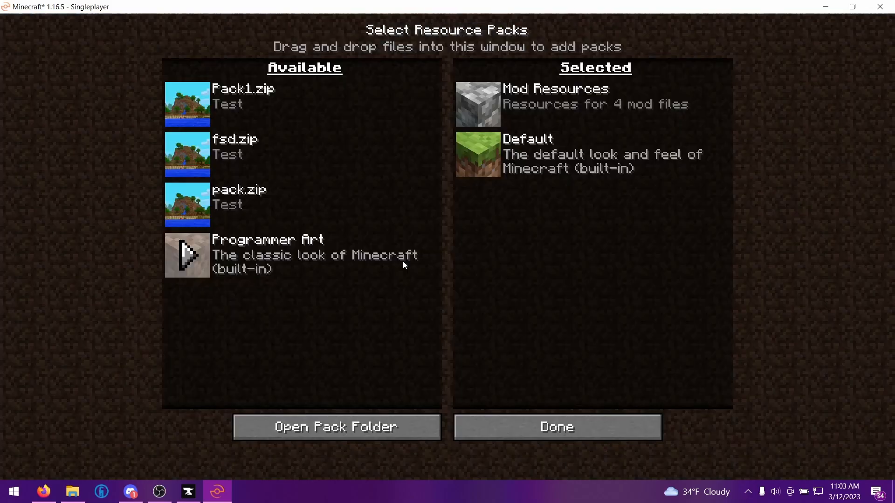
- Enable Resource Pack Test.zip from the desktop as a resource pack
{"action": "left_click", "coordinate": [337, 427]}
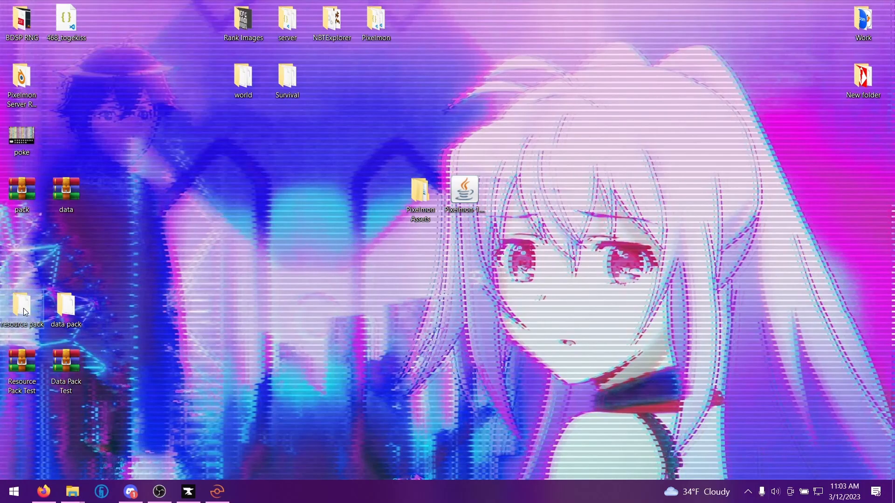
{"action": "double_click", "coordinate": [22, 304]}
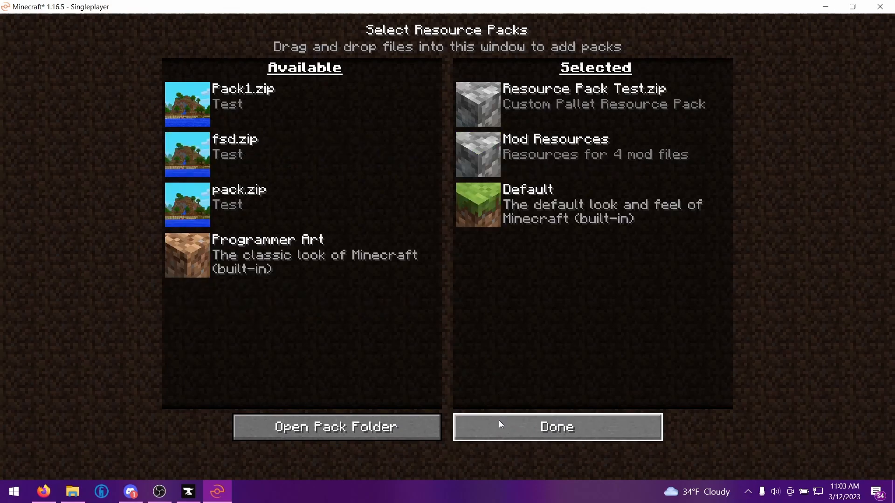
{"action": "left_click", "coordinate": [557, 427]}
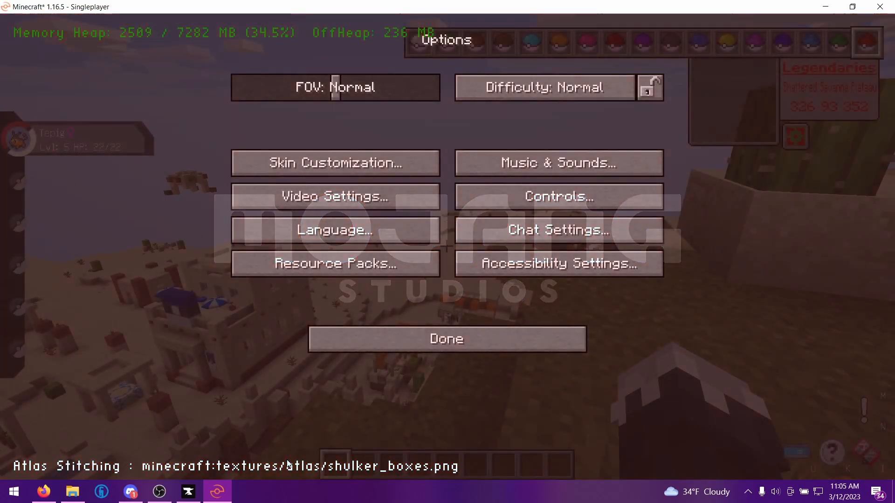
- Run /pokegive for a Ninetales with palette:crystal
{"action": "left_click", "coordinate": [448, 339]}
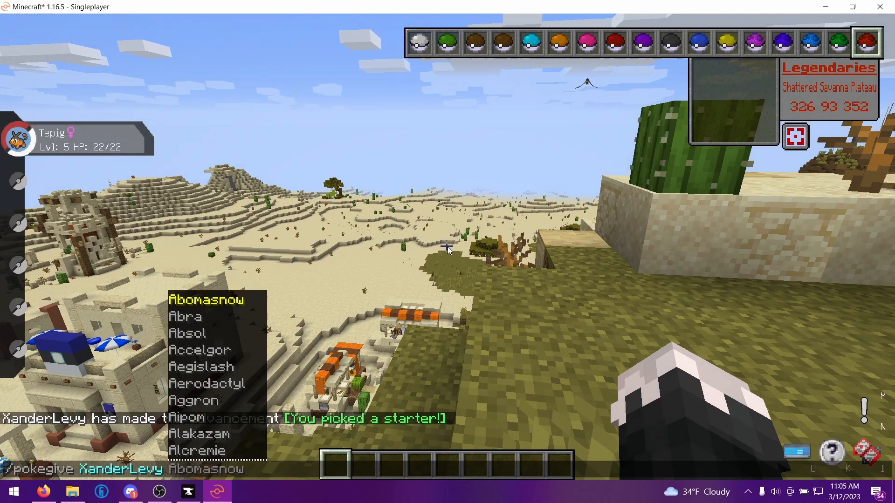
{"action": "type", "text": "ni"}
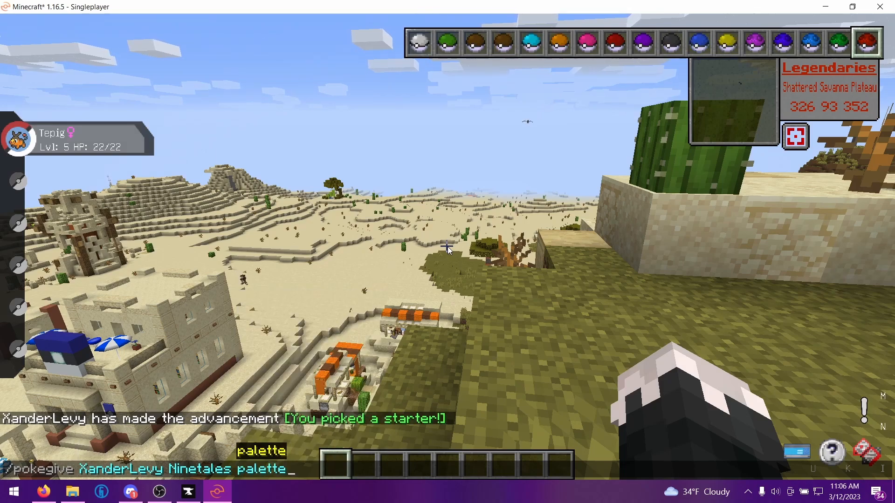
{"action": "type", "text": ":"}
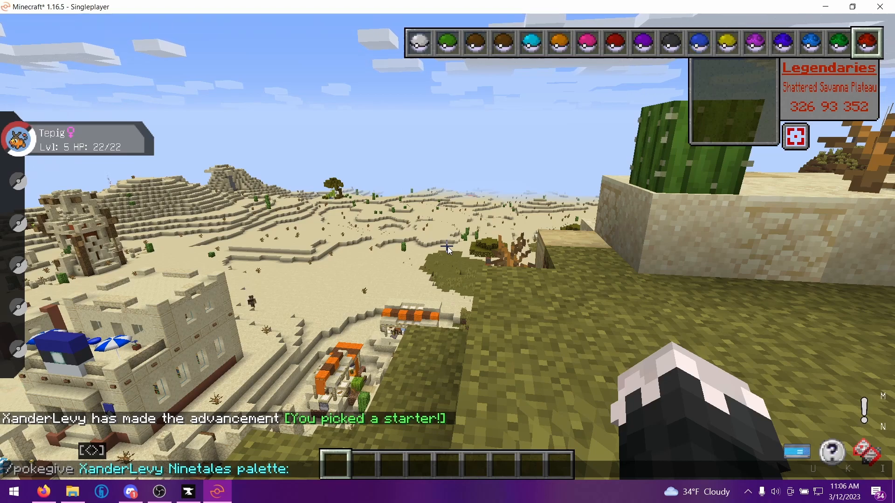
{"action": "type", "text": "crystal"}
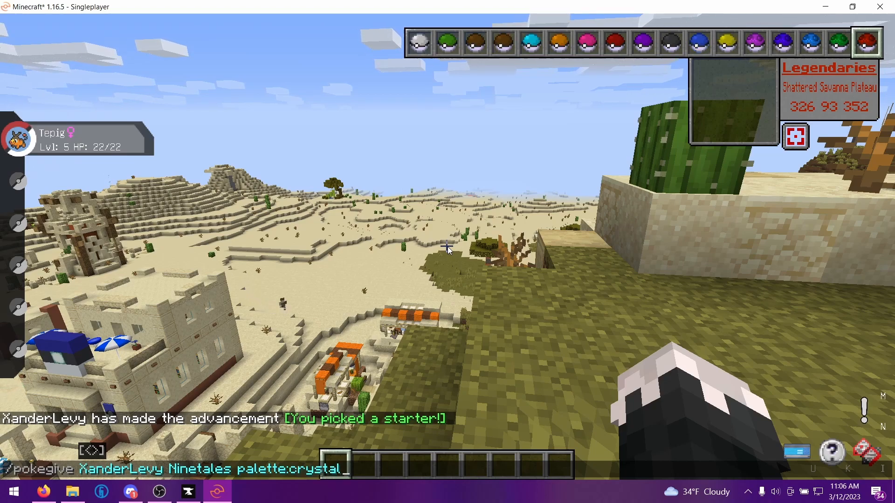
{"action": "key", "text": "Enter"}
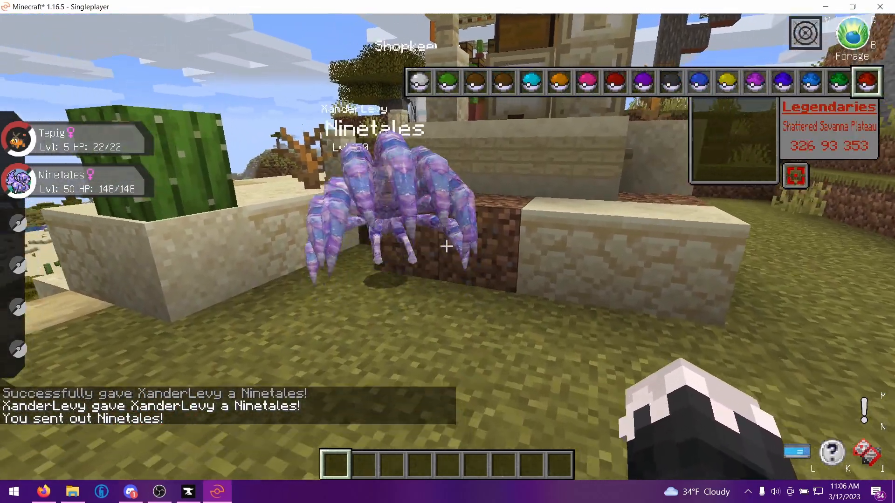
{"action": "mouse_move", "coordinate": [447, 246]}
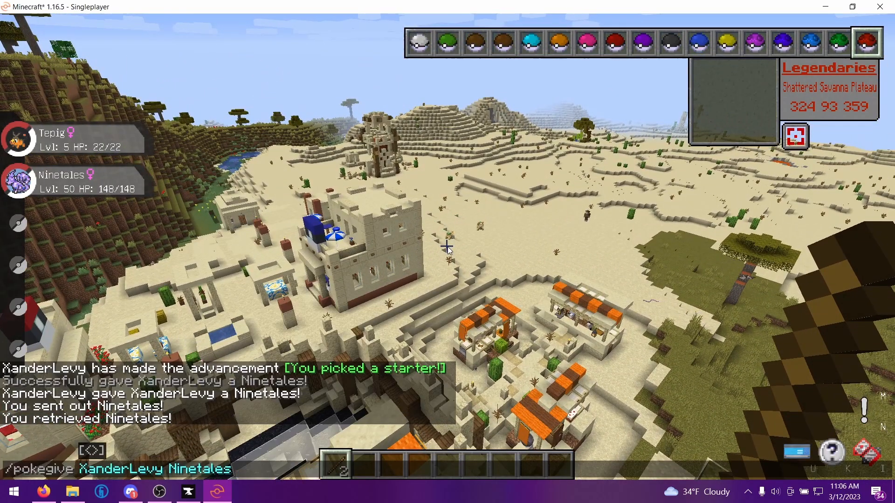
- Give a second Ninetales and set its palette to crystal using the editor wand
{"action": "key", "text": "e"}
{"action": "type", "text": "edit"}
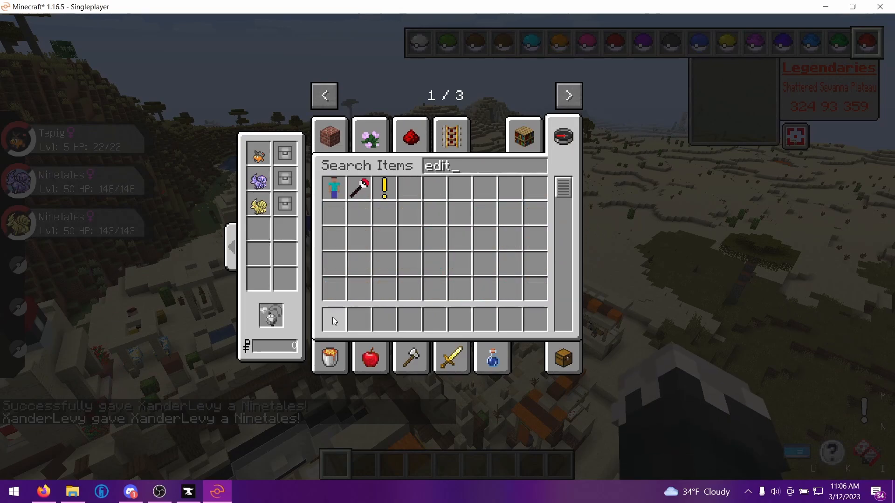
{"action": "key", "text": "Escape"}
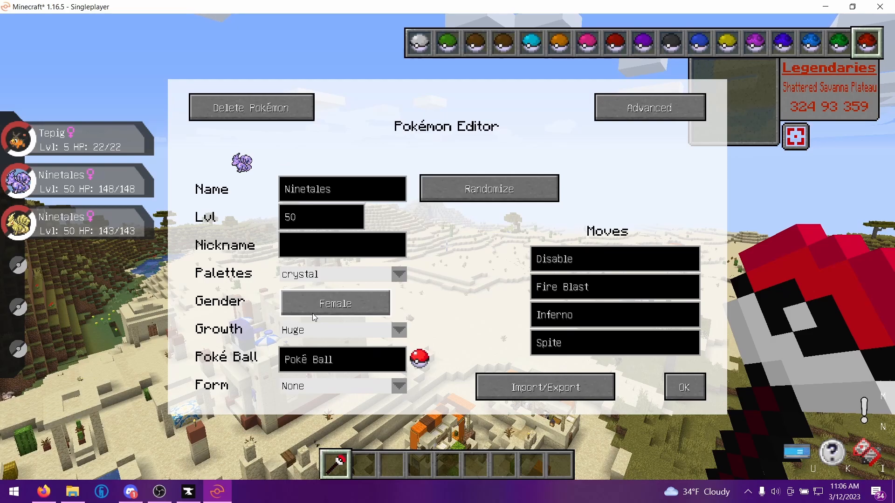
{"action": "left_click", "coordinate": [685, 386]}
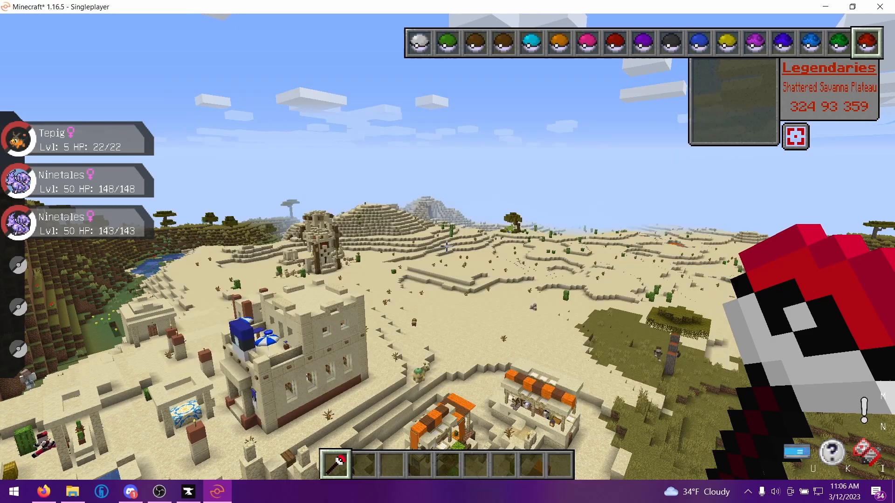
{"action": "mouse_move", "coordinate": [444, 250]}
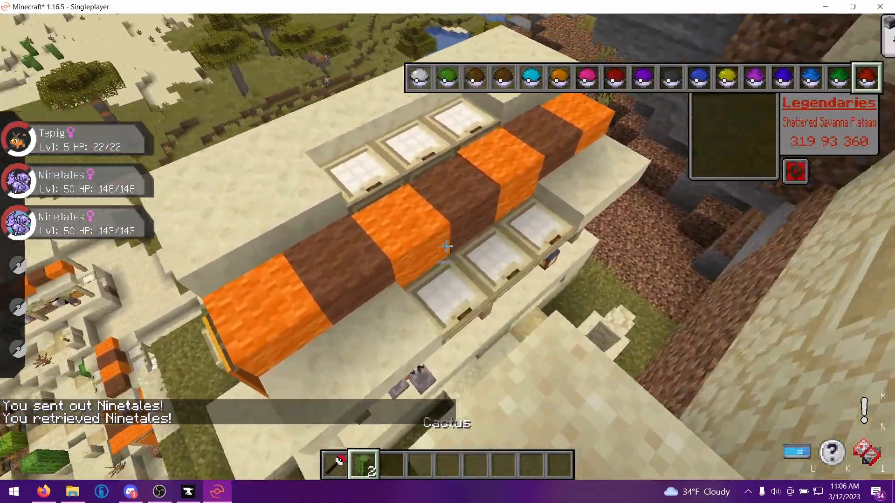
{"action": "key", "text": "E"}
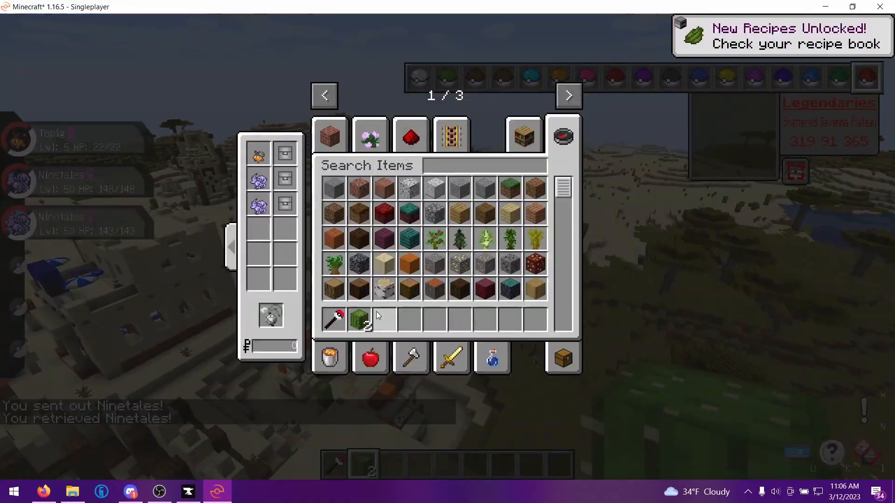
{"action": "key", "text": "Escape"}
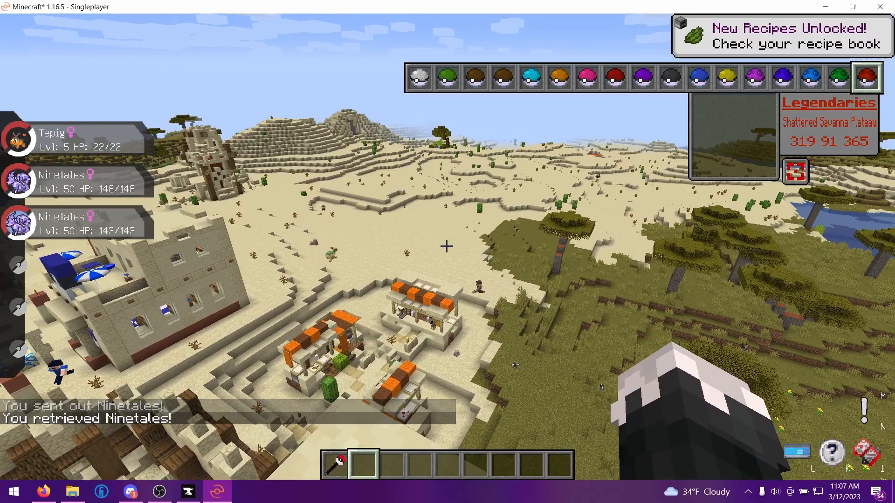